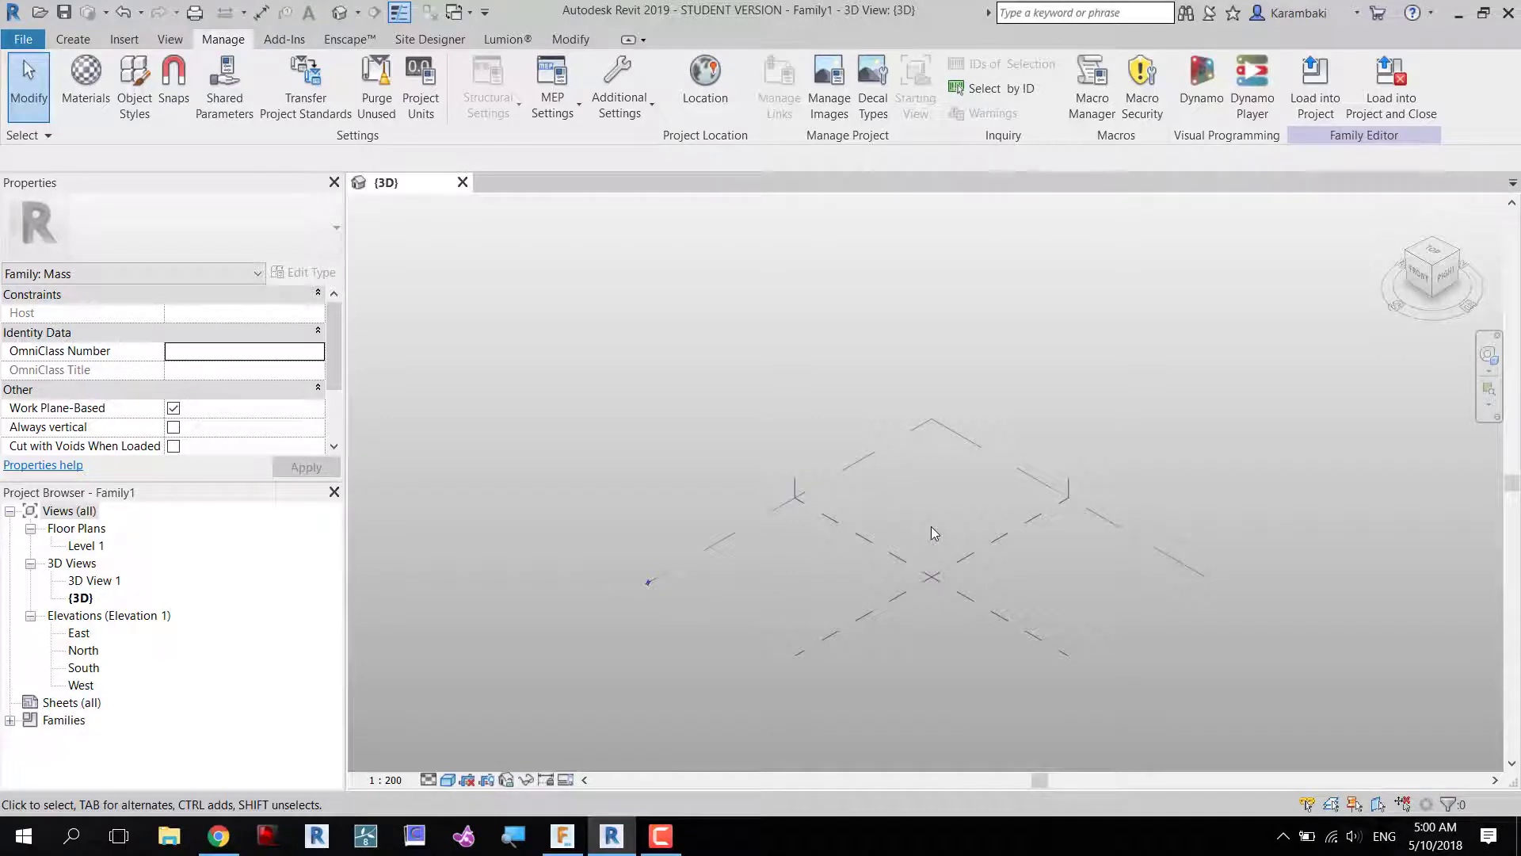
mouse_move(900, 455)
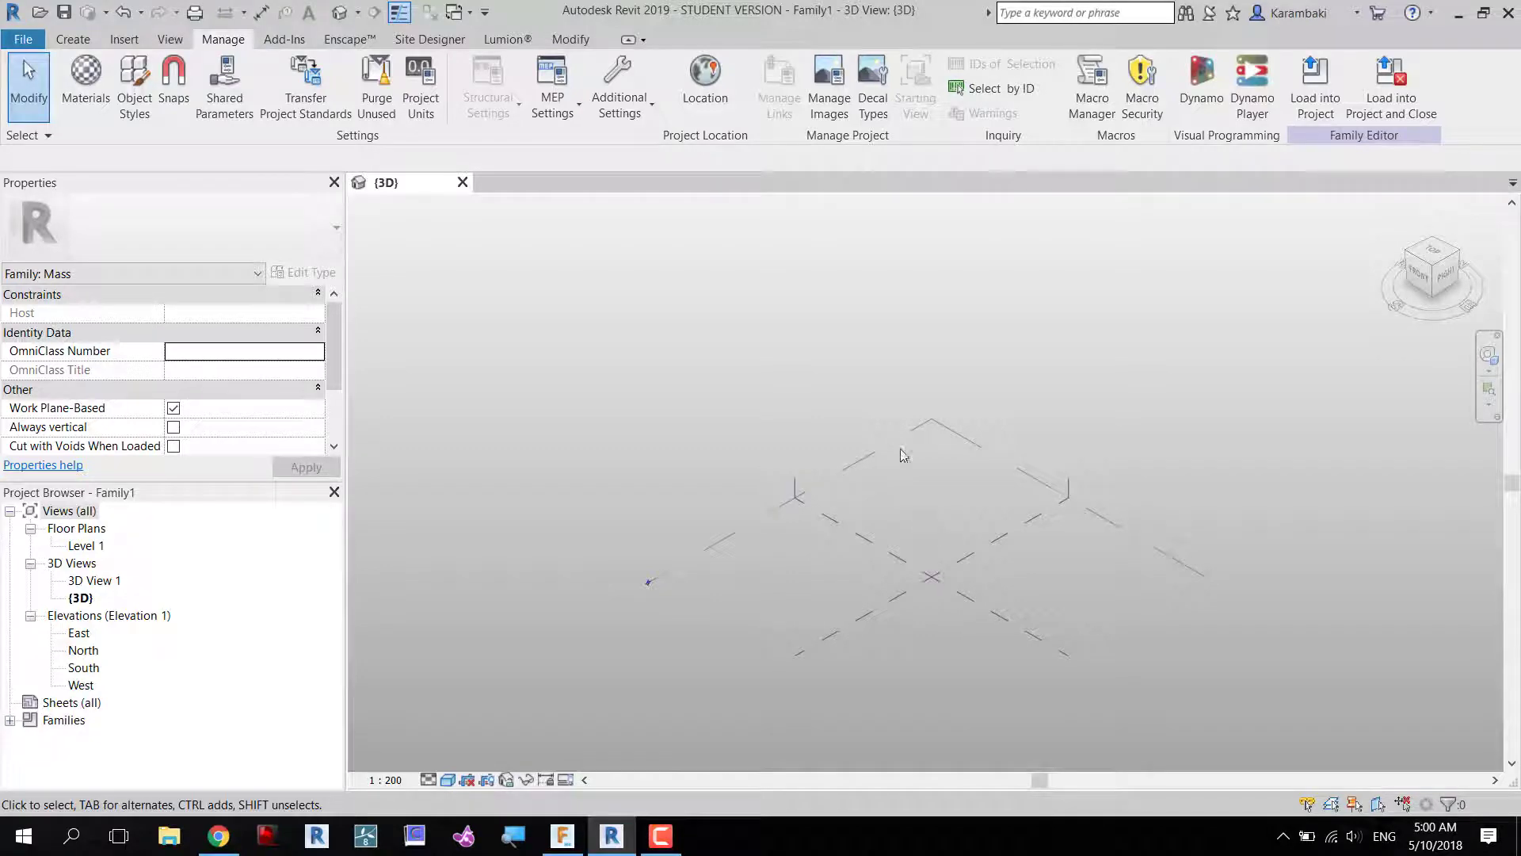
Scroll down through the Synthesizing Workflow forum post in Chrome.
click(217, 835)
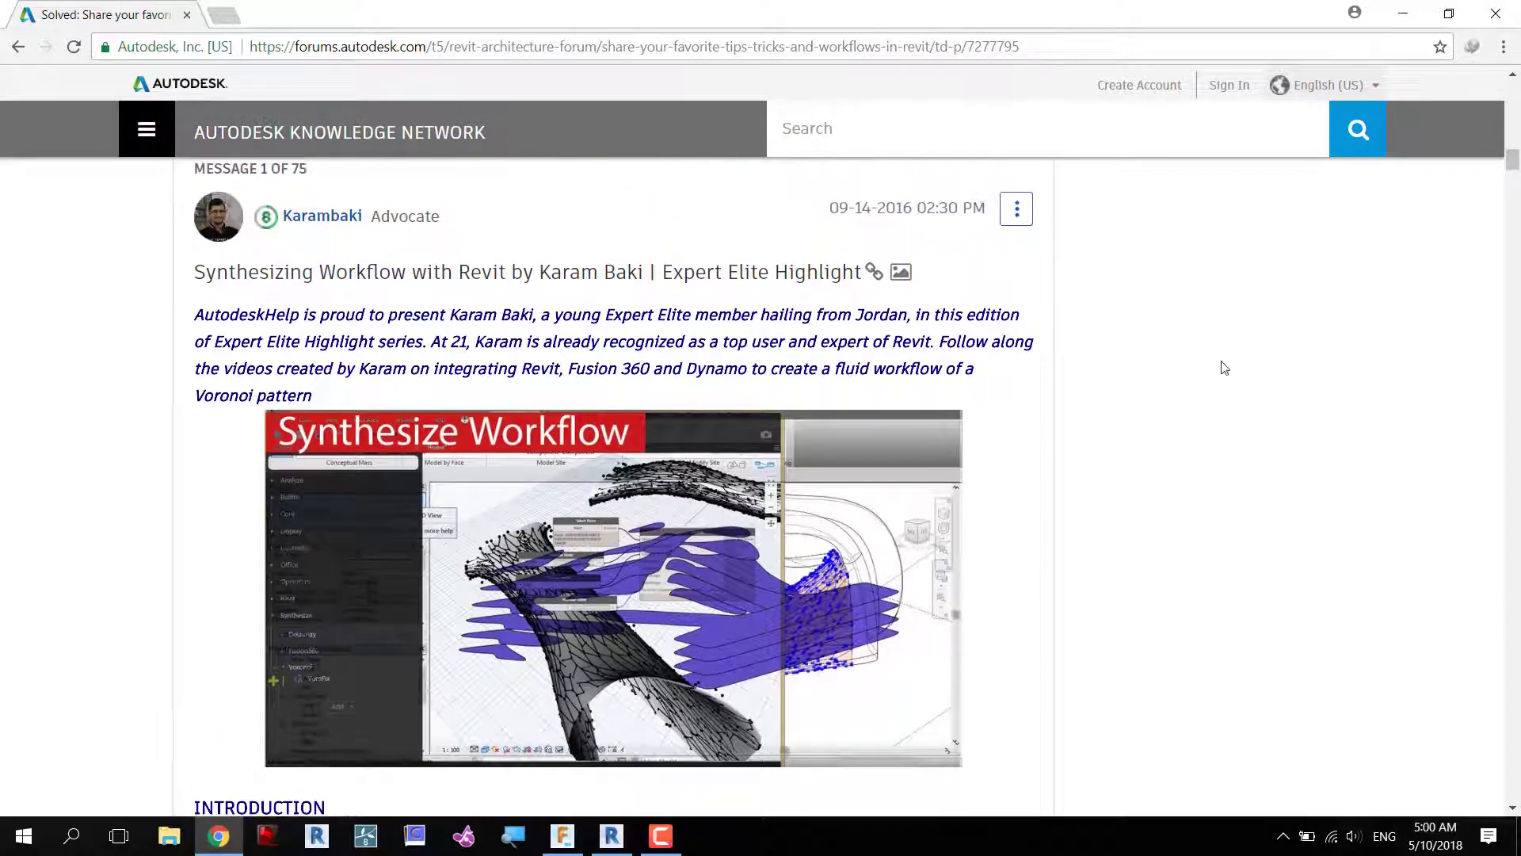
scroll(down, 3)
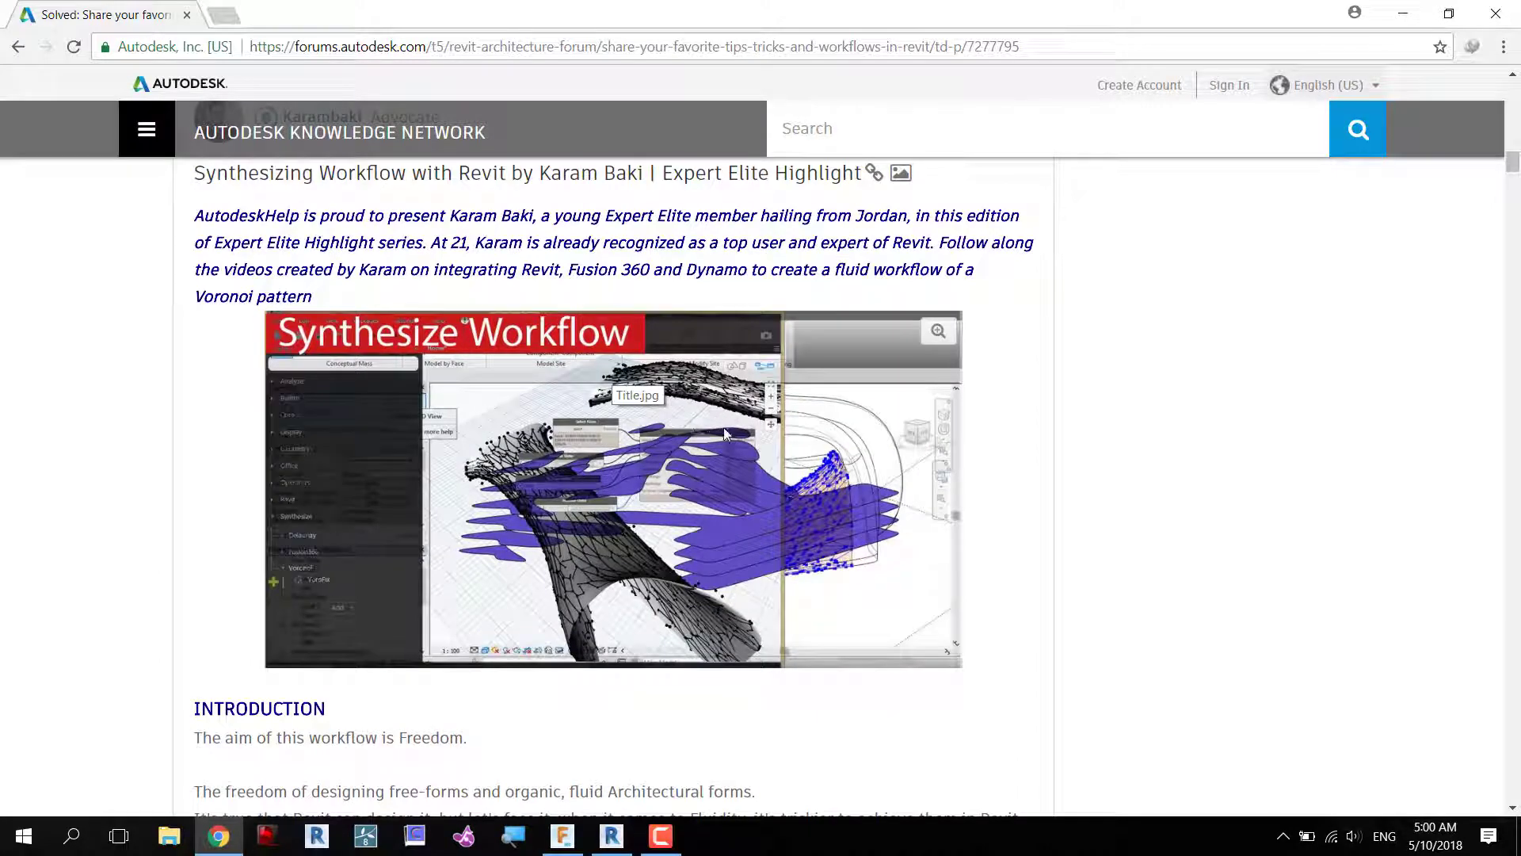
scroll(down, 3)
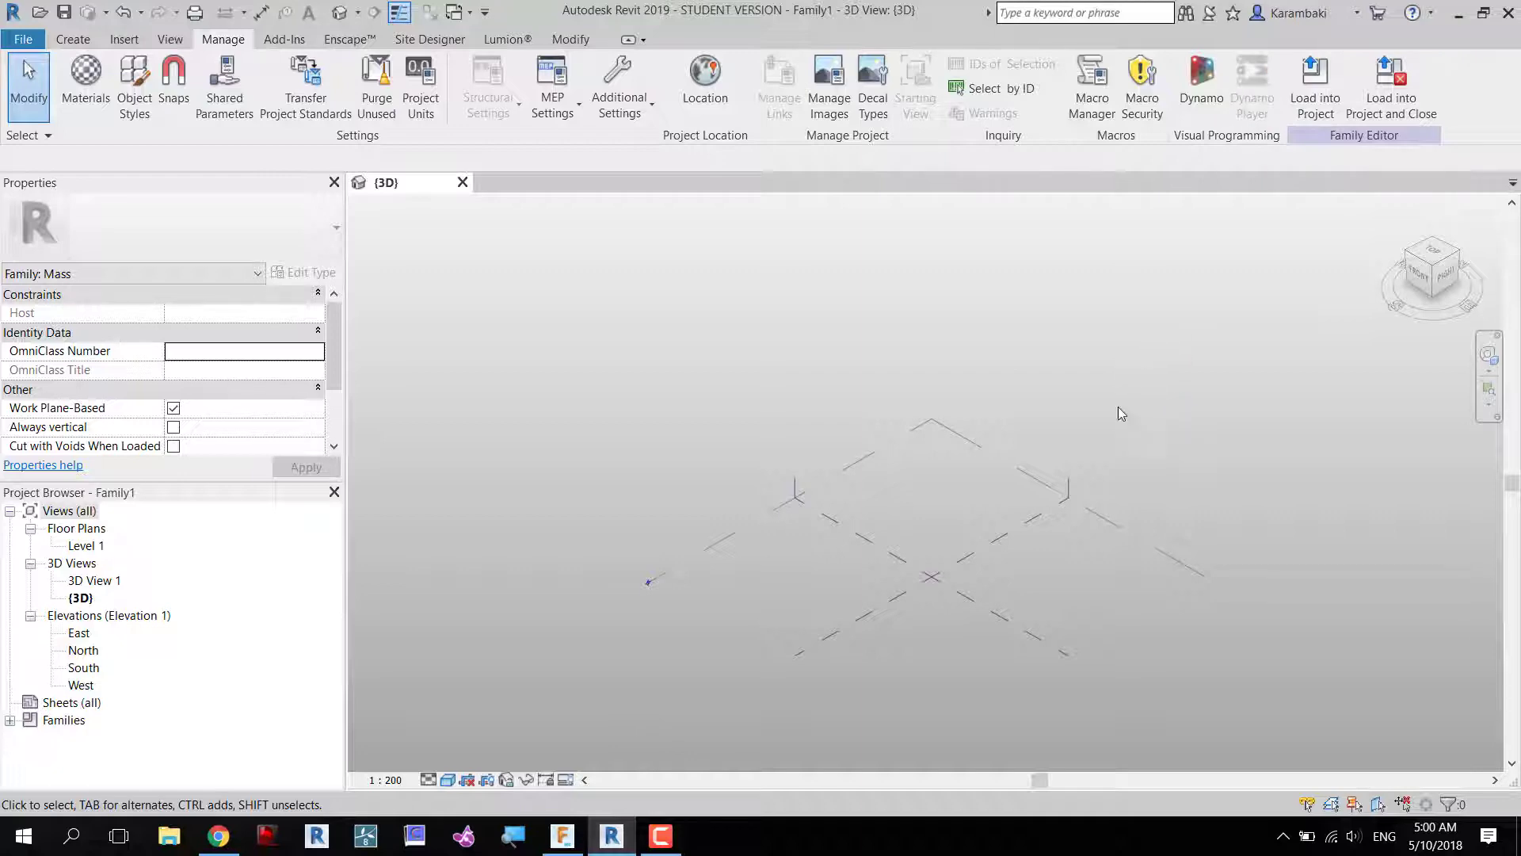
click(1252, 82)
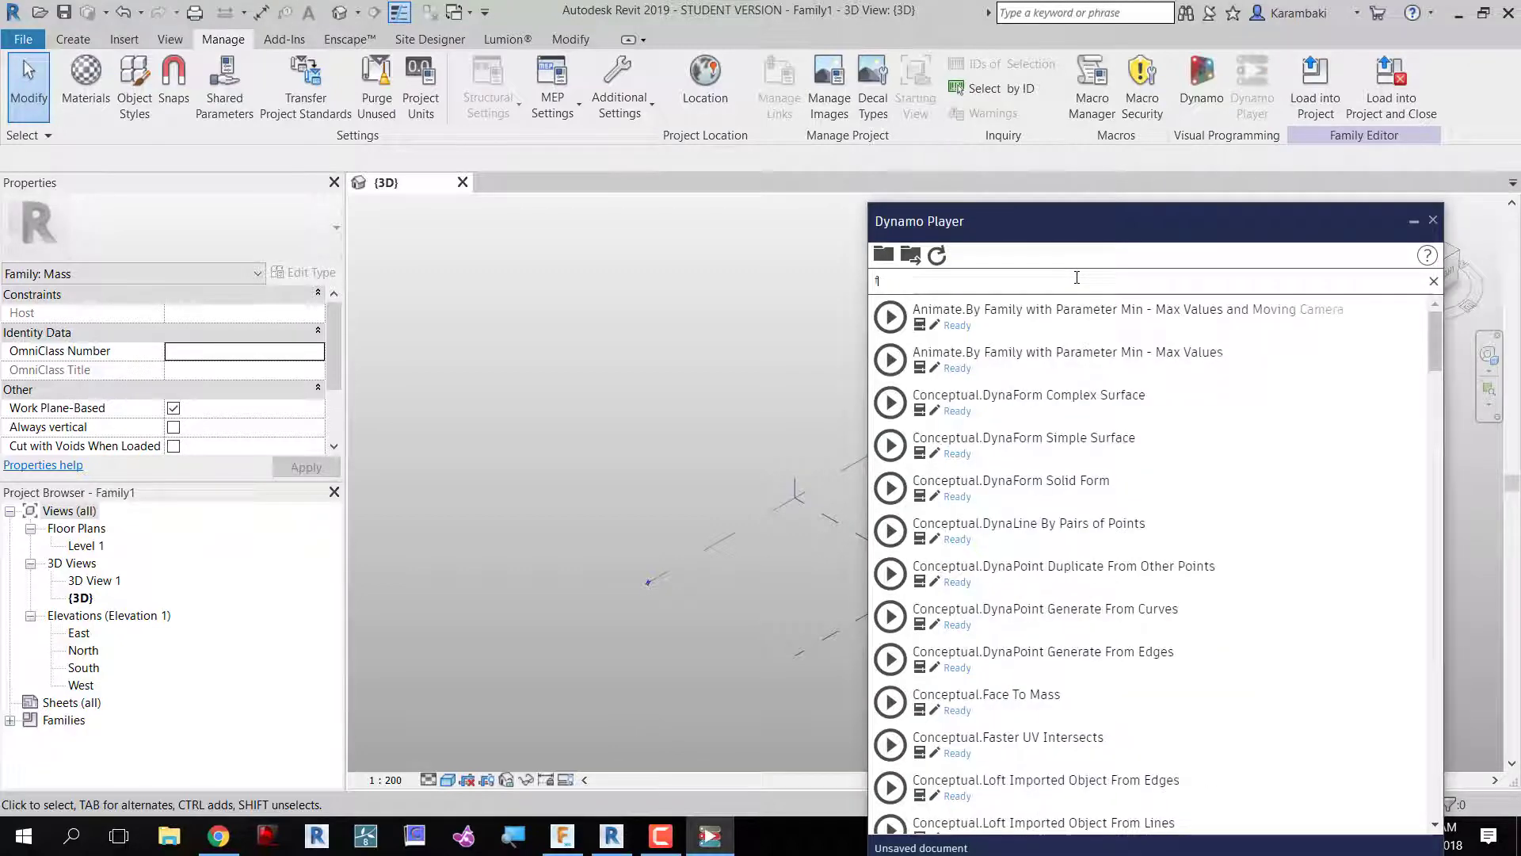
text(fus)
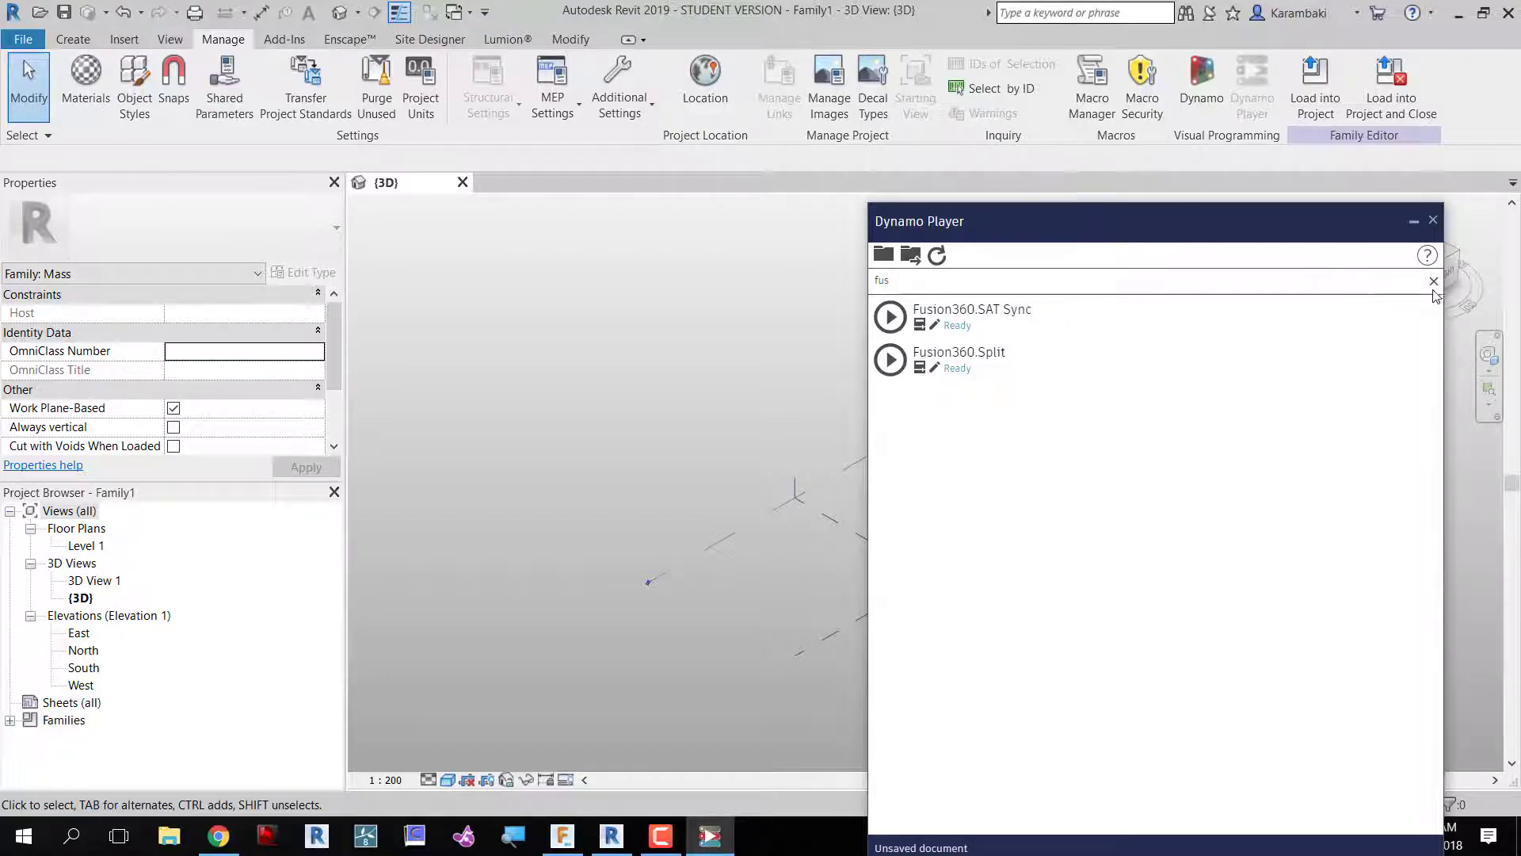
click(1433, 220)
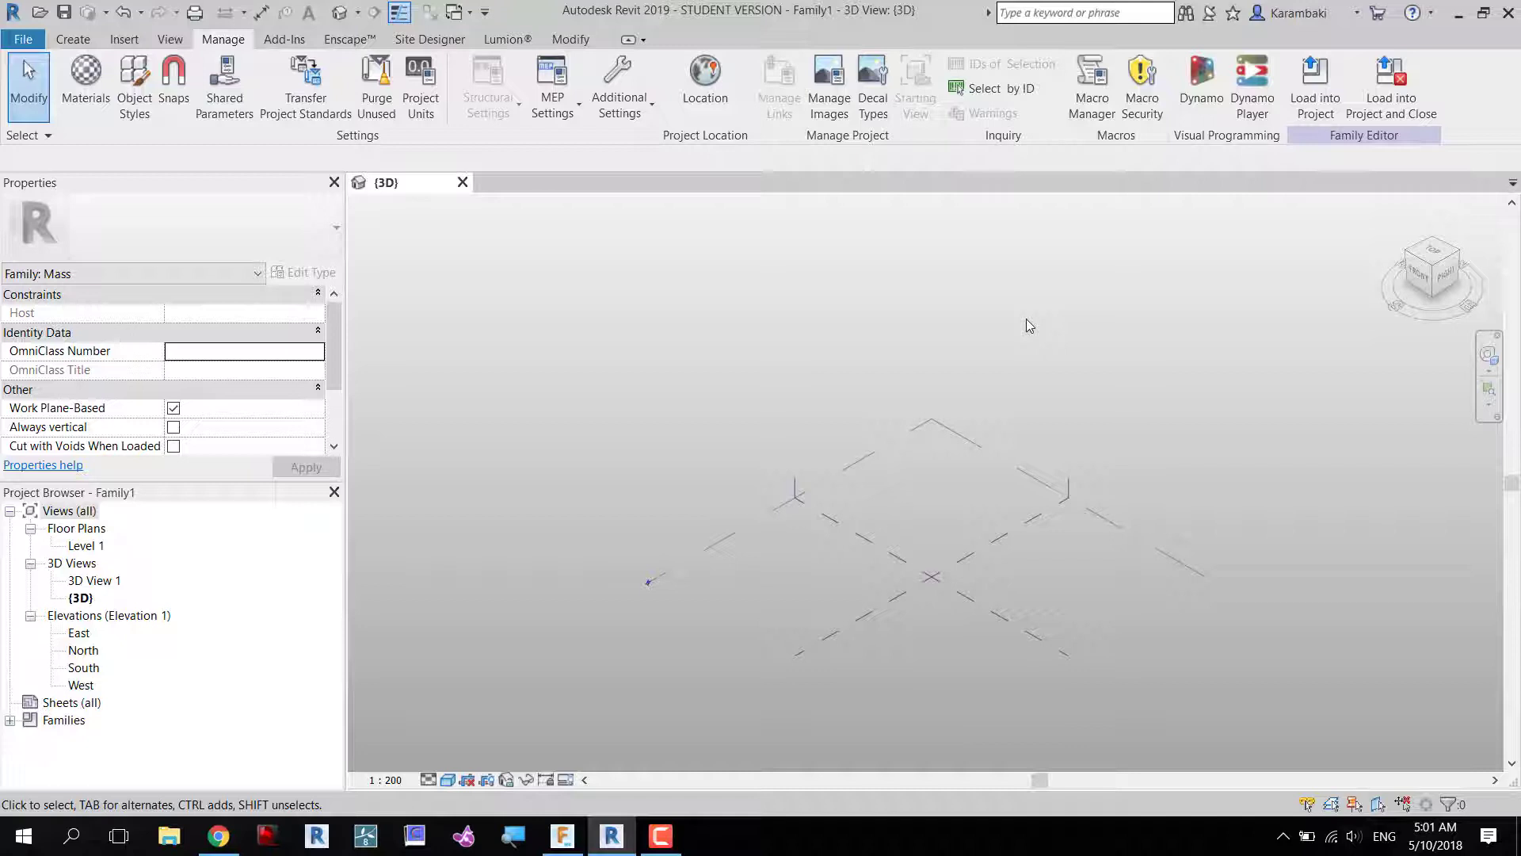
mouse_move(1176, 301)
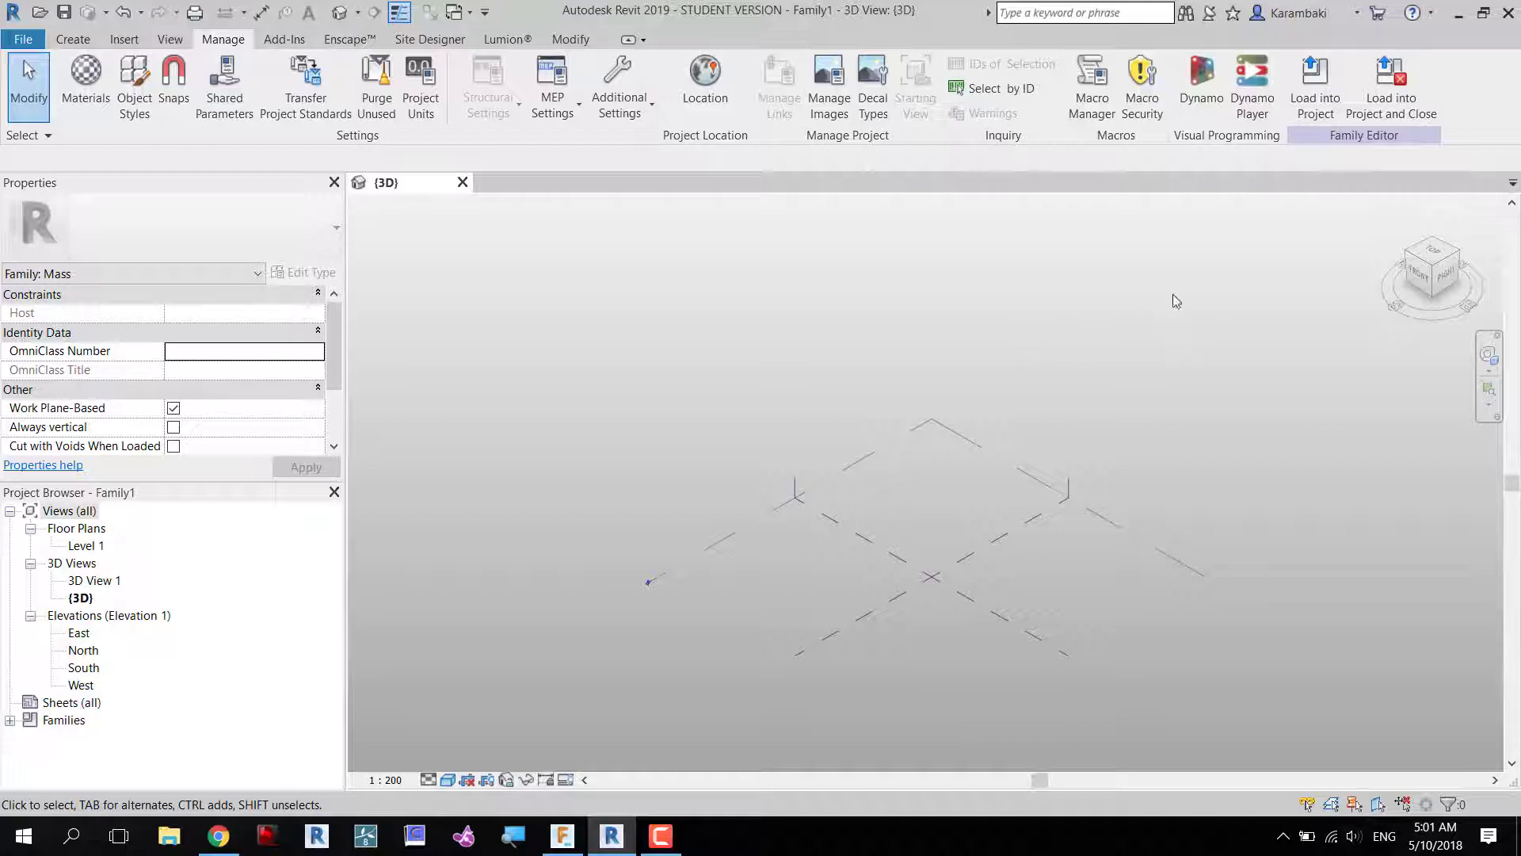
mouse_move(1158, 329)
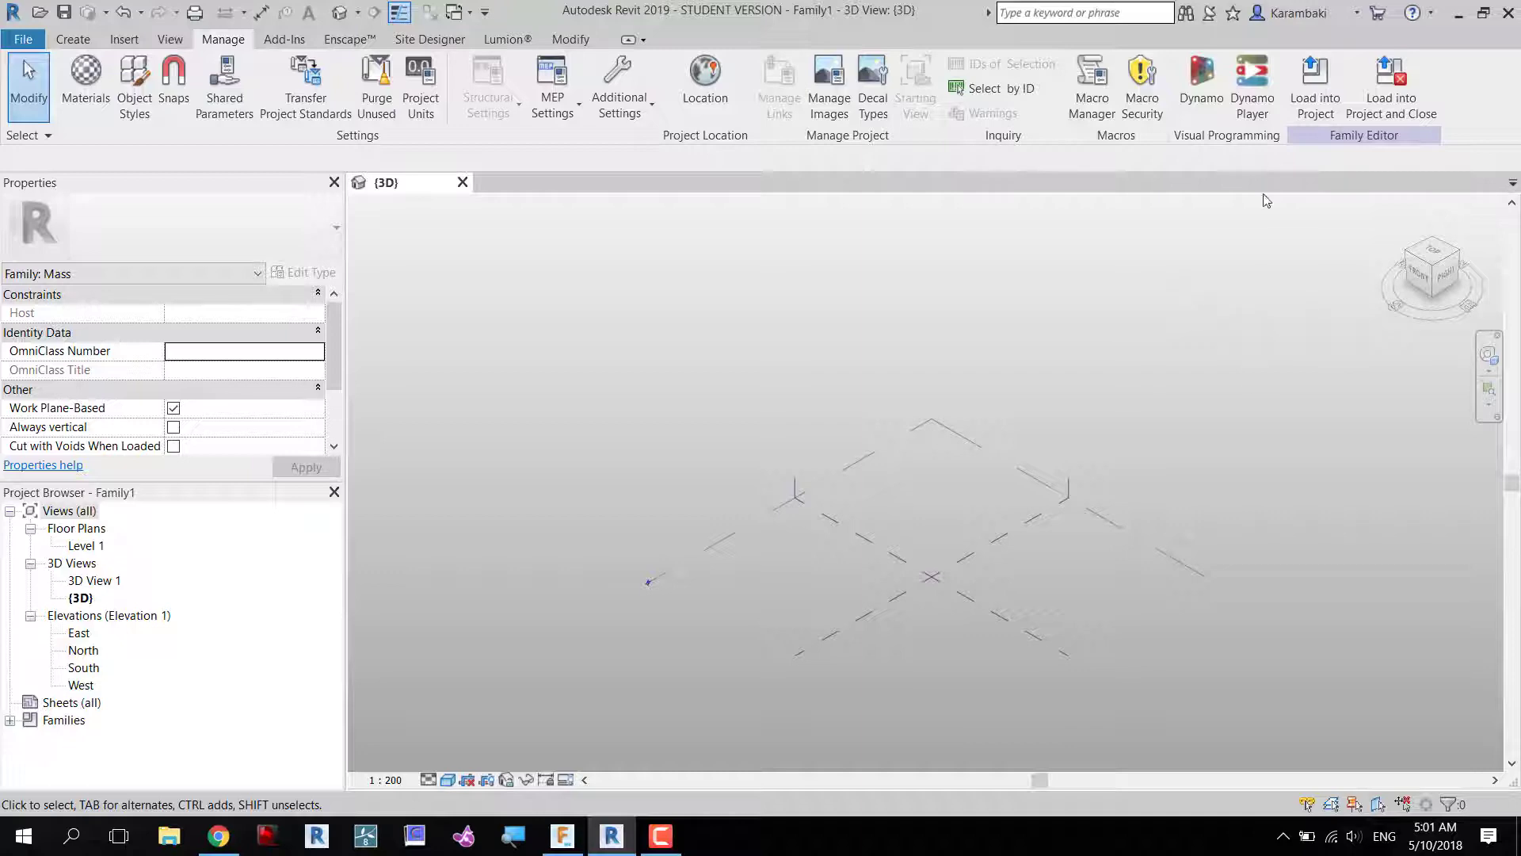
Switch from the Revit mass family to the untitled Fusion 360 design.
click(561, 835)
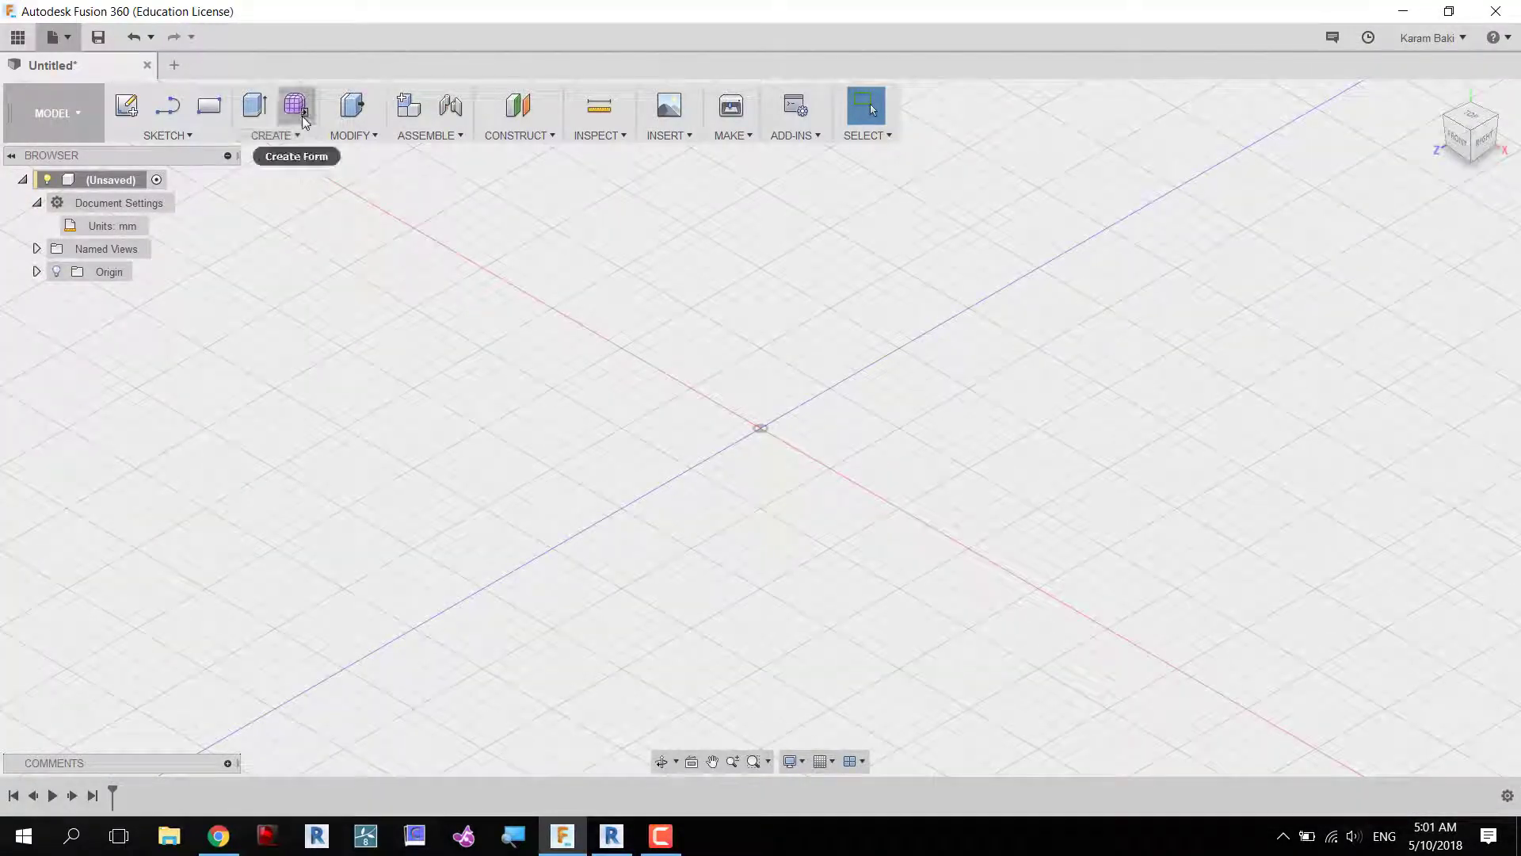
Create a 6x6 subdivided T-spline box and pull its faces into wavy sides.
click(296, 105)
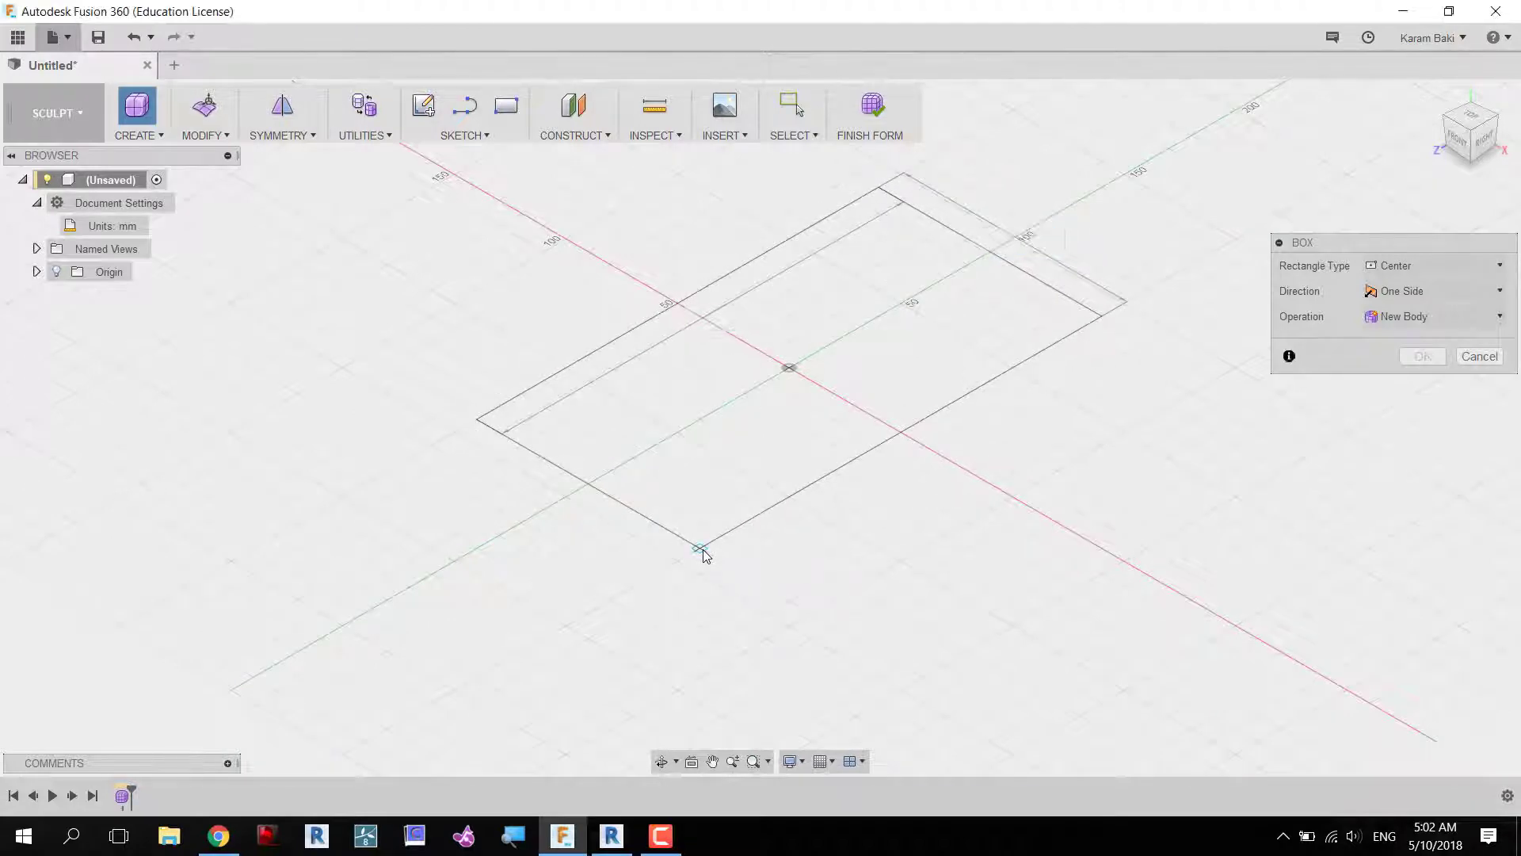
click(701, 547)
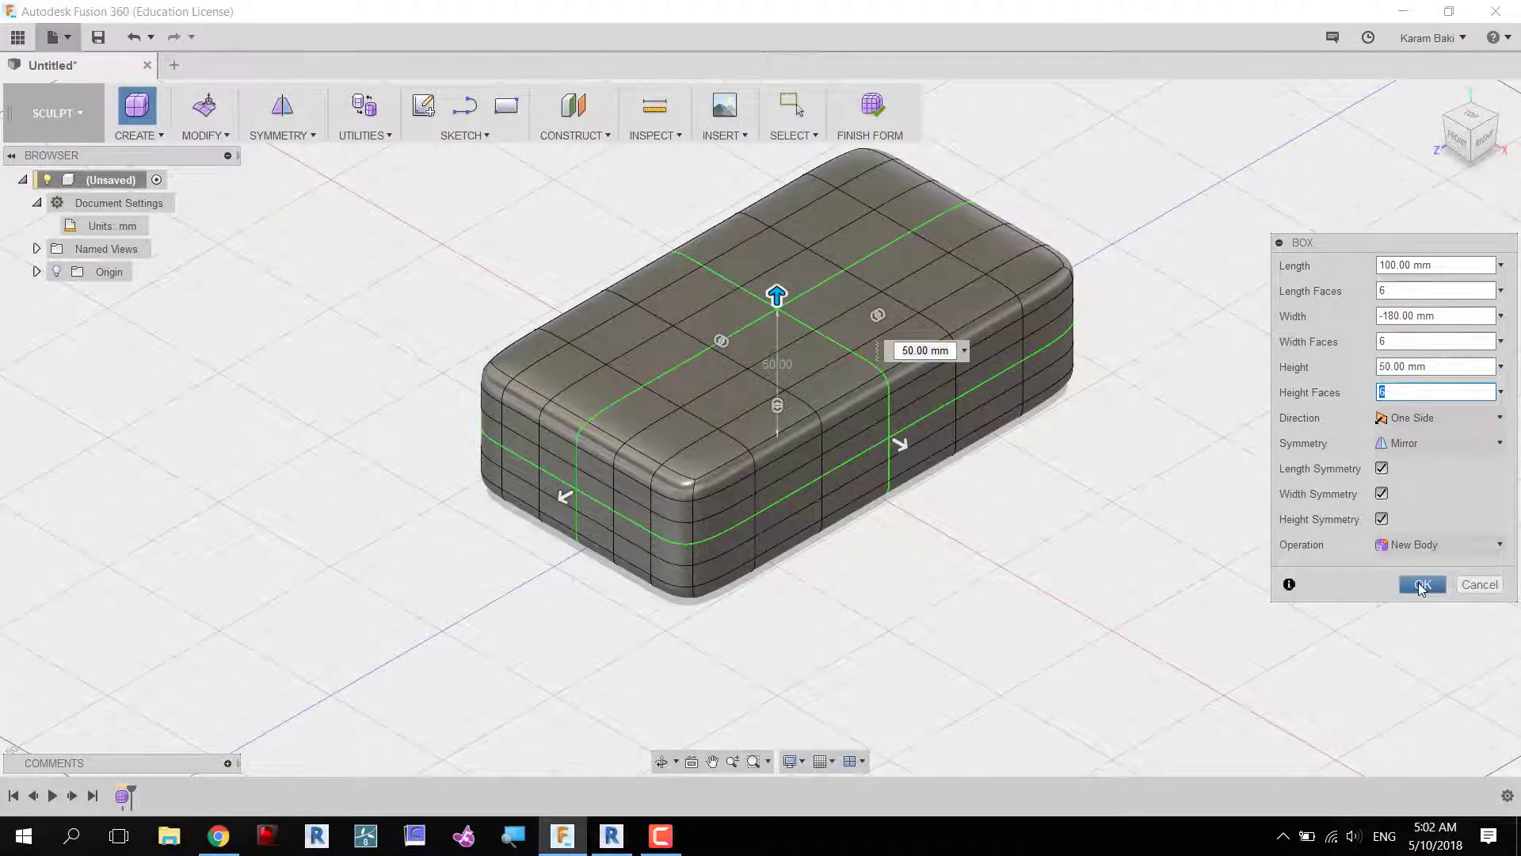
click(1422, 585)
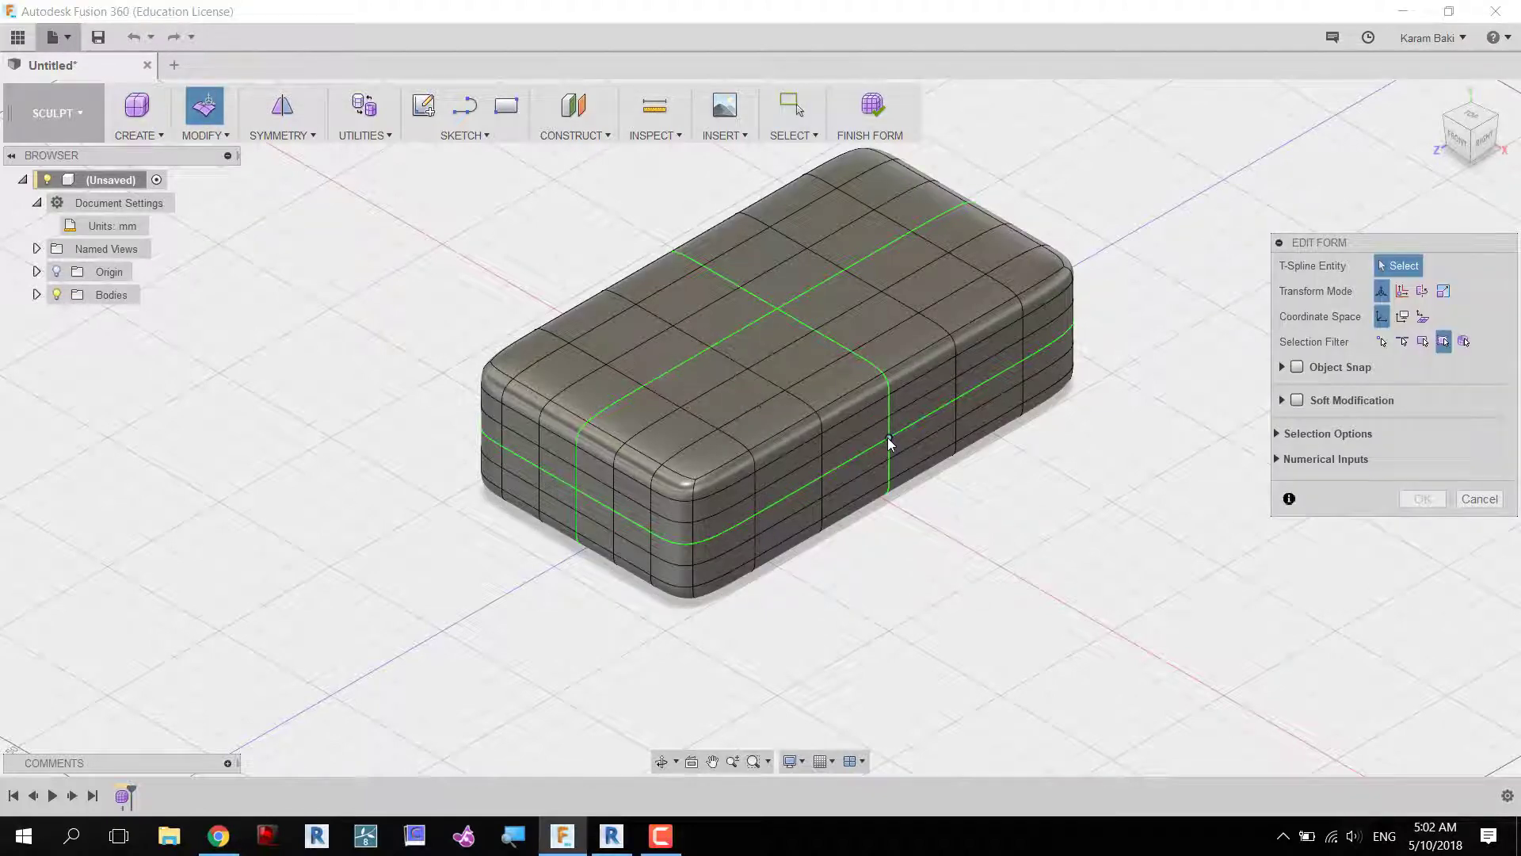
drag(885, 449, 960, 480)
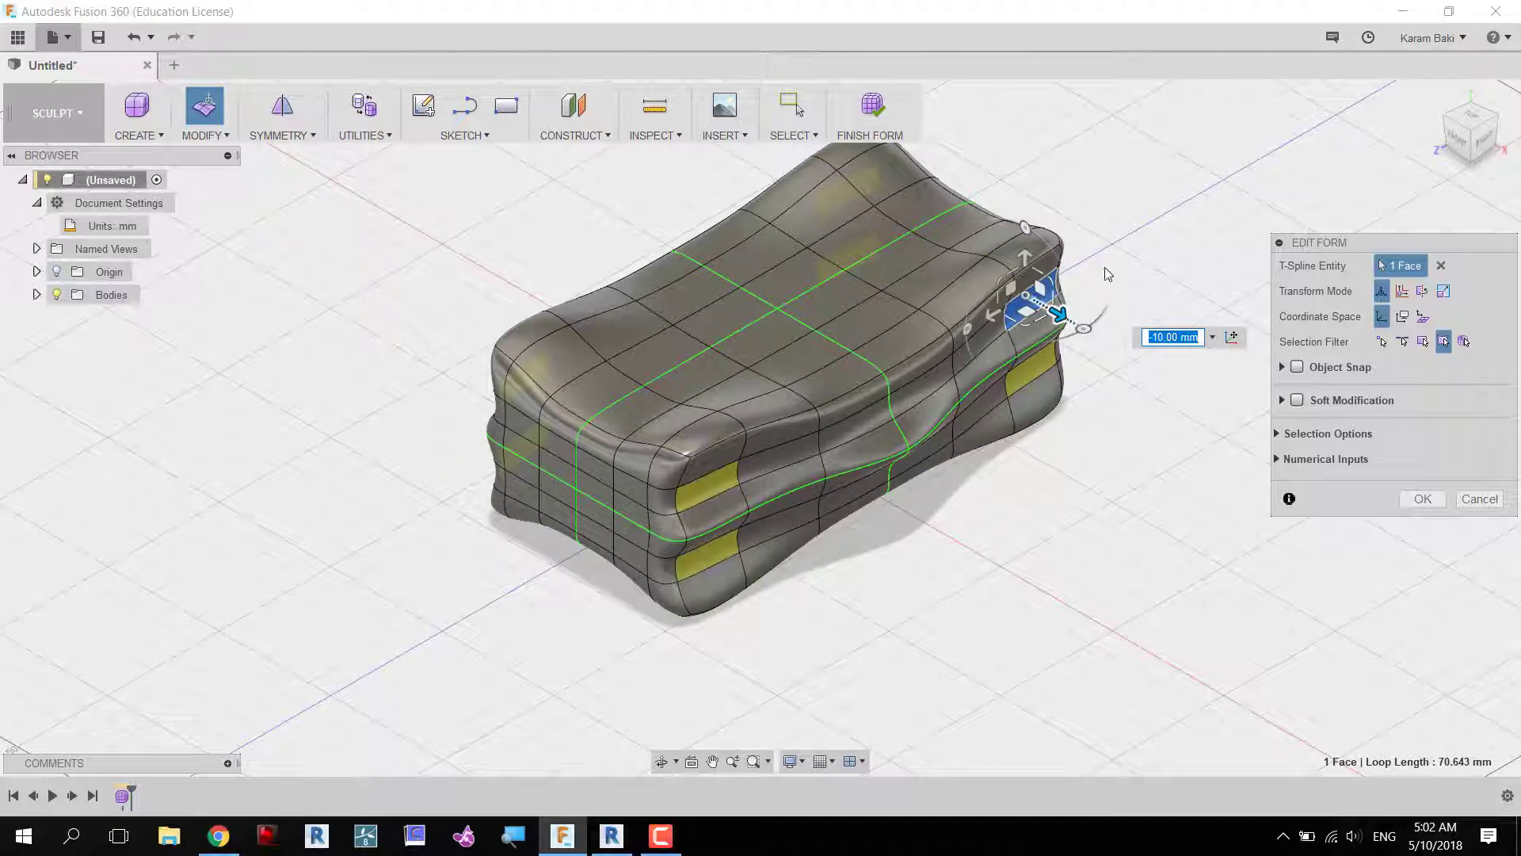
Bridge the top and bottom faces to open a hole through the form.
click(204, 116)
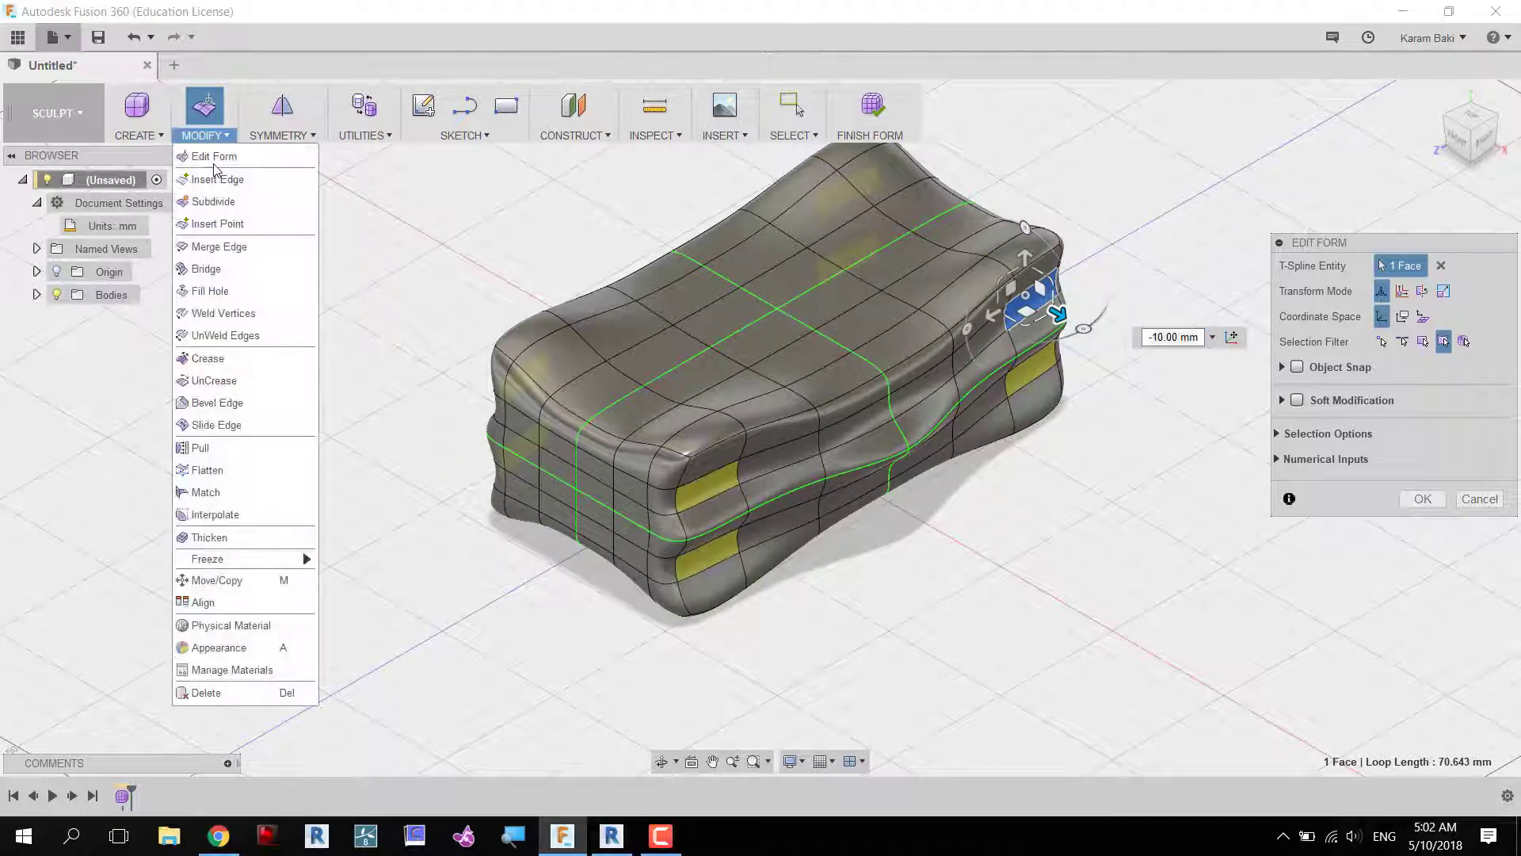
click(206, 269)
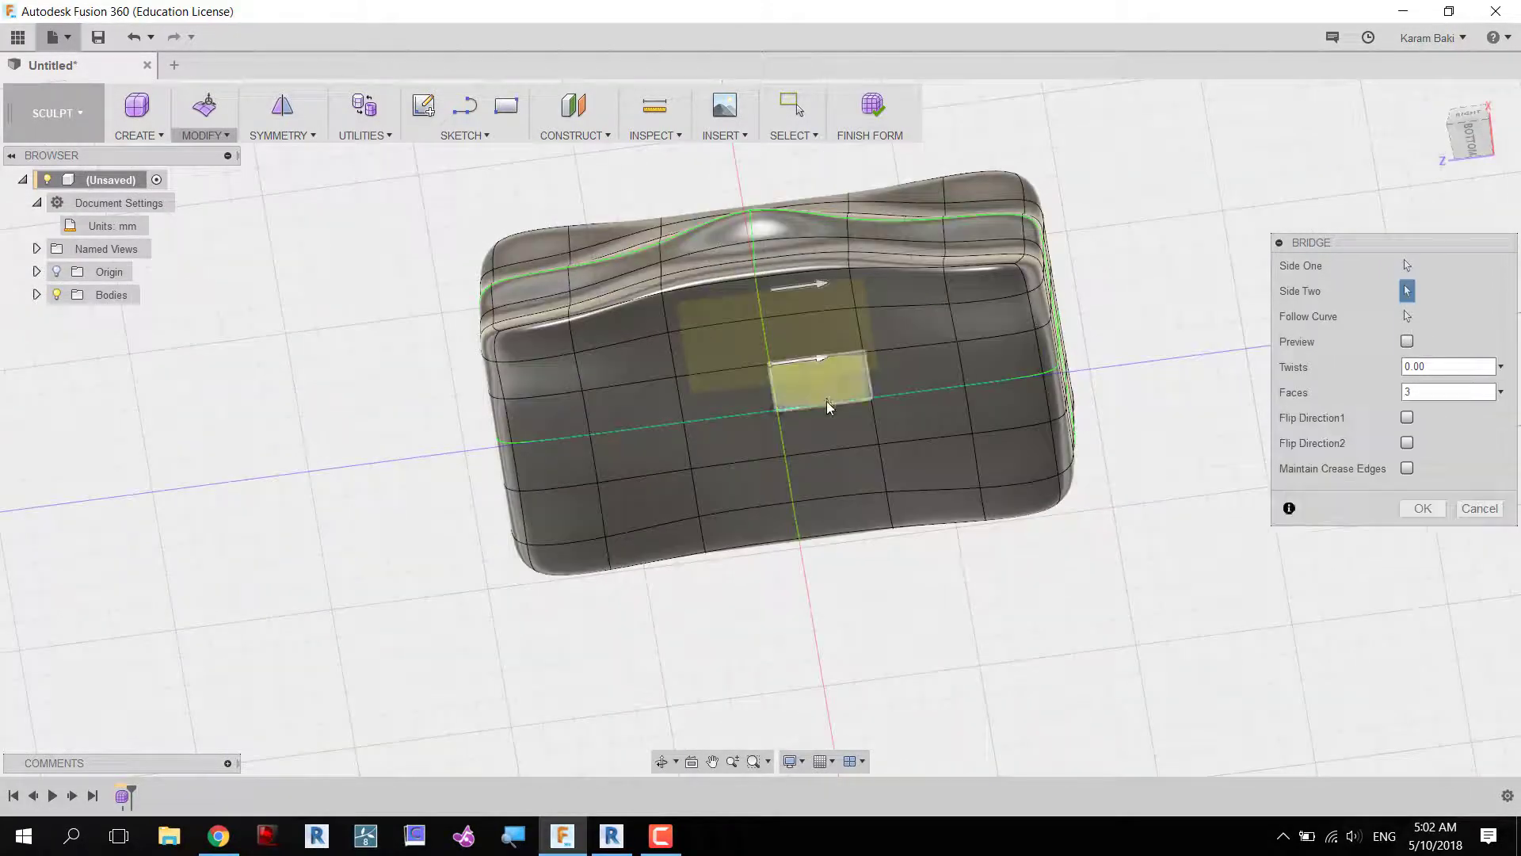
click(824, 388)
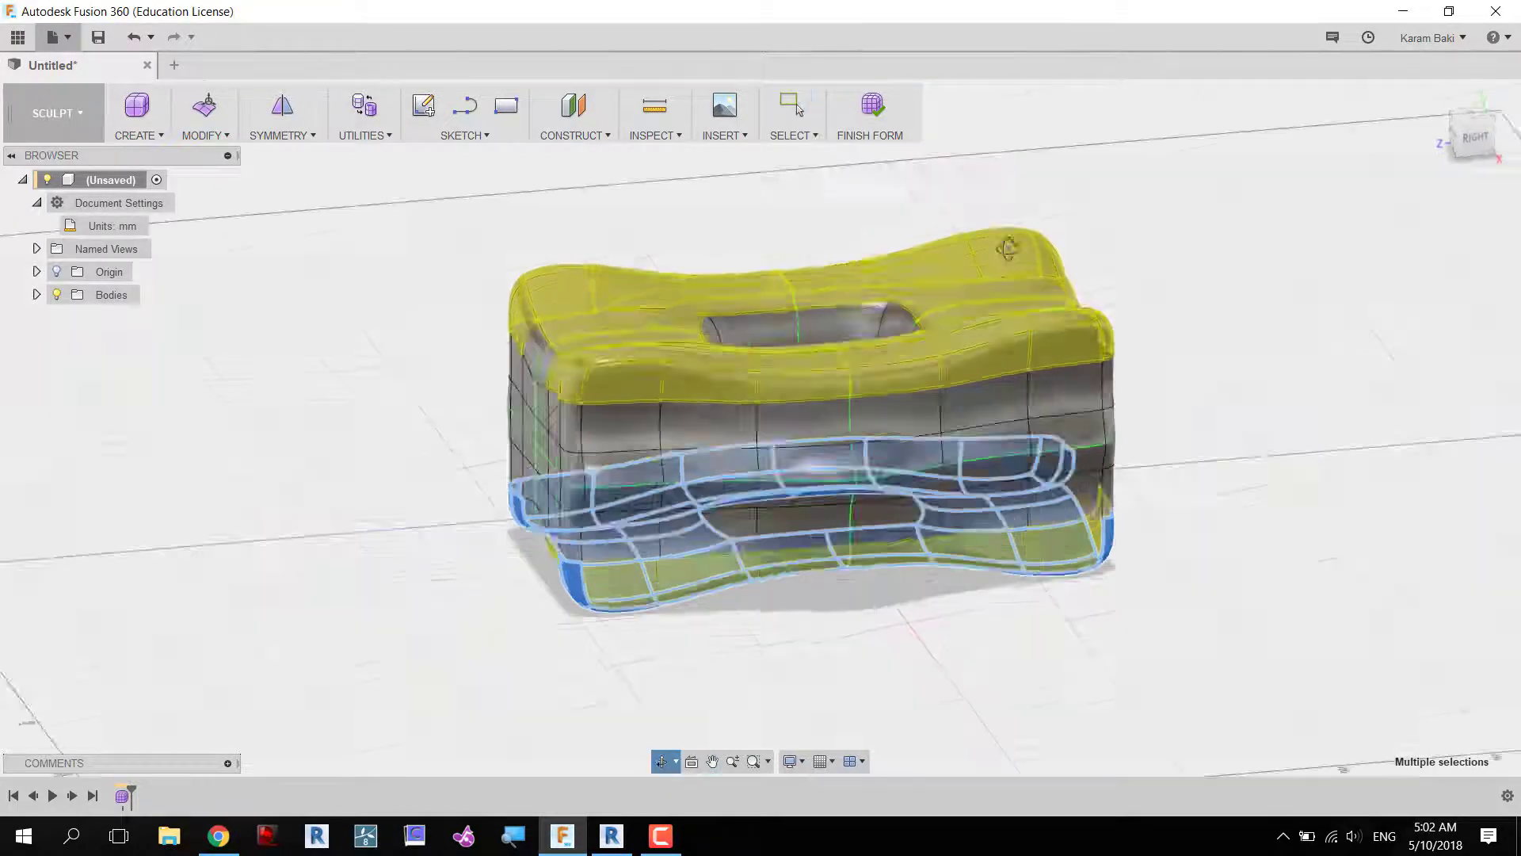
click(870, 110)
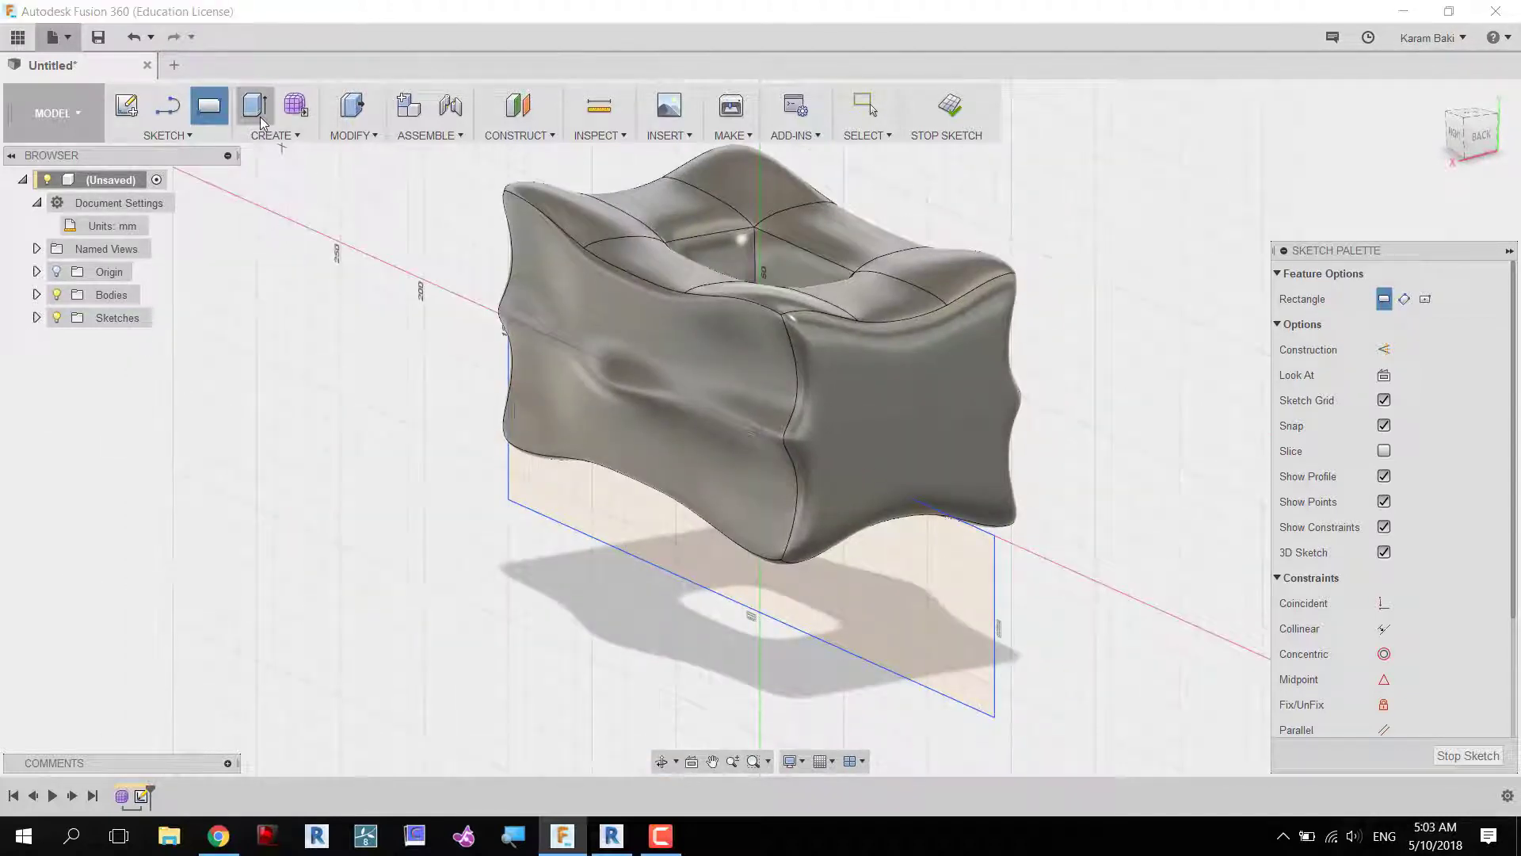
Cut the body flat with a symmetric 130 mm extrude of the sketched rectangle.
click(269, 104)
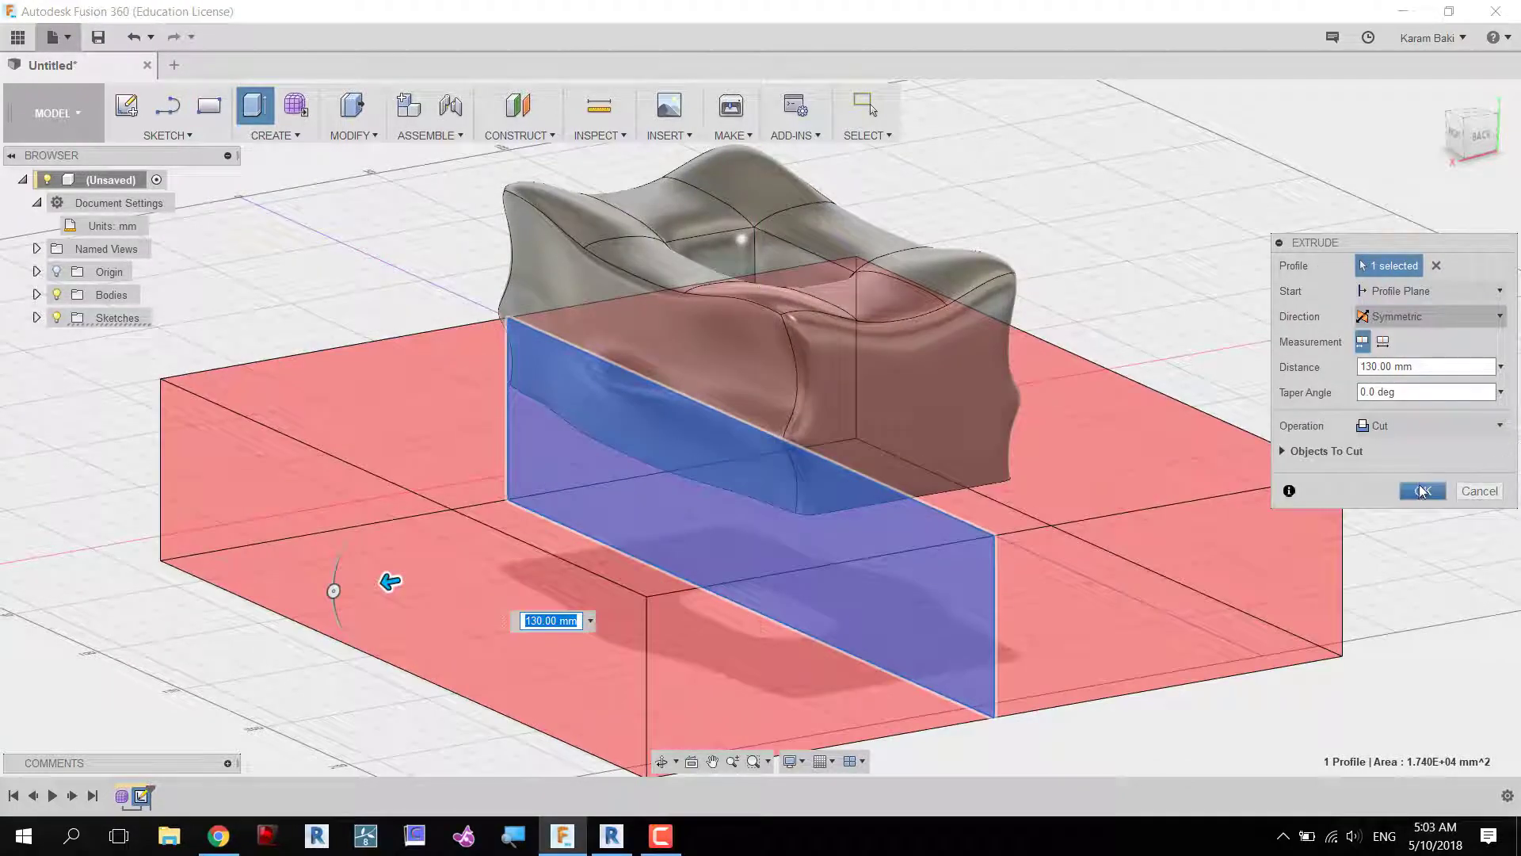
click(1423, 490)
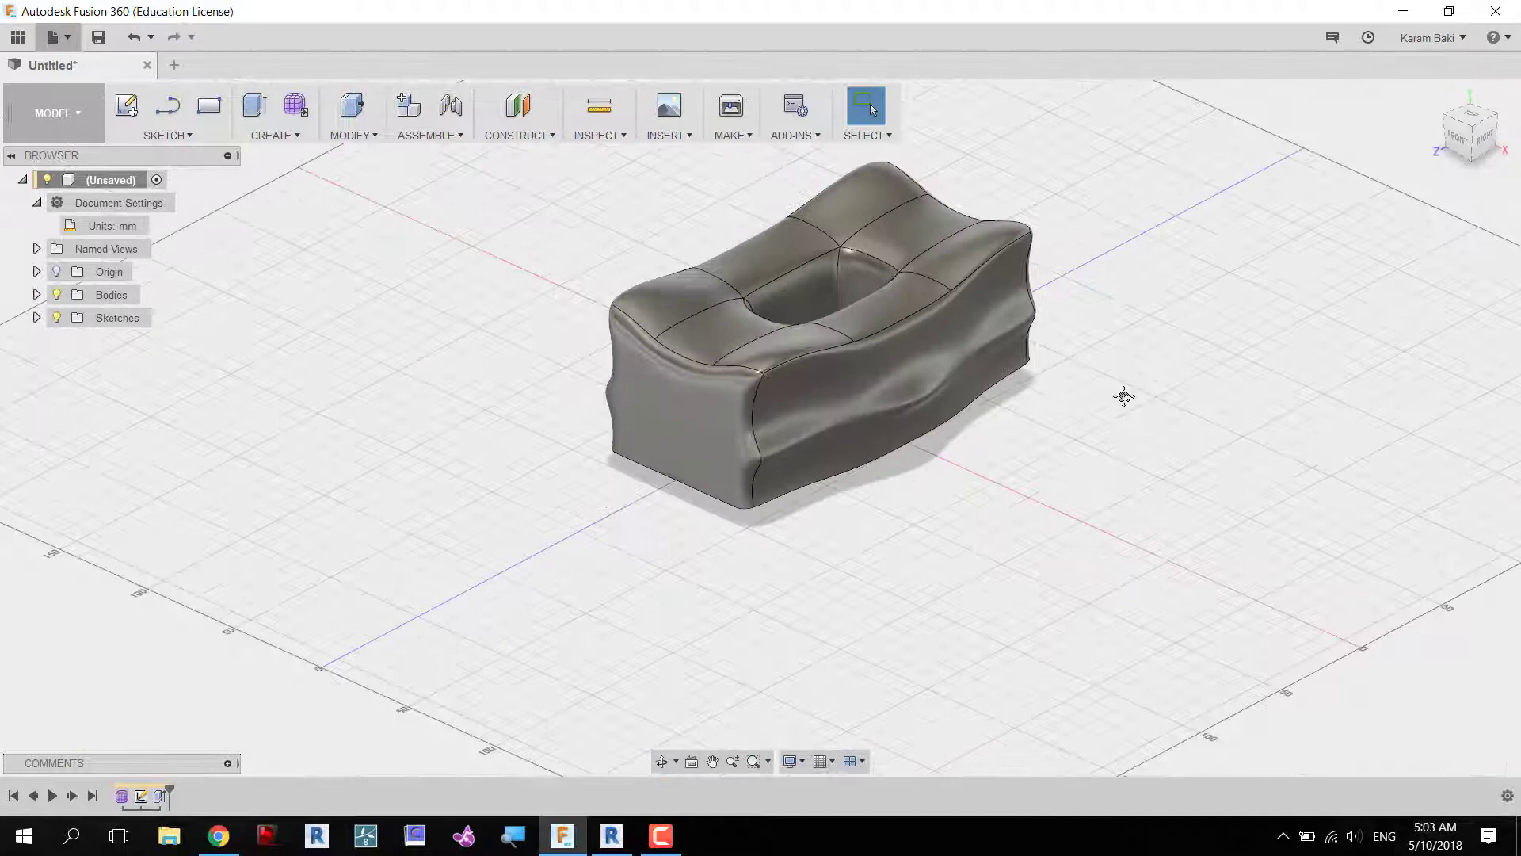
Create a 5x5 mirrored T-spline plane and pull its faces into a wavy surface.
click(273, 113)
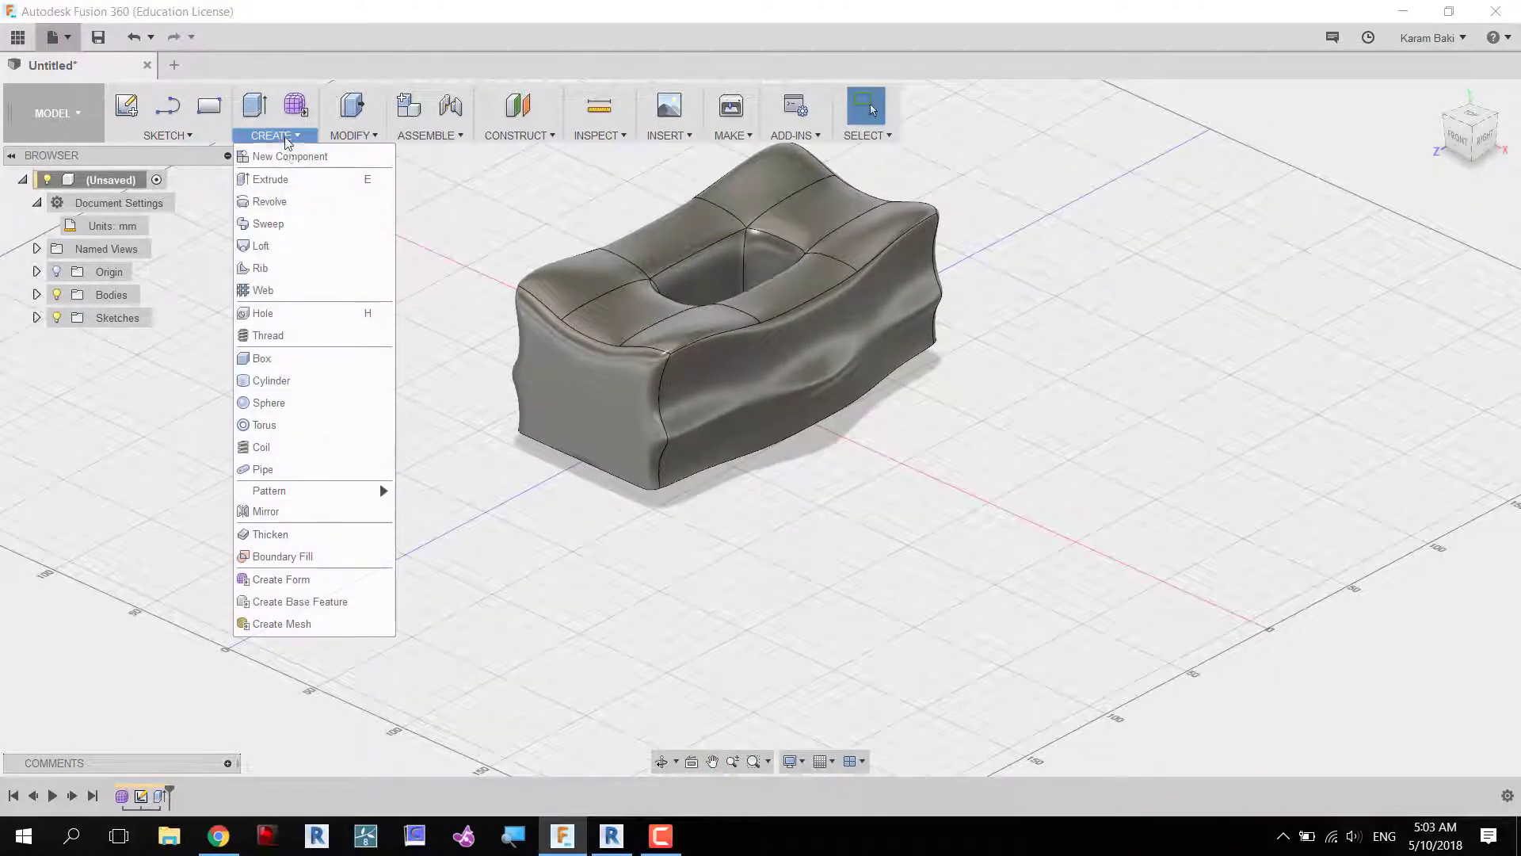
click(281, 580)
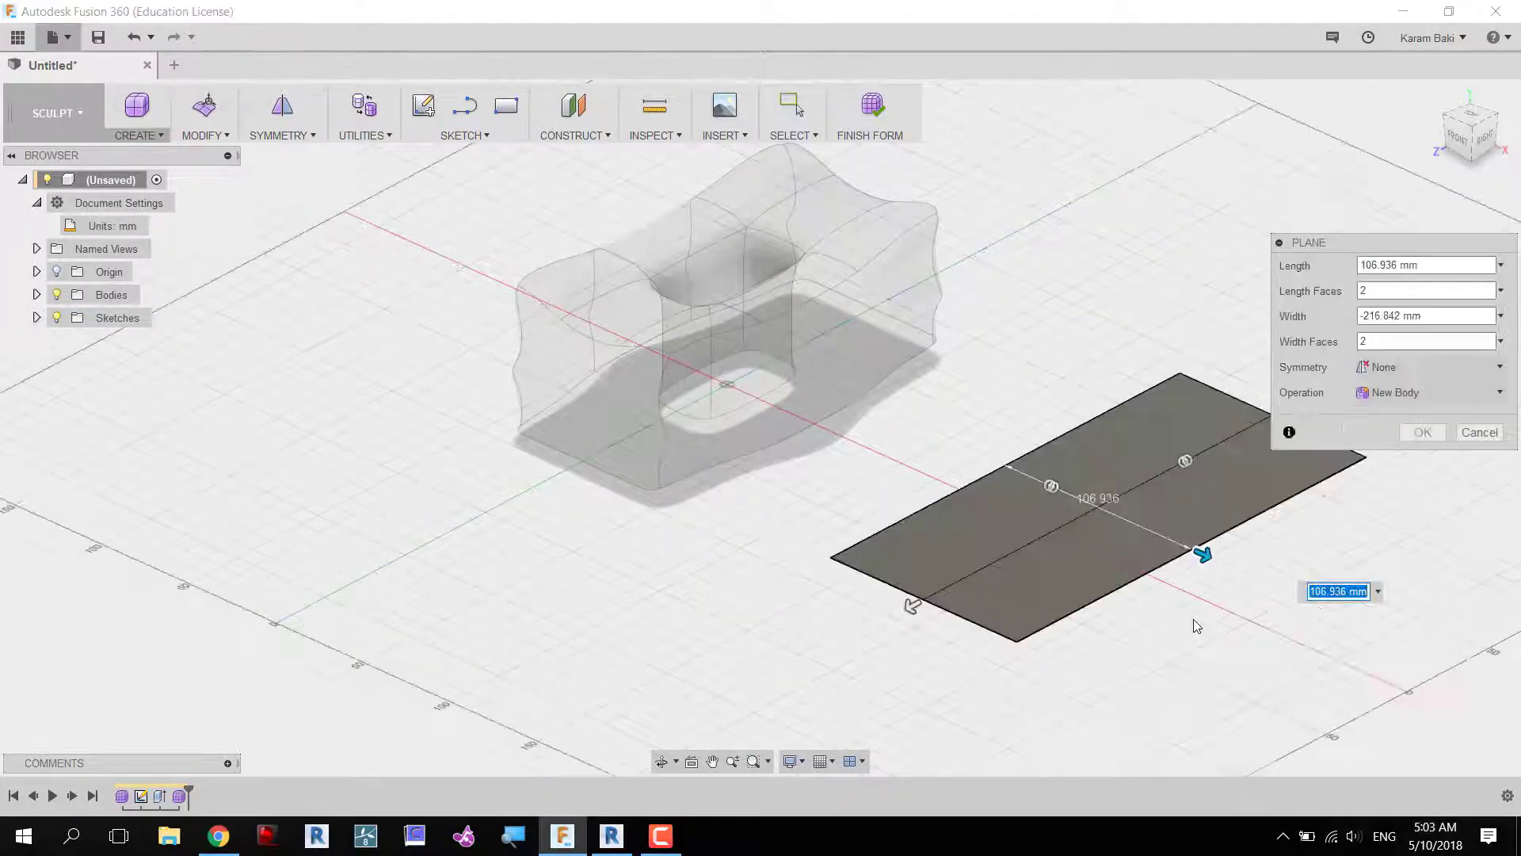
text(5)
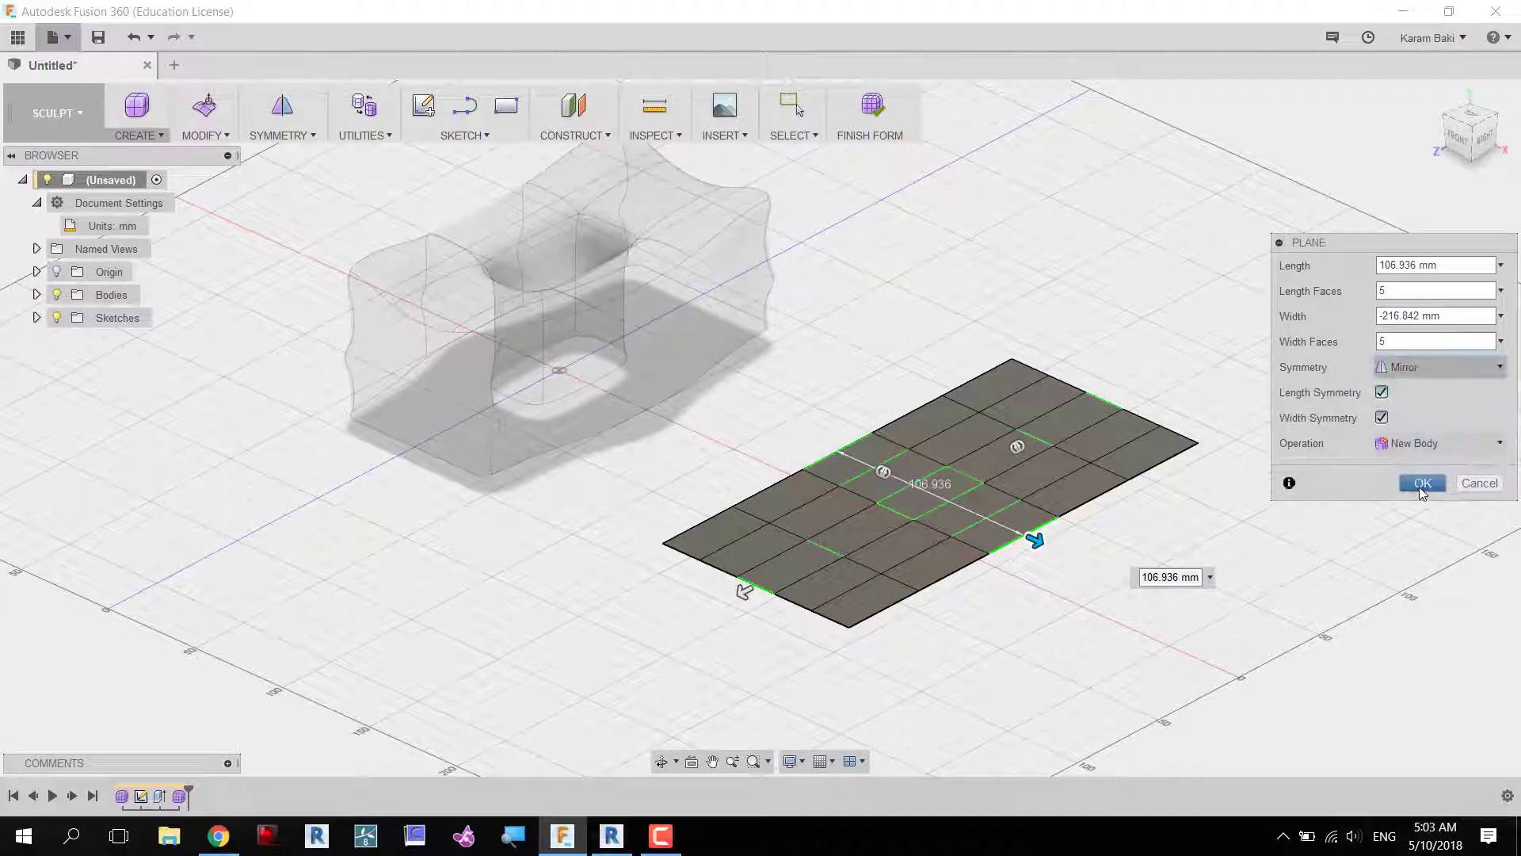
click(1423, 483)
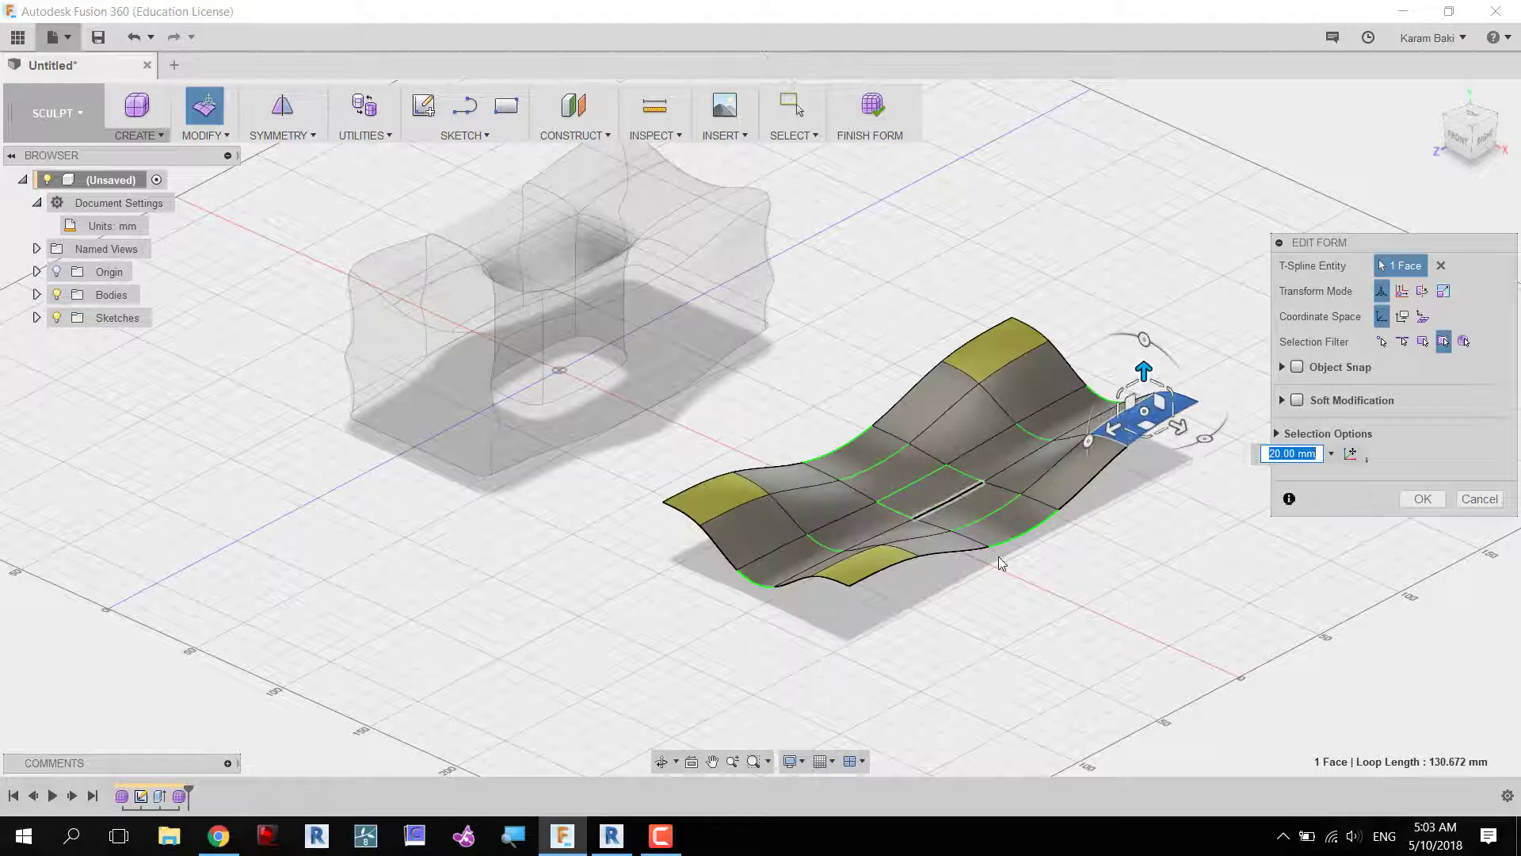
click(1420, 497)
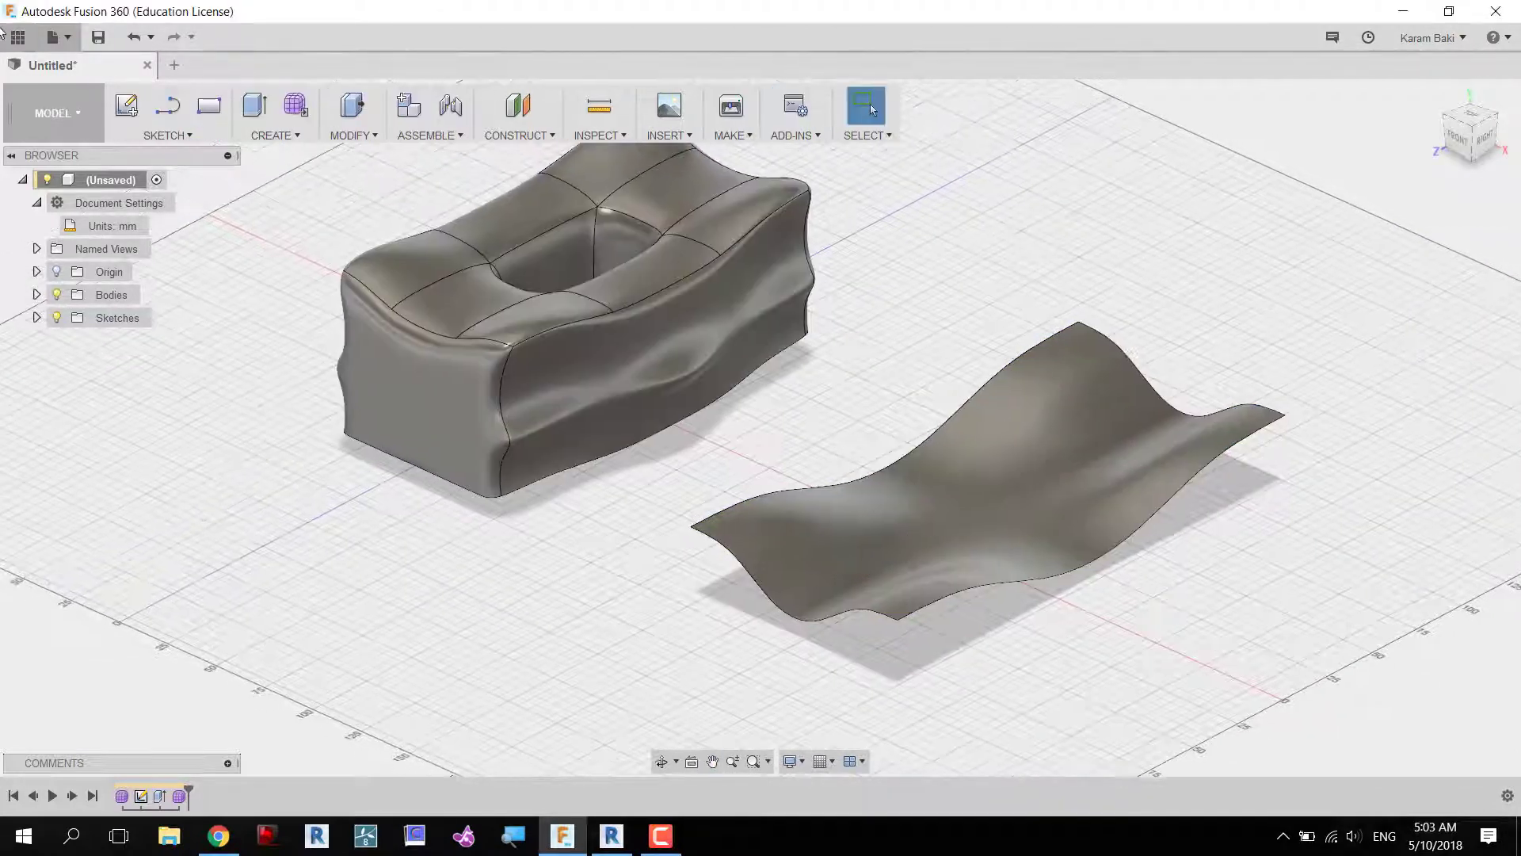
Export the design as a SAT file into the Fusion tests folder.
click(51, 36)
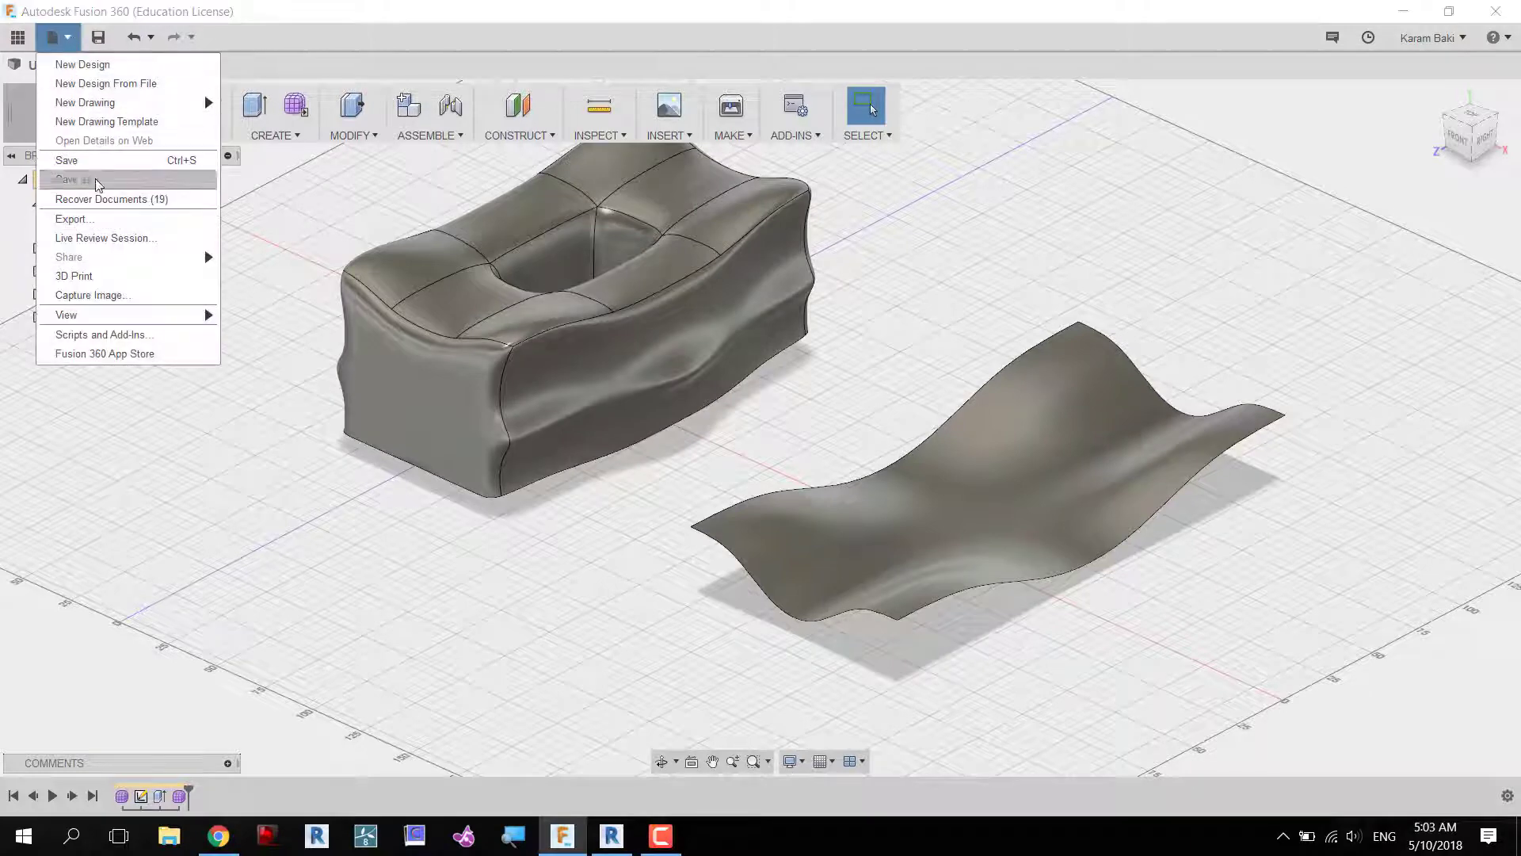
click(74, 219)
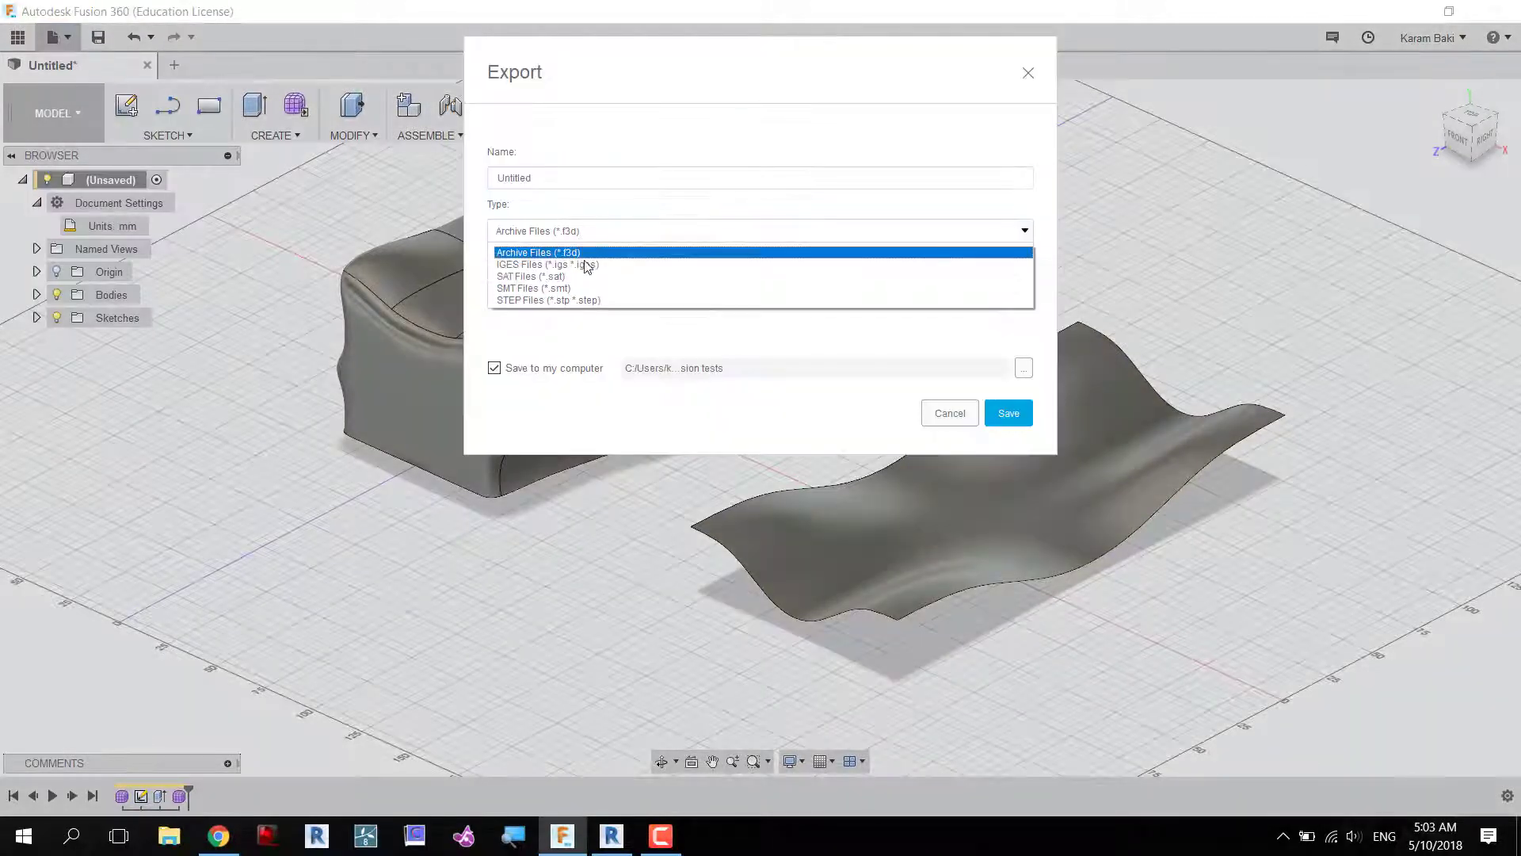
click(531, 276)
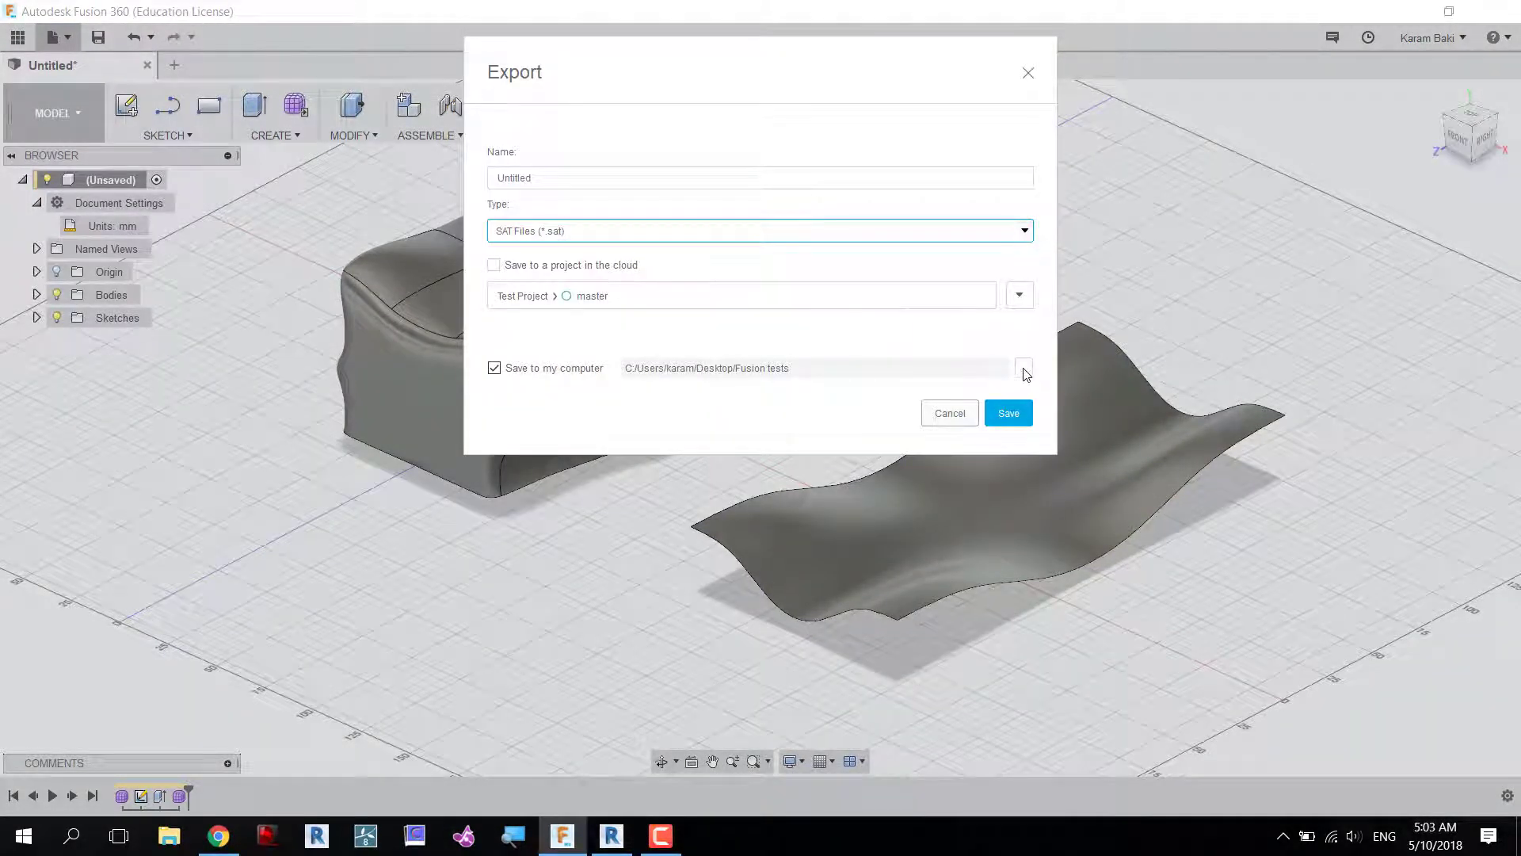
click(1021, 367)
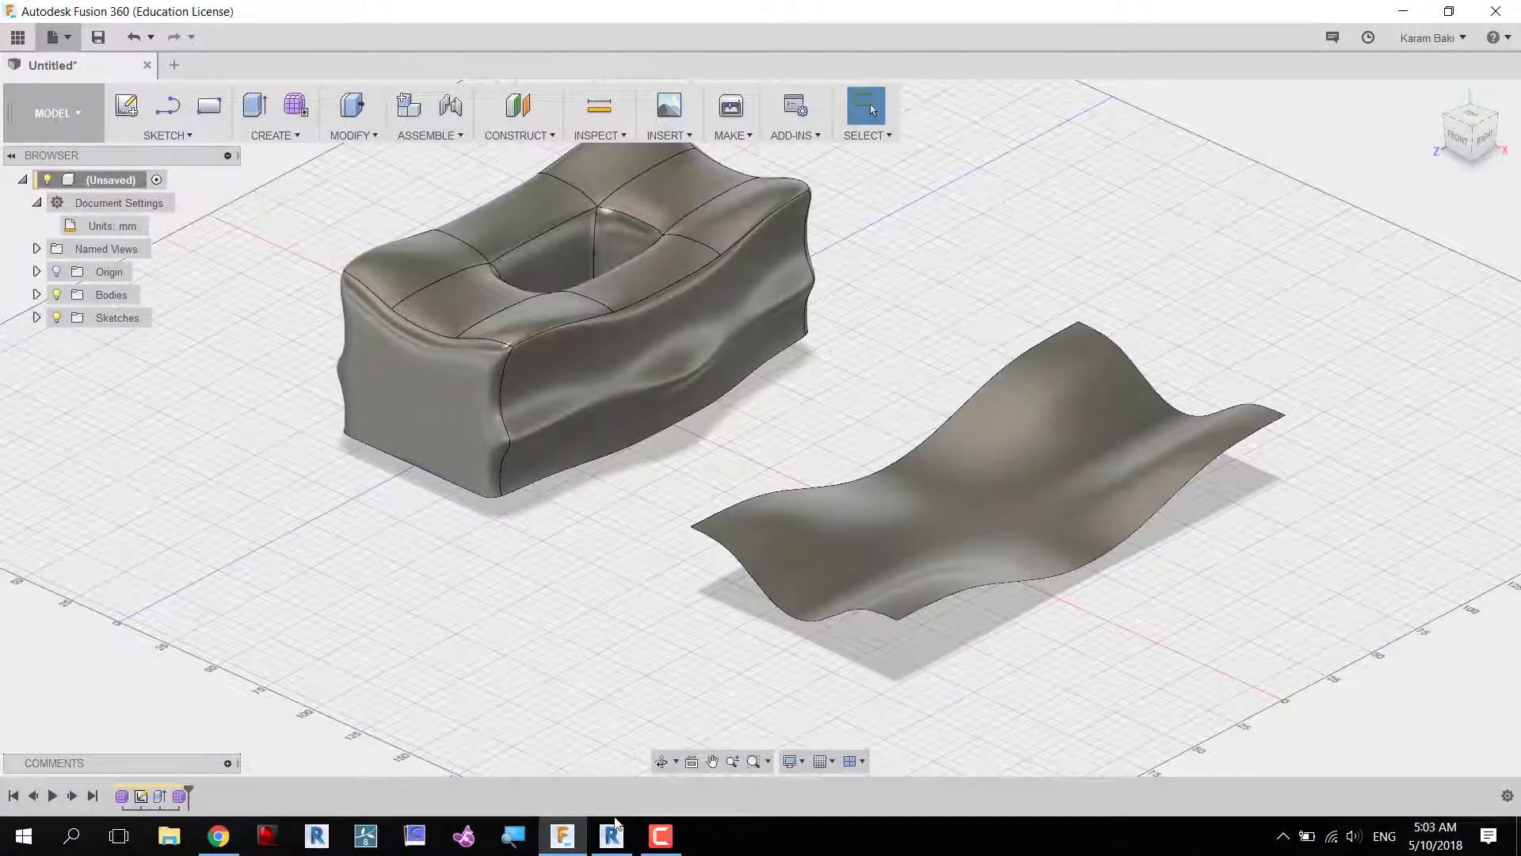
Switch back to the Revit Family1 mass family's 3D view.
click(612, 835)
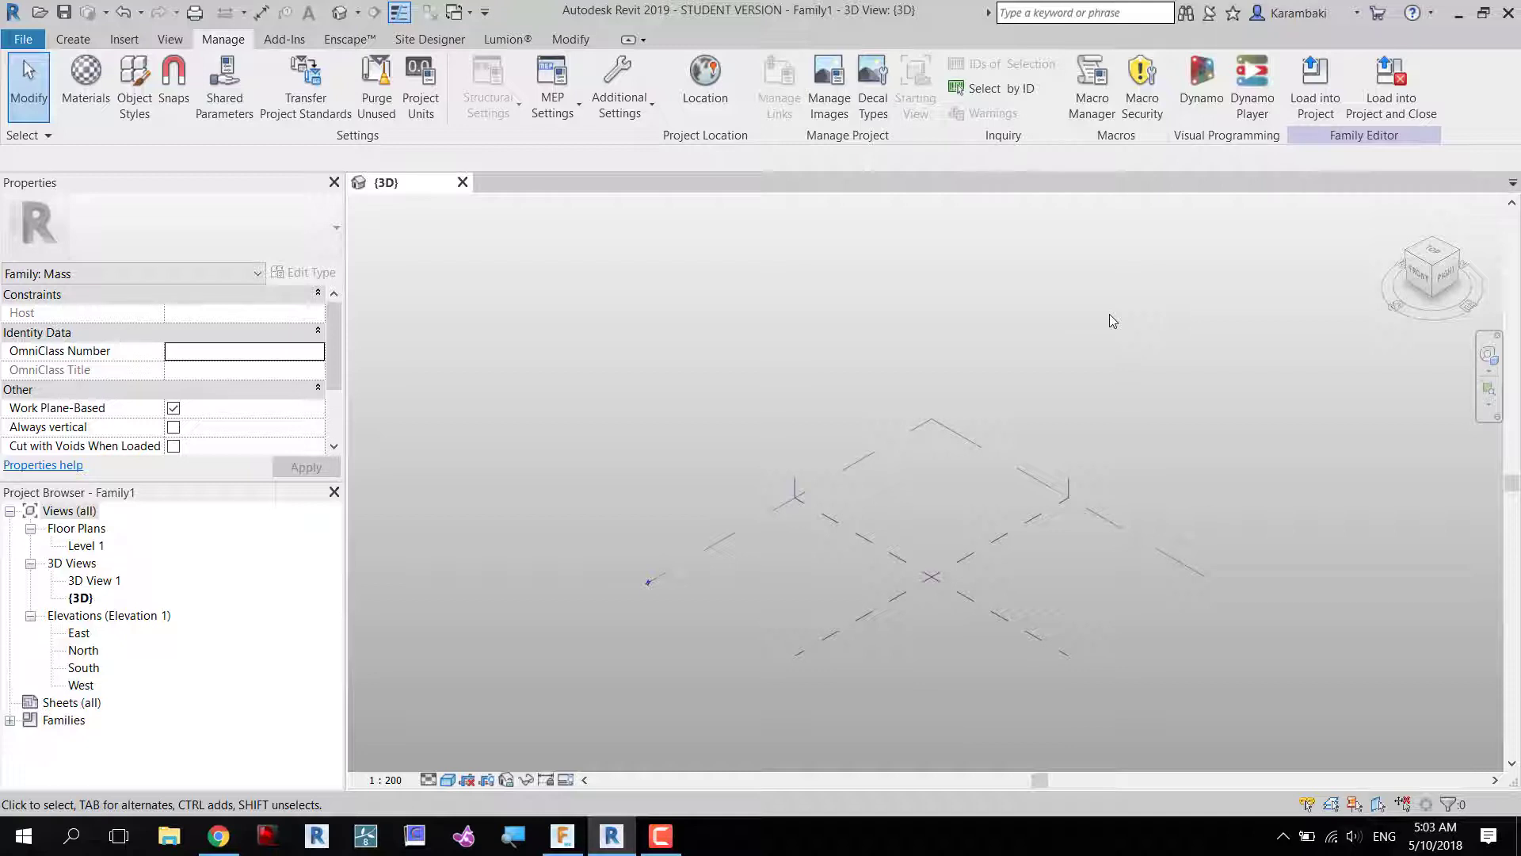
mouse_move(1137, 312)
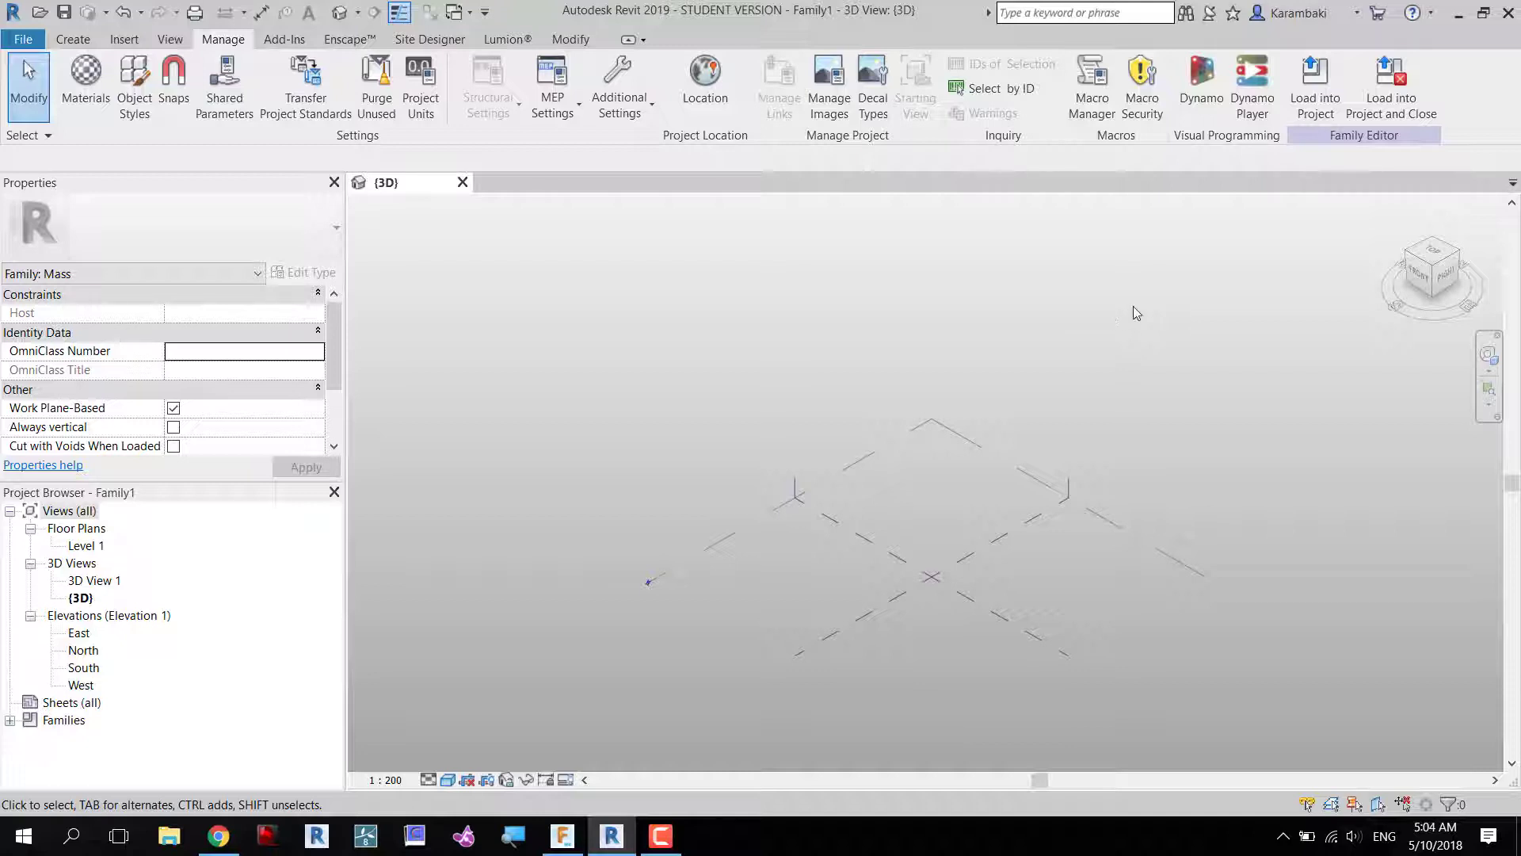
mouse_move(1223, 333)
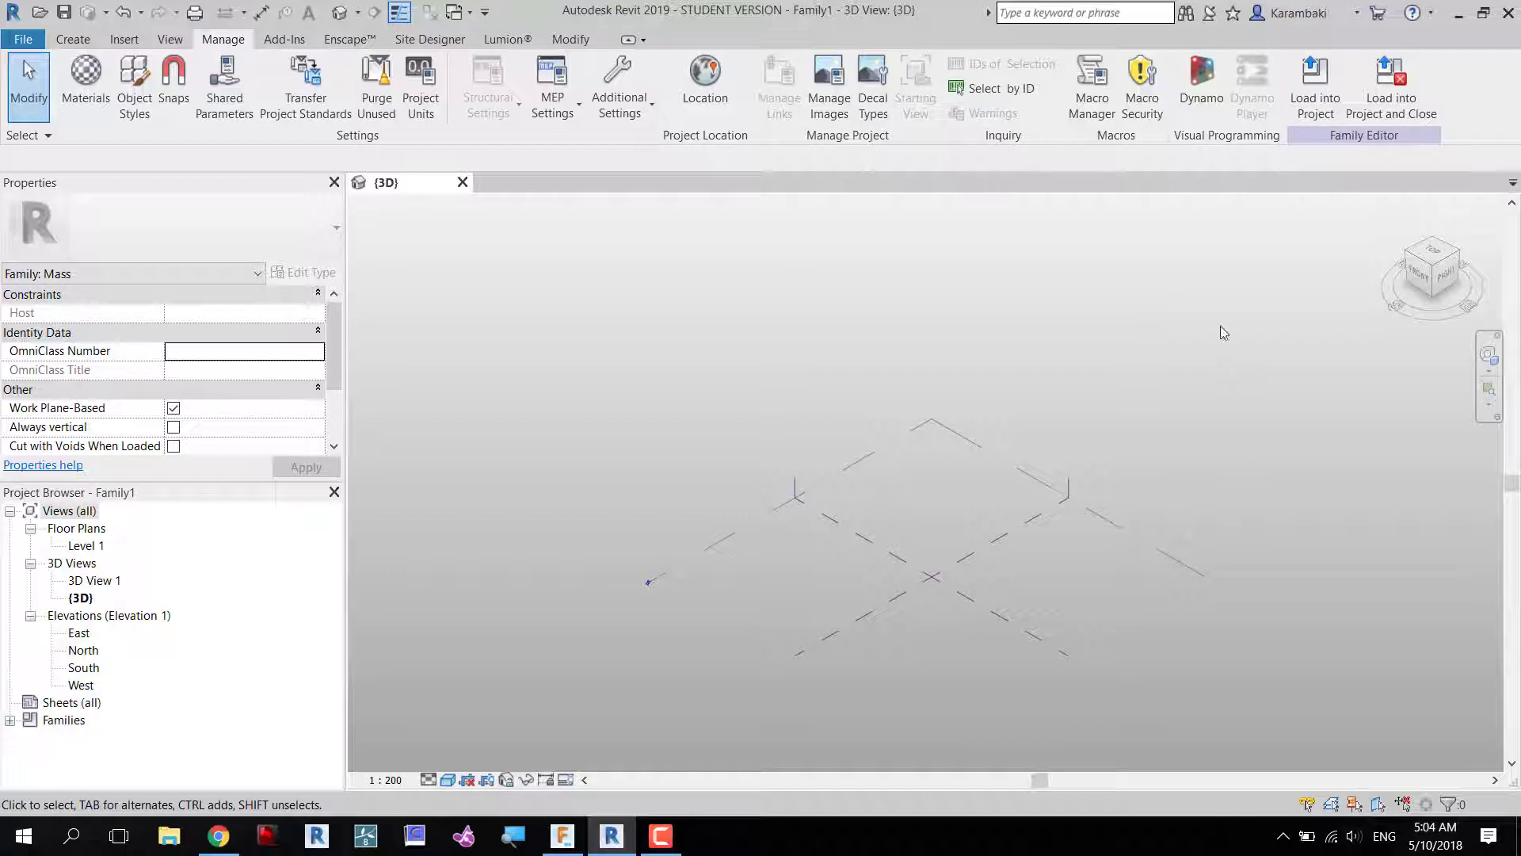
Point the Fusion360.SAT Sync script at Test 1.sat with X, Y and Z scales of 1000.
click(1252, 87)
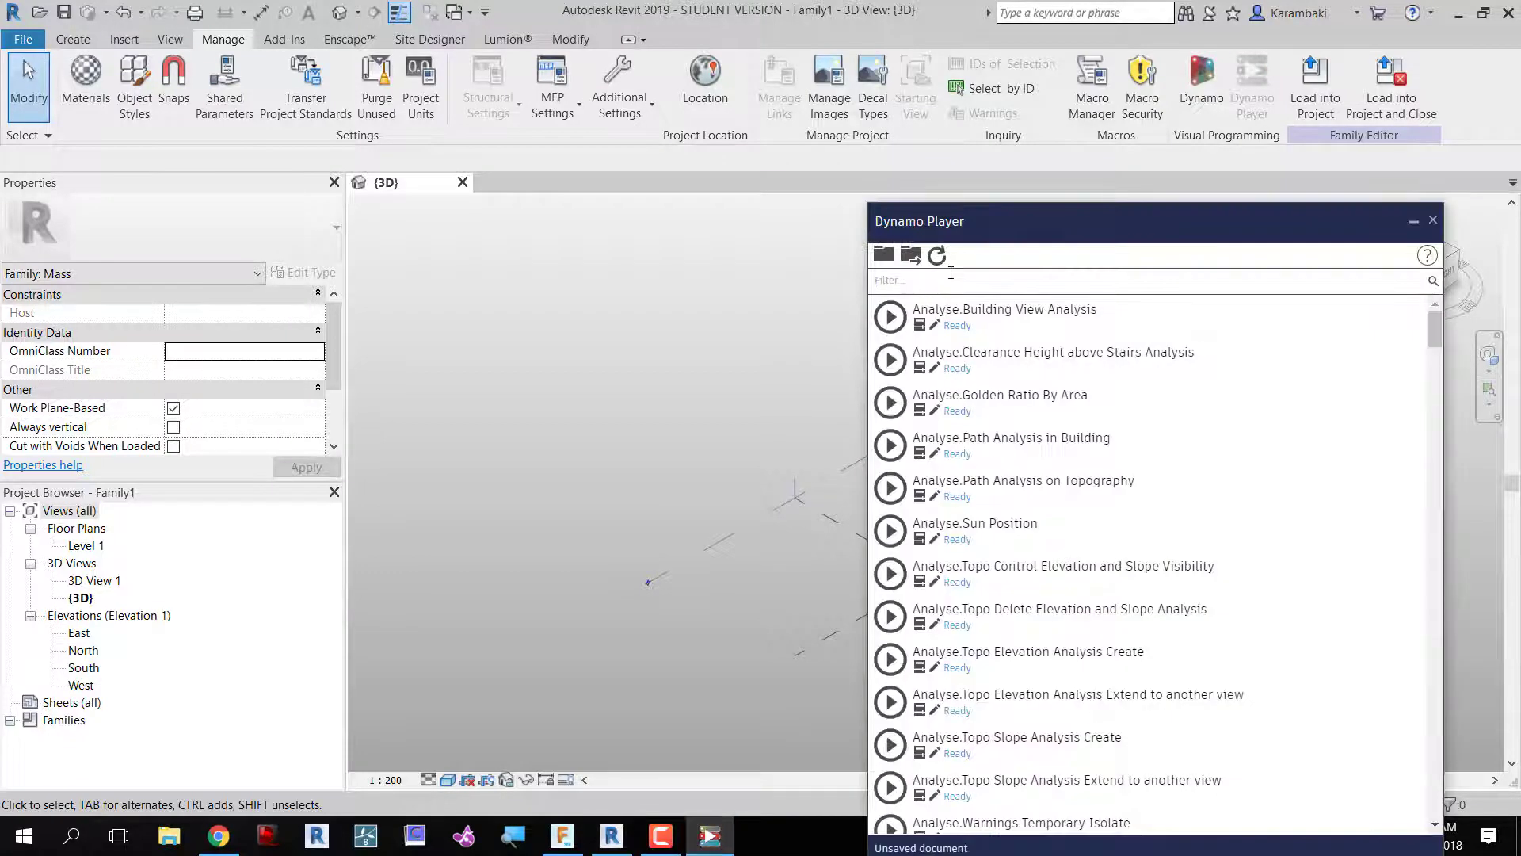
text(fusion)
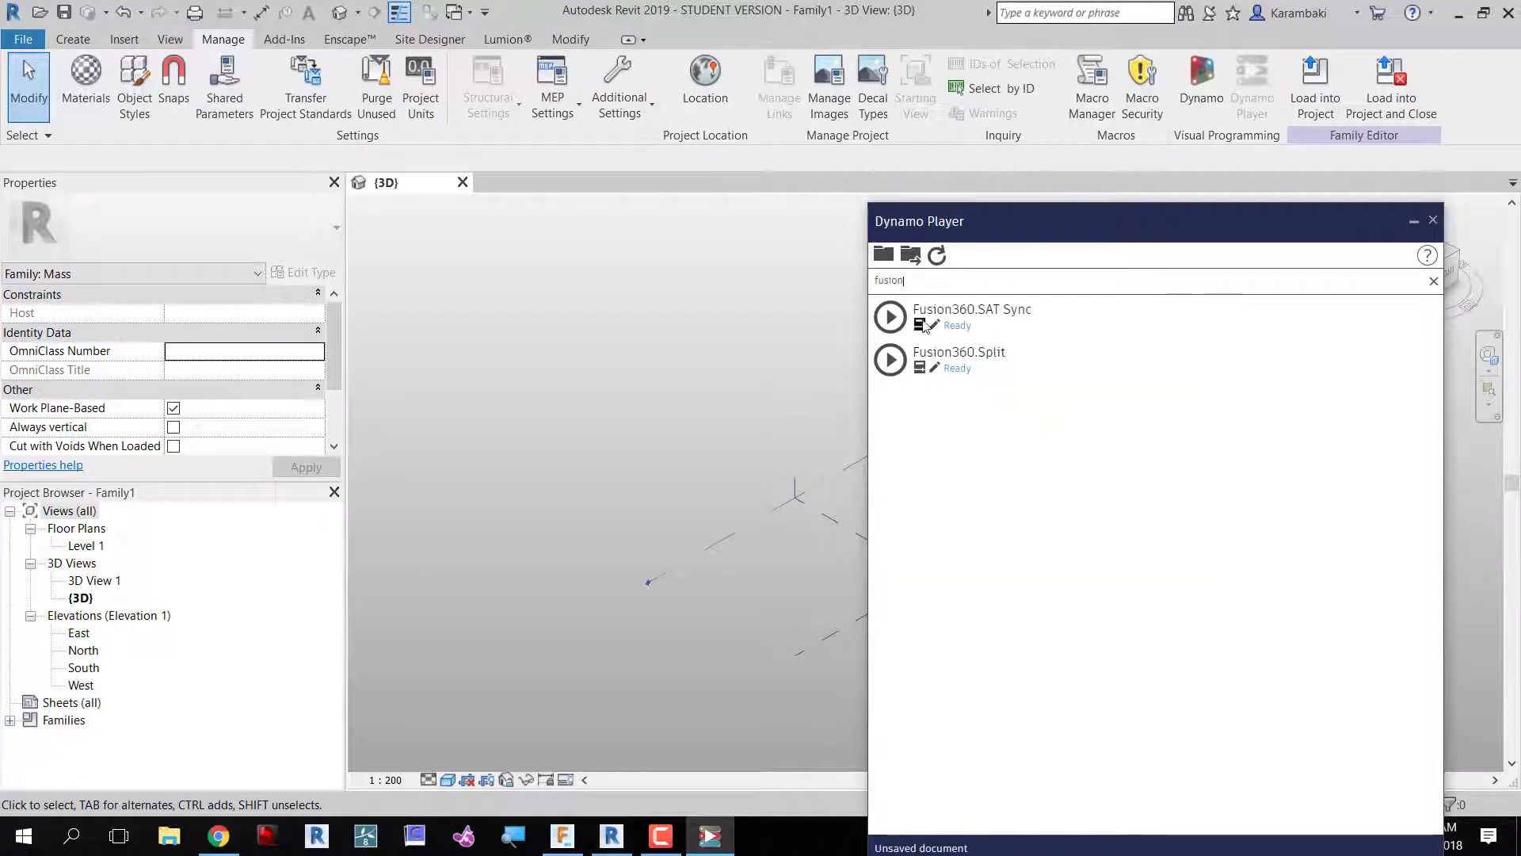
click(972, 309)
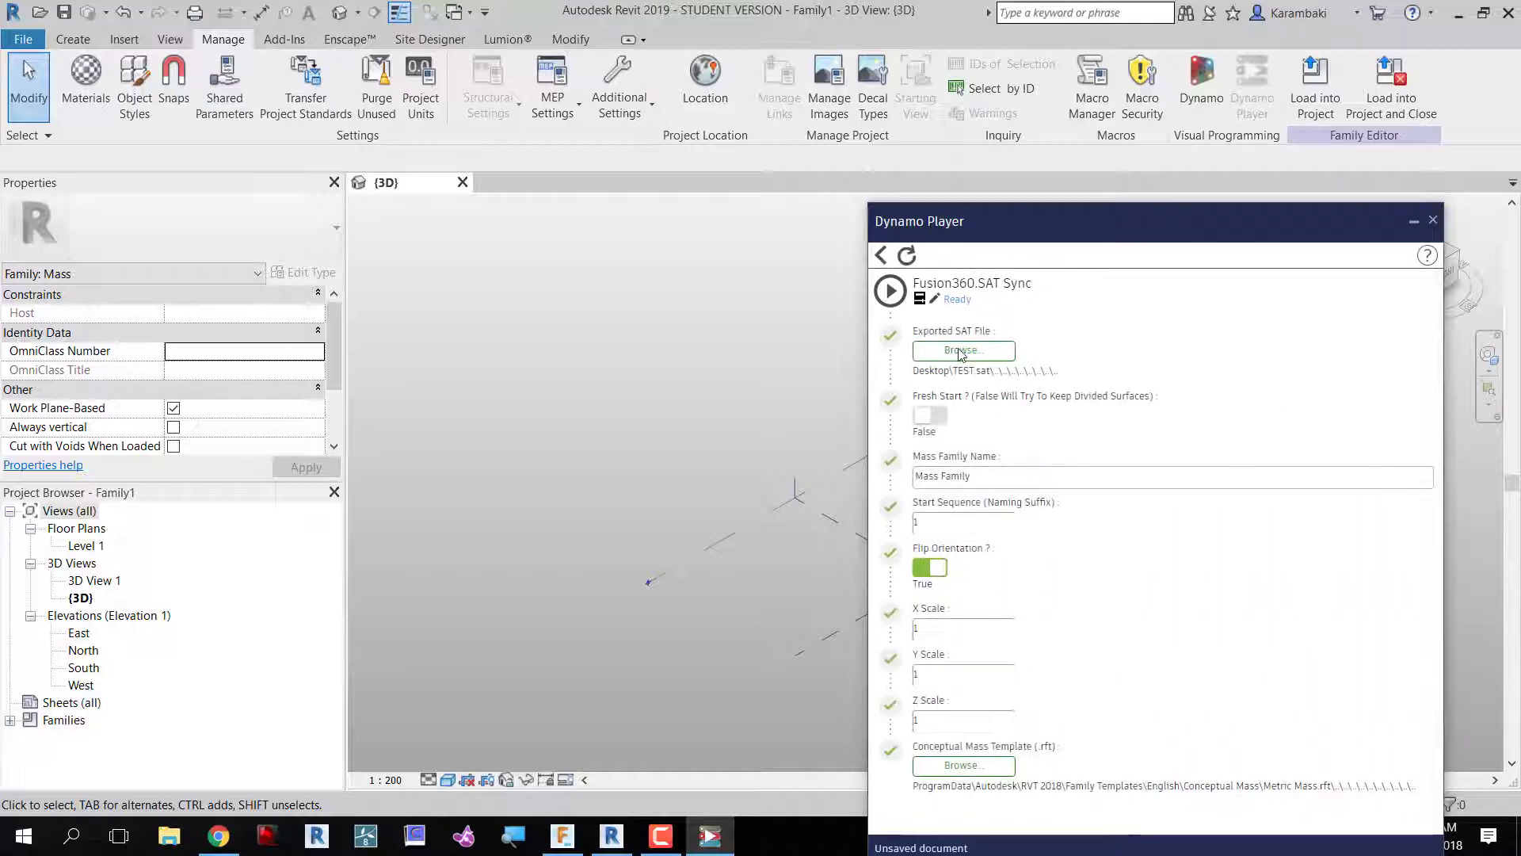
click(961, 350)
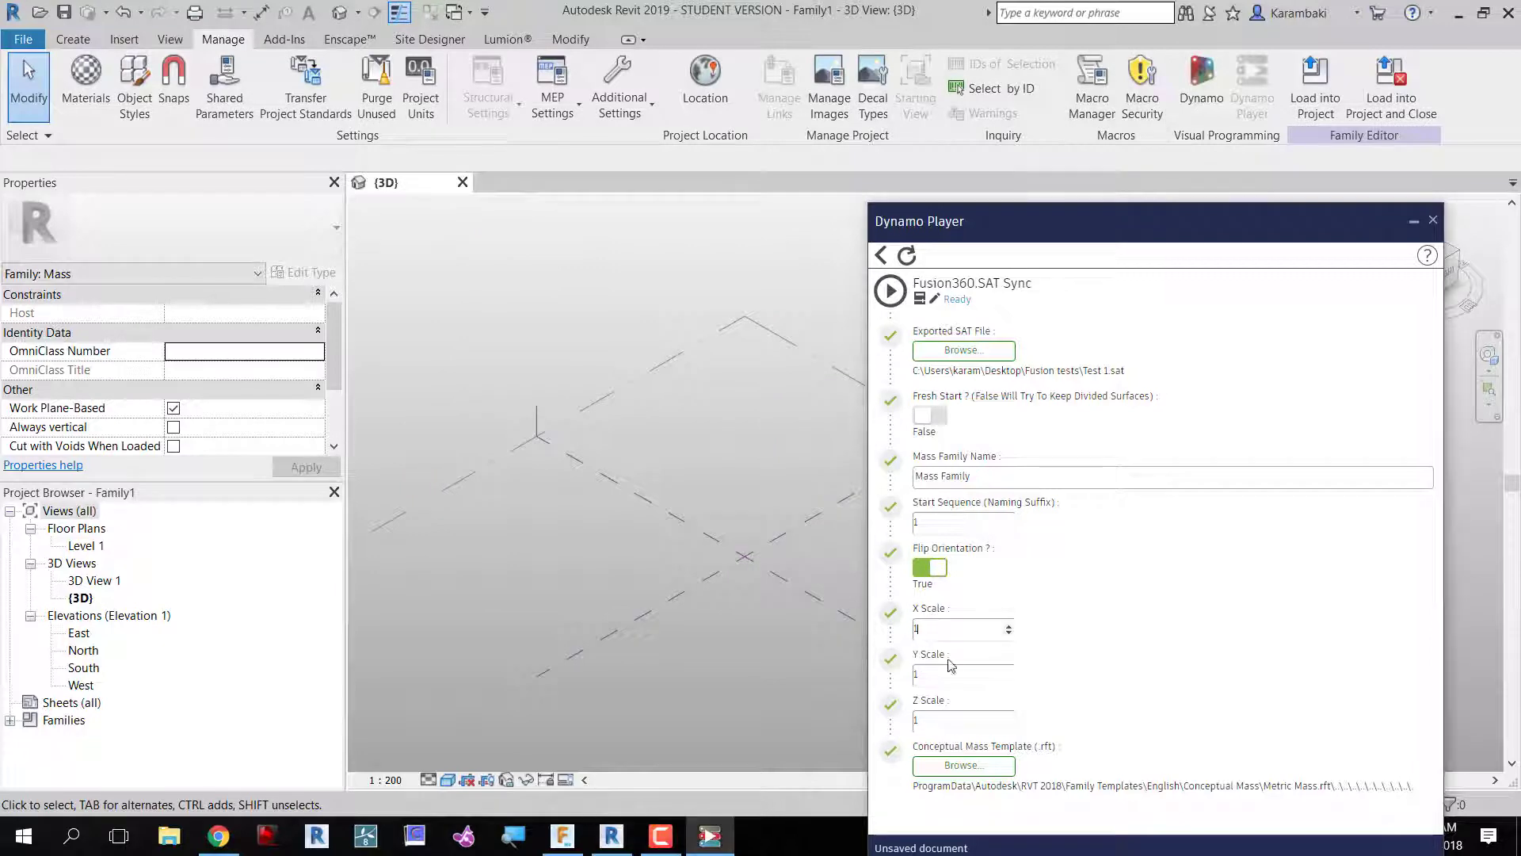
text(1000)
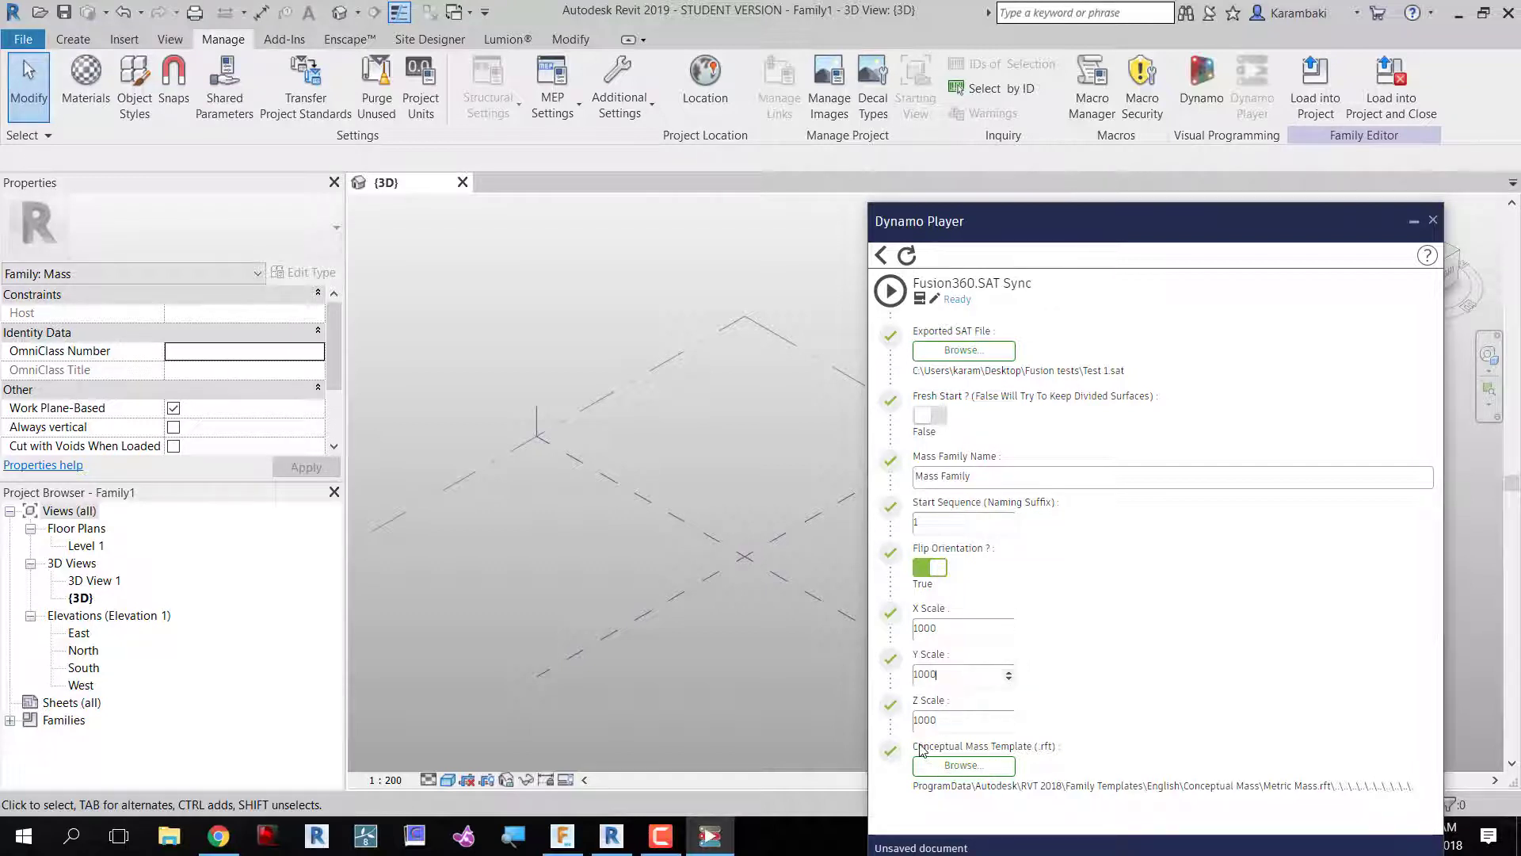
double_click(974, 745)
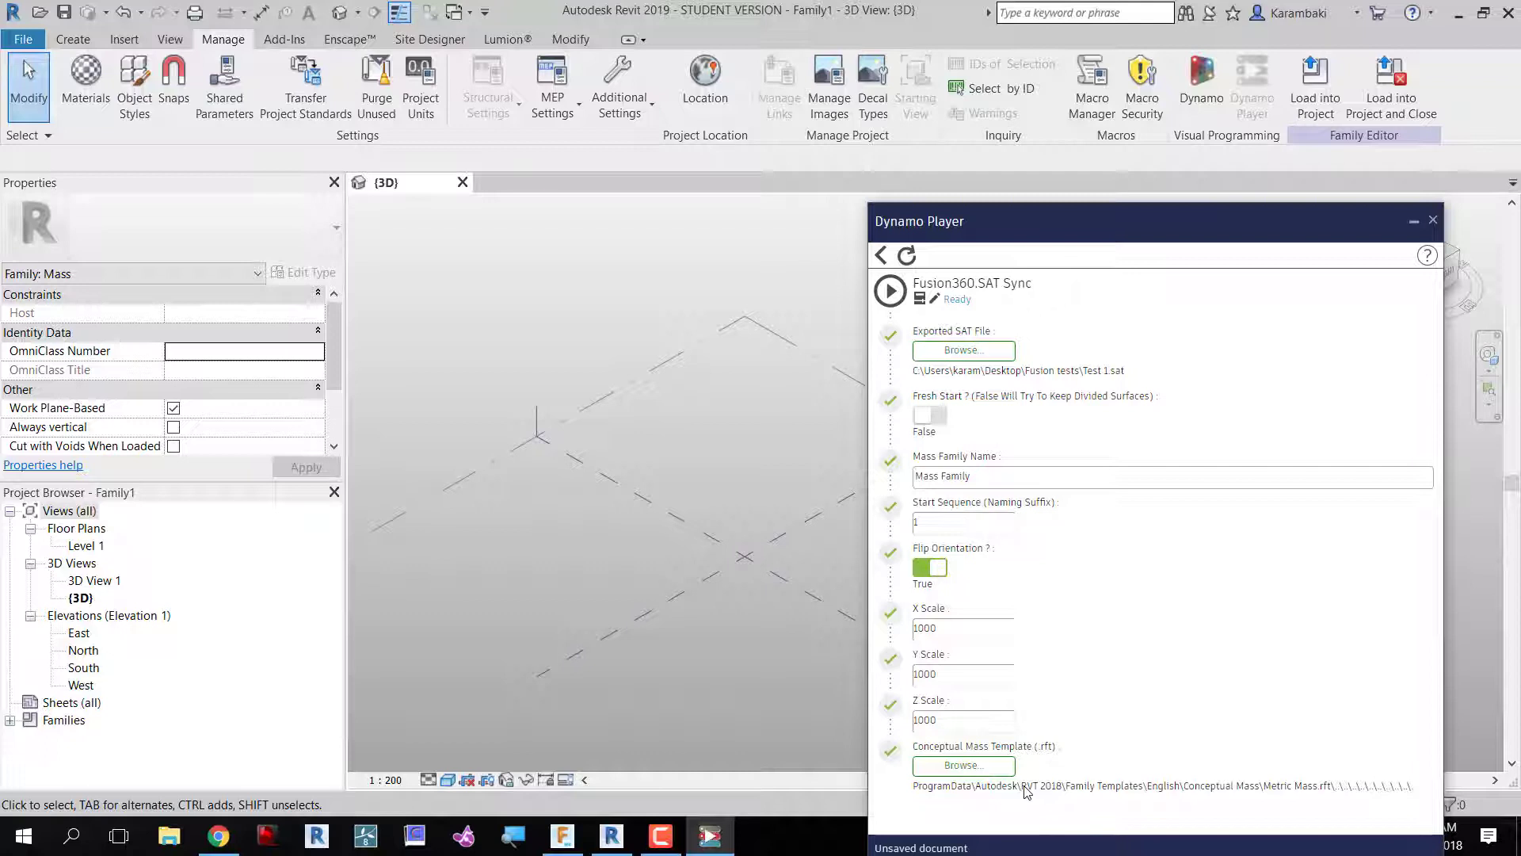
mouse_move(1065, 797)
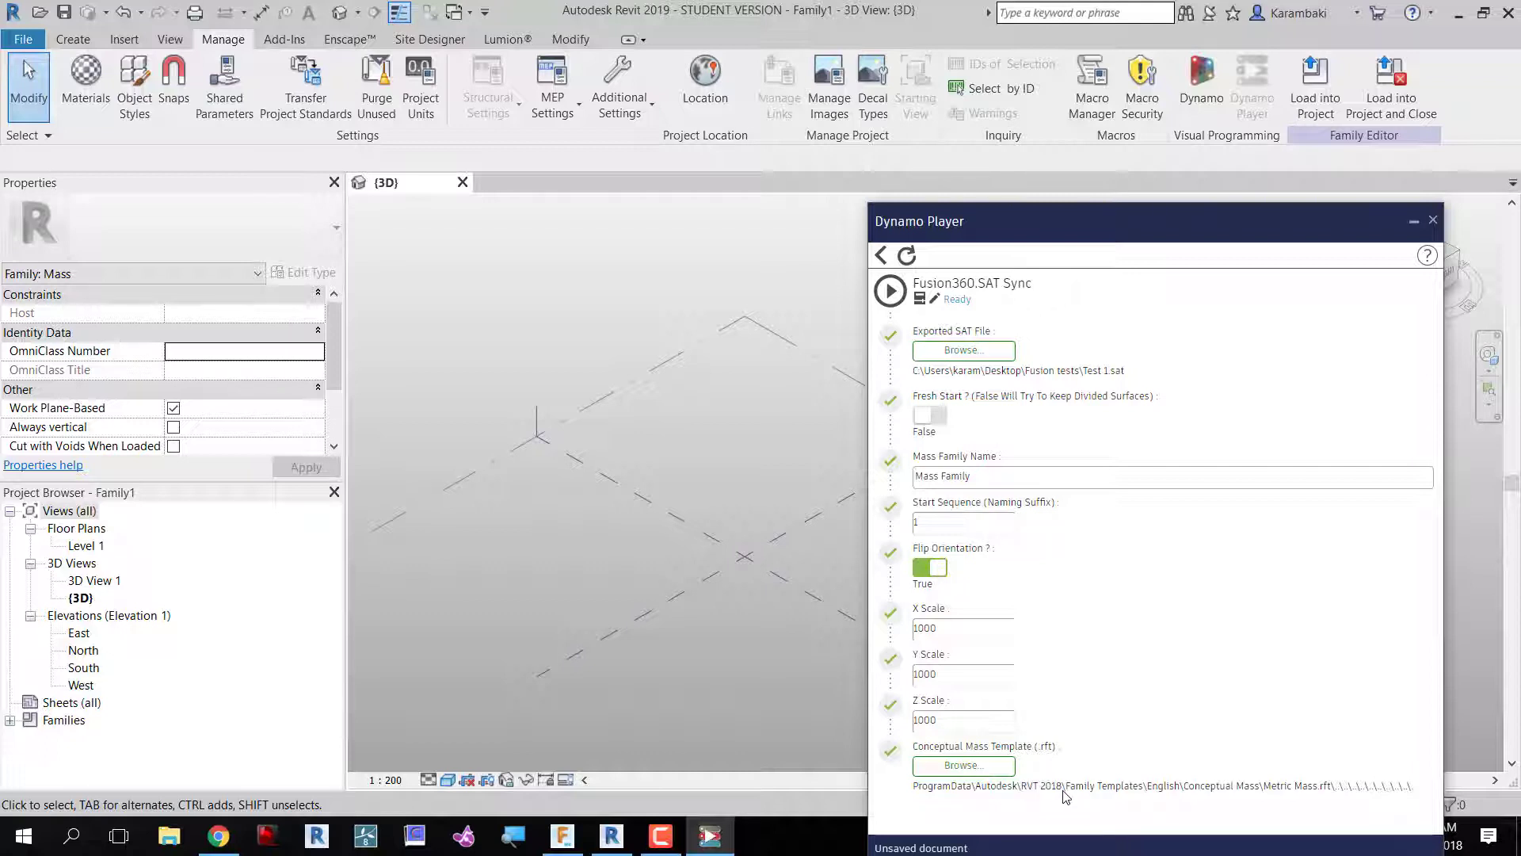
mouse_move(941, 786)
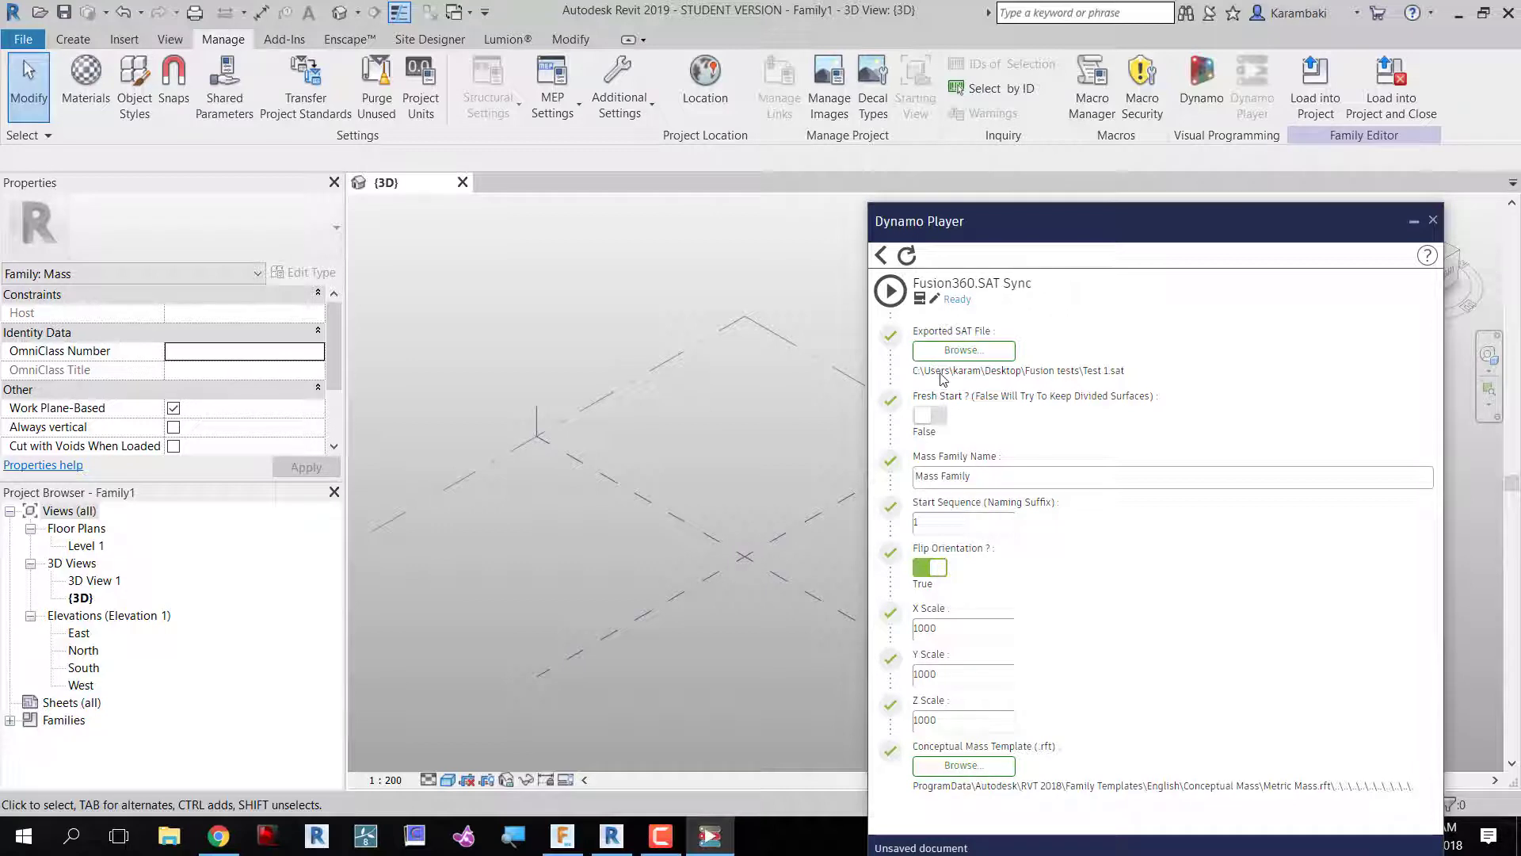
Run the sync script to import both forms as masses and select the wavy surface.
click(889, 290)
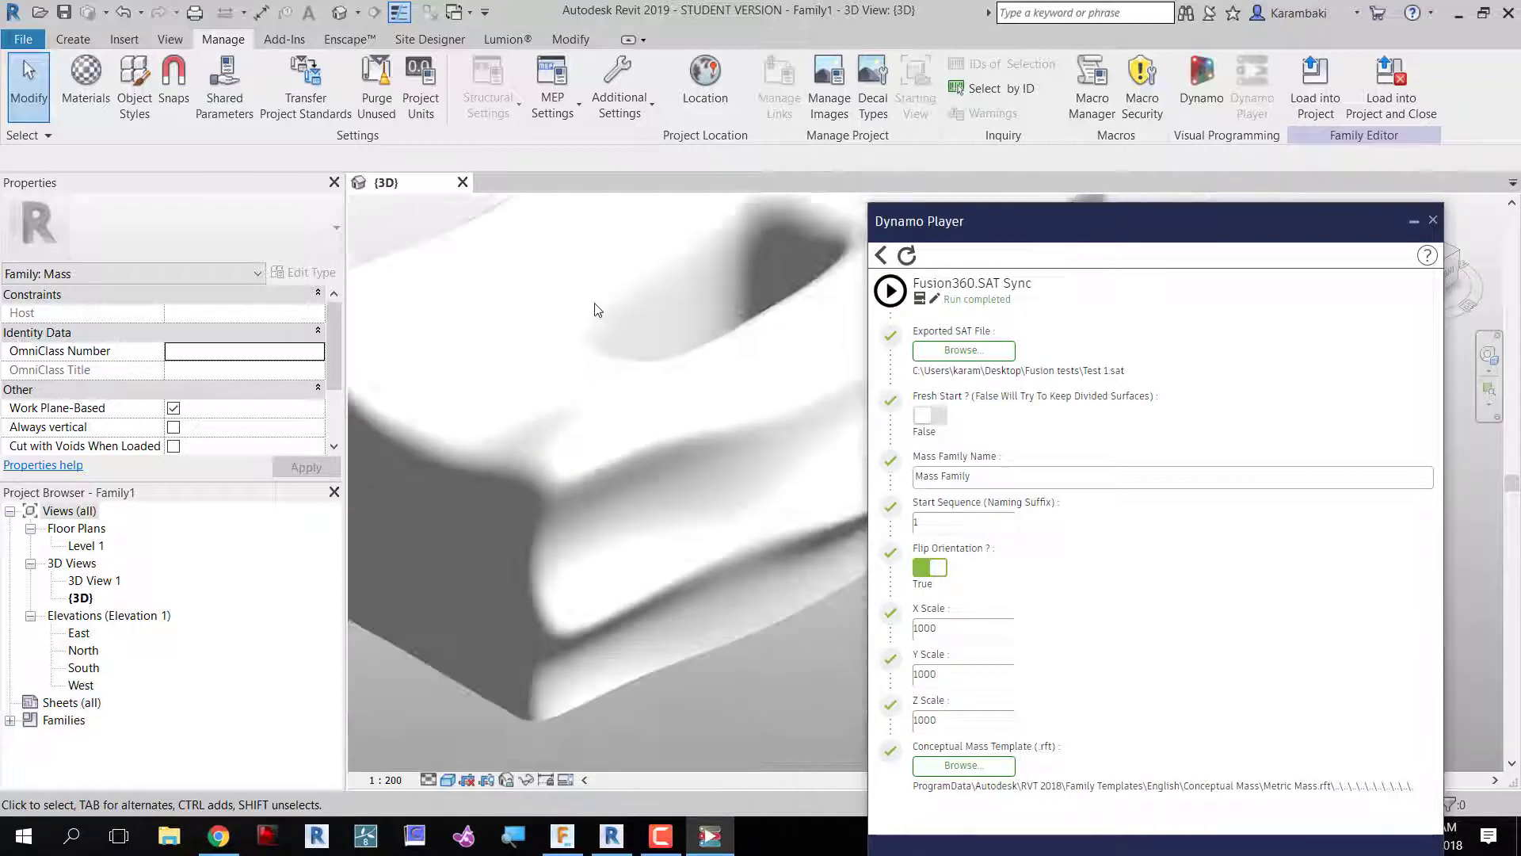
drag(597, 311, 514, 667)
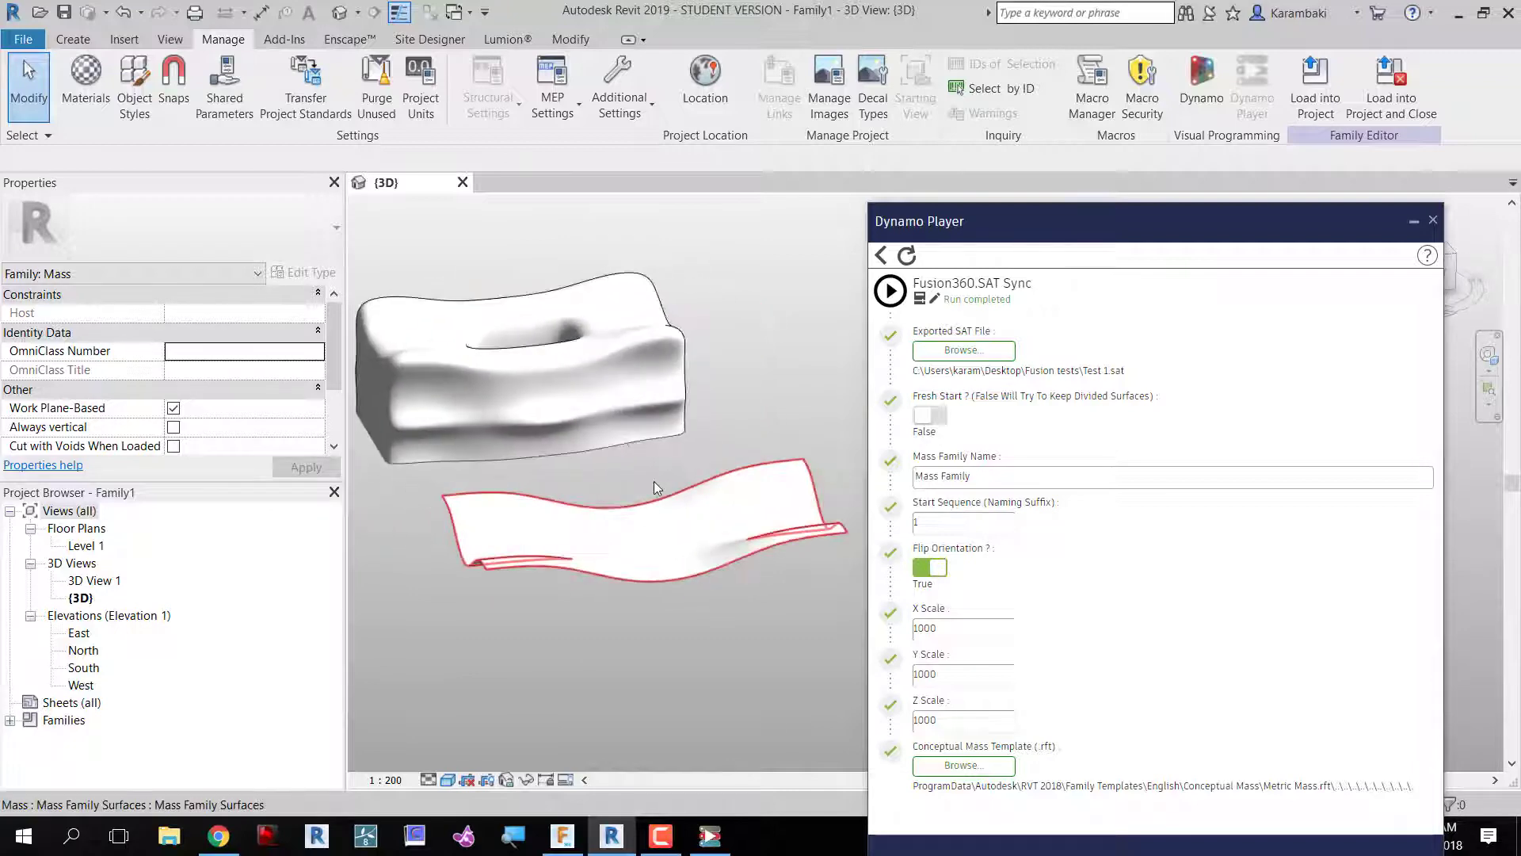
click(513, 360)
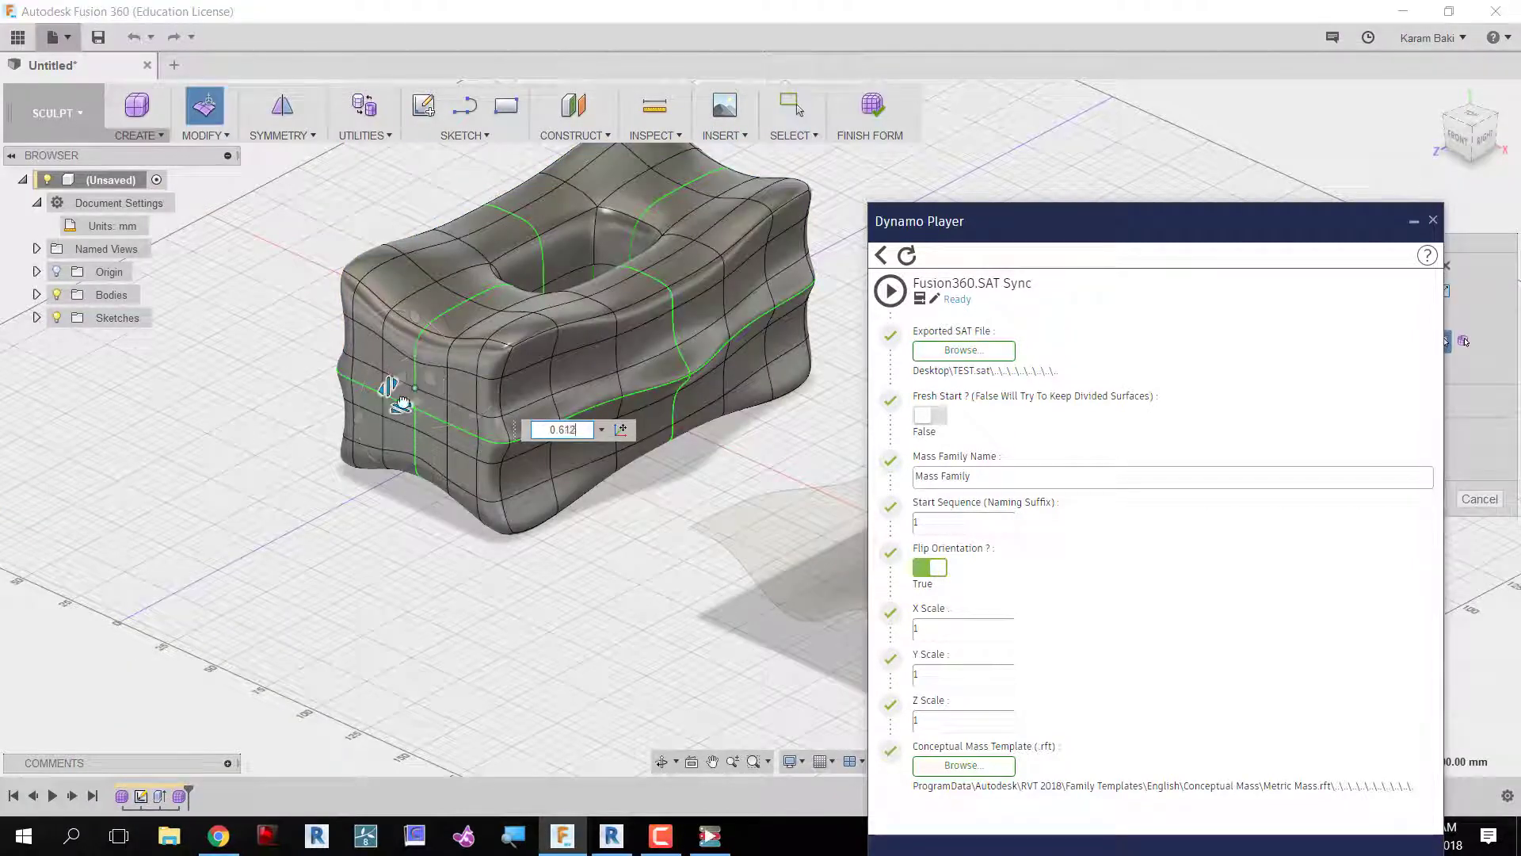
Push the box form's sides inward and reshape the wavy surface sheet.
drag(398, 398, 426, 378)
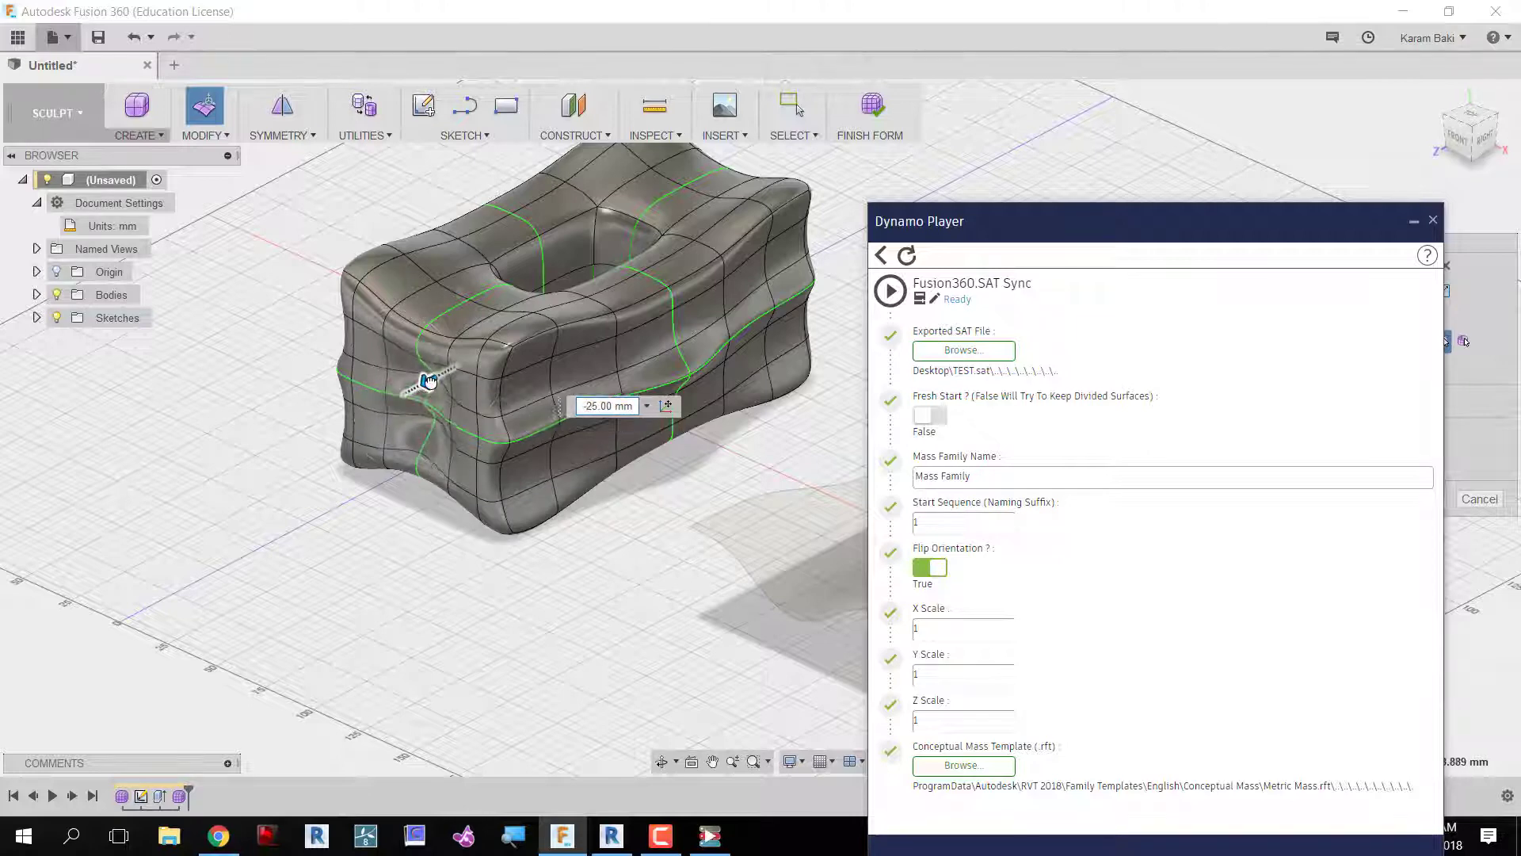
click(869, 114)
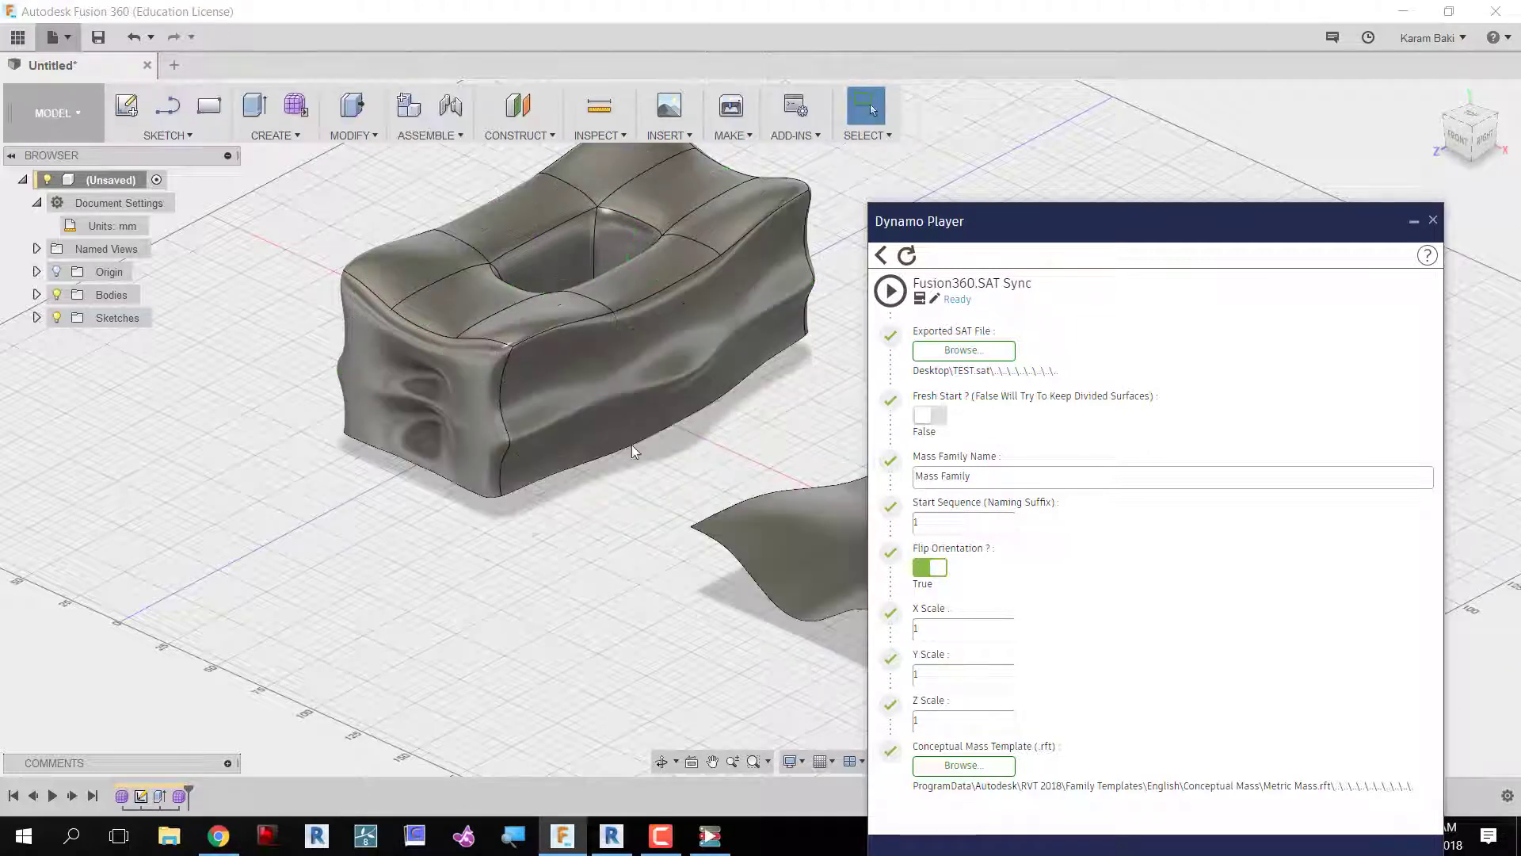
click(51, 36)
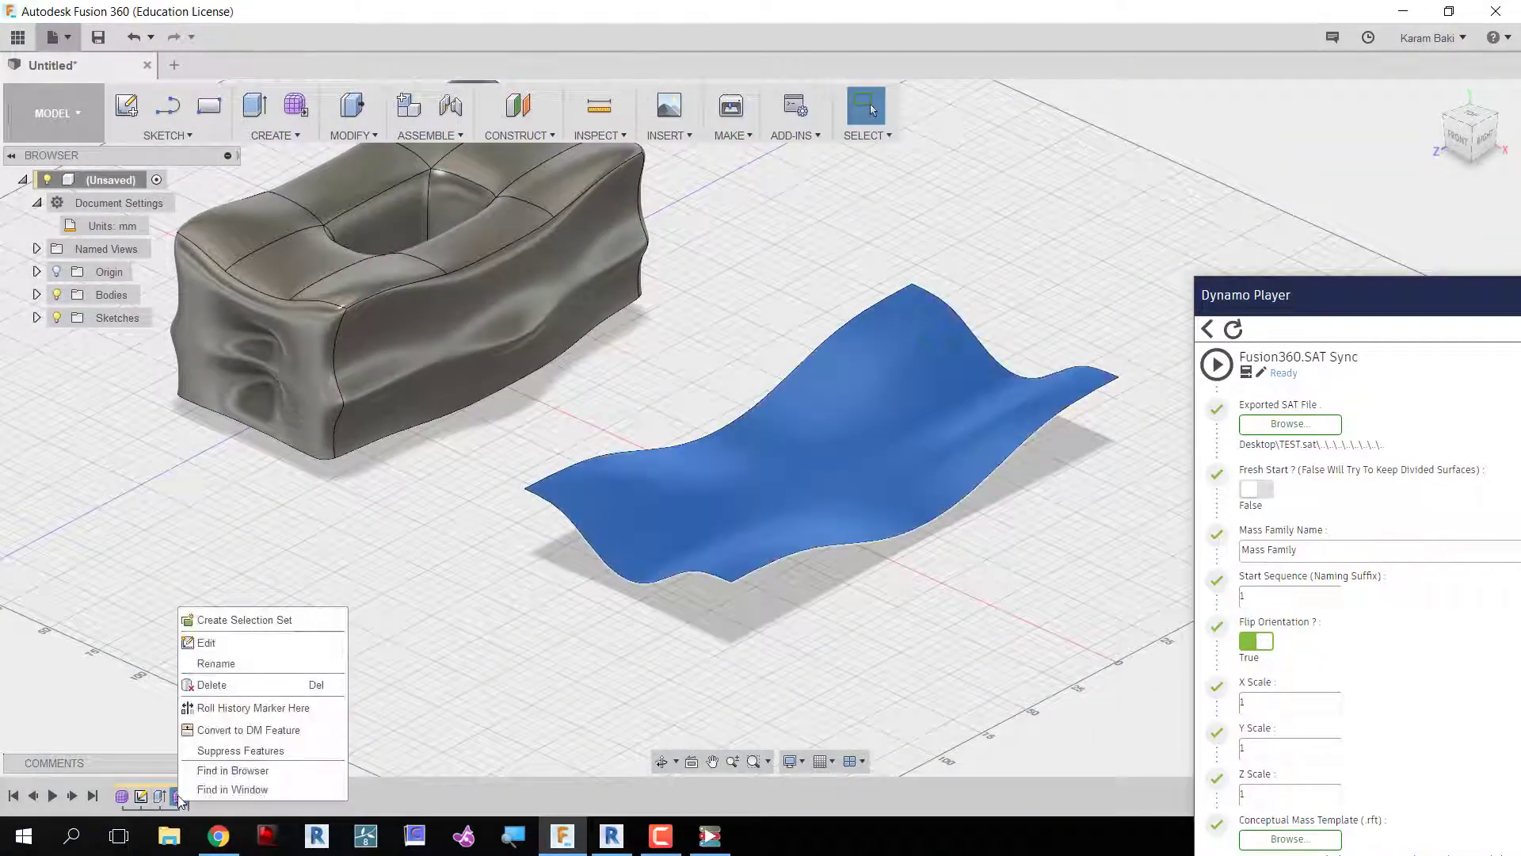
click(206, 641)
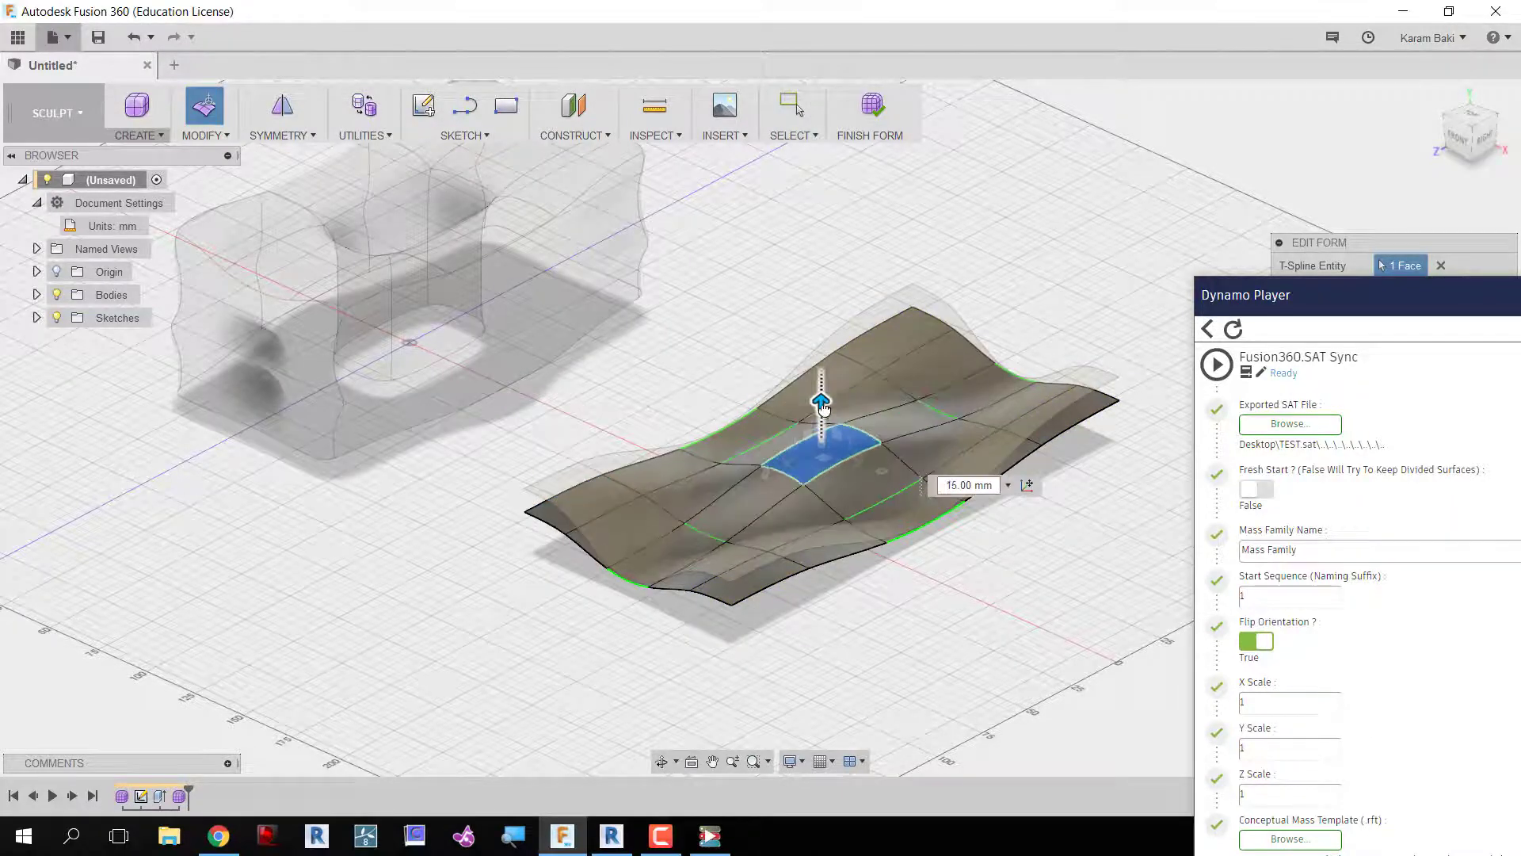
click(868, 111)
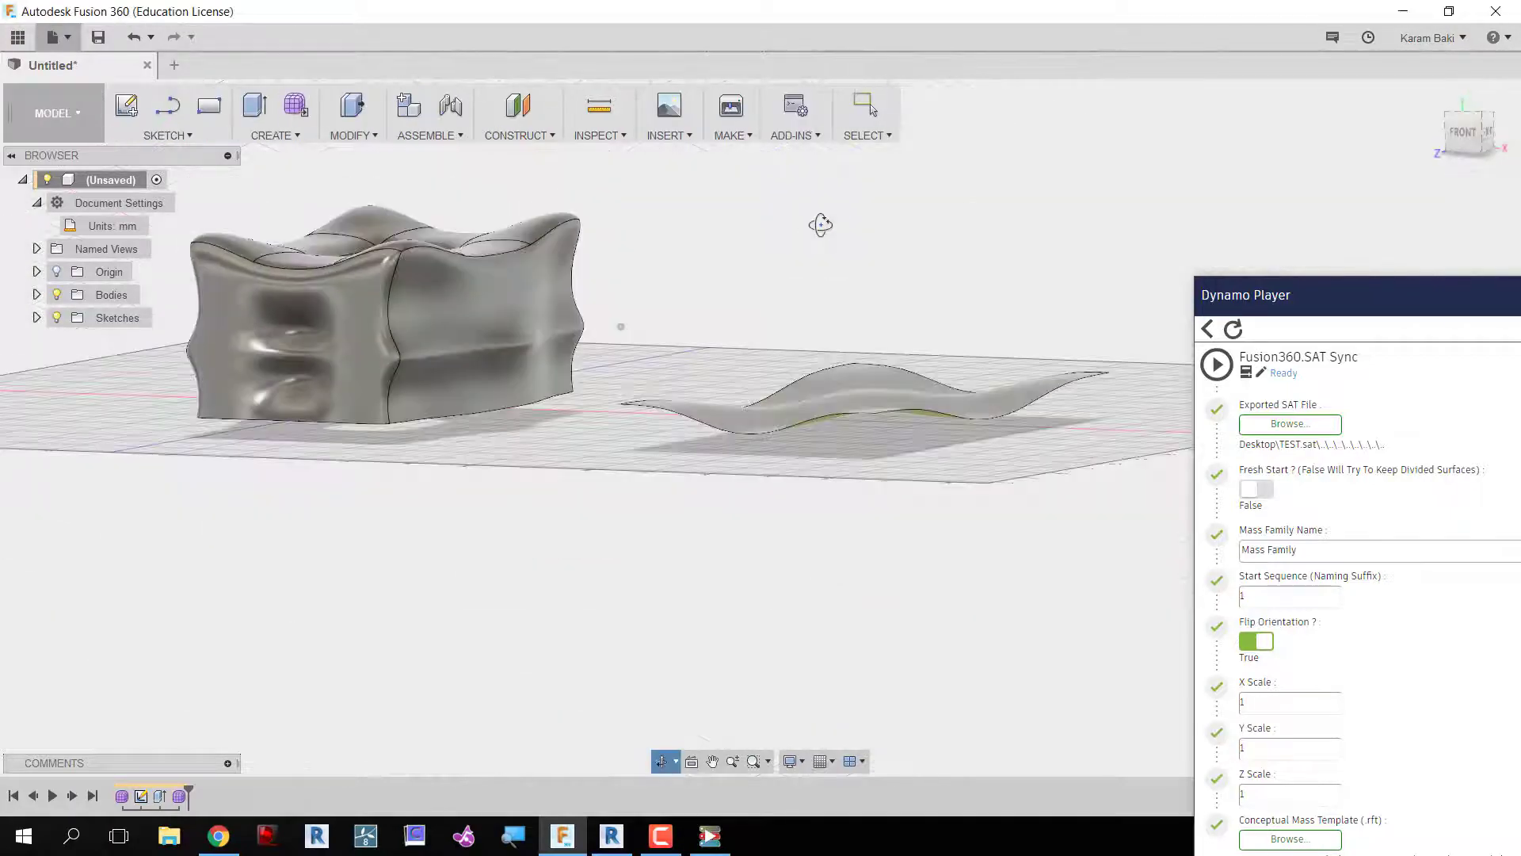
Add a new curled surface form and export the updated design as SAT.
click(49, 37)
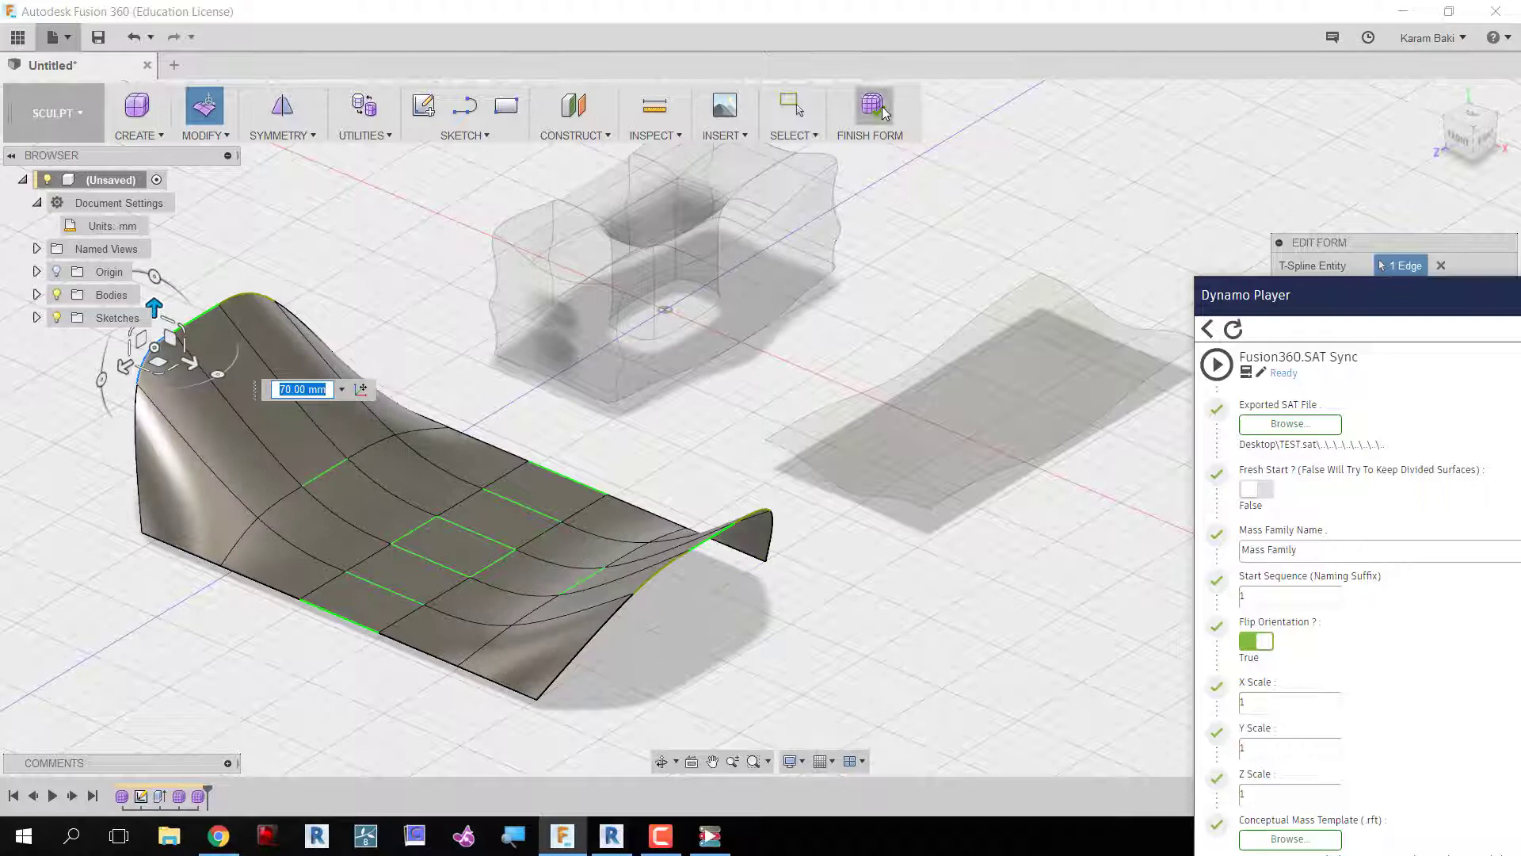
click(53, 37)
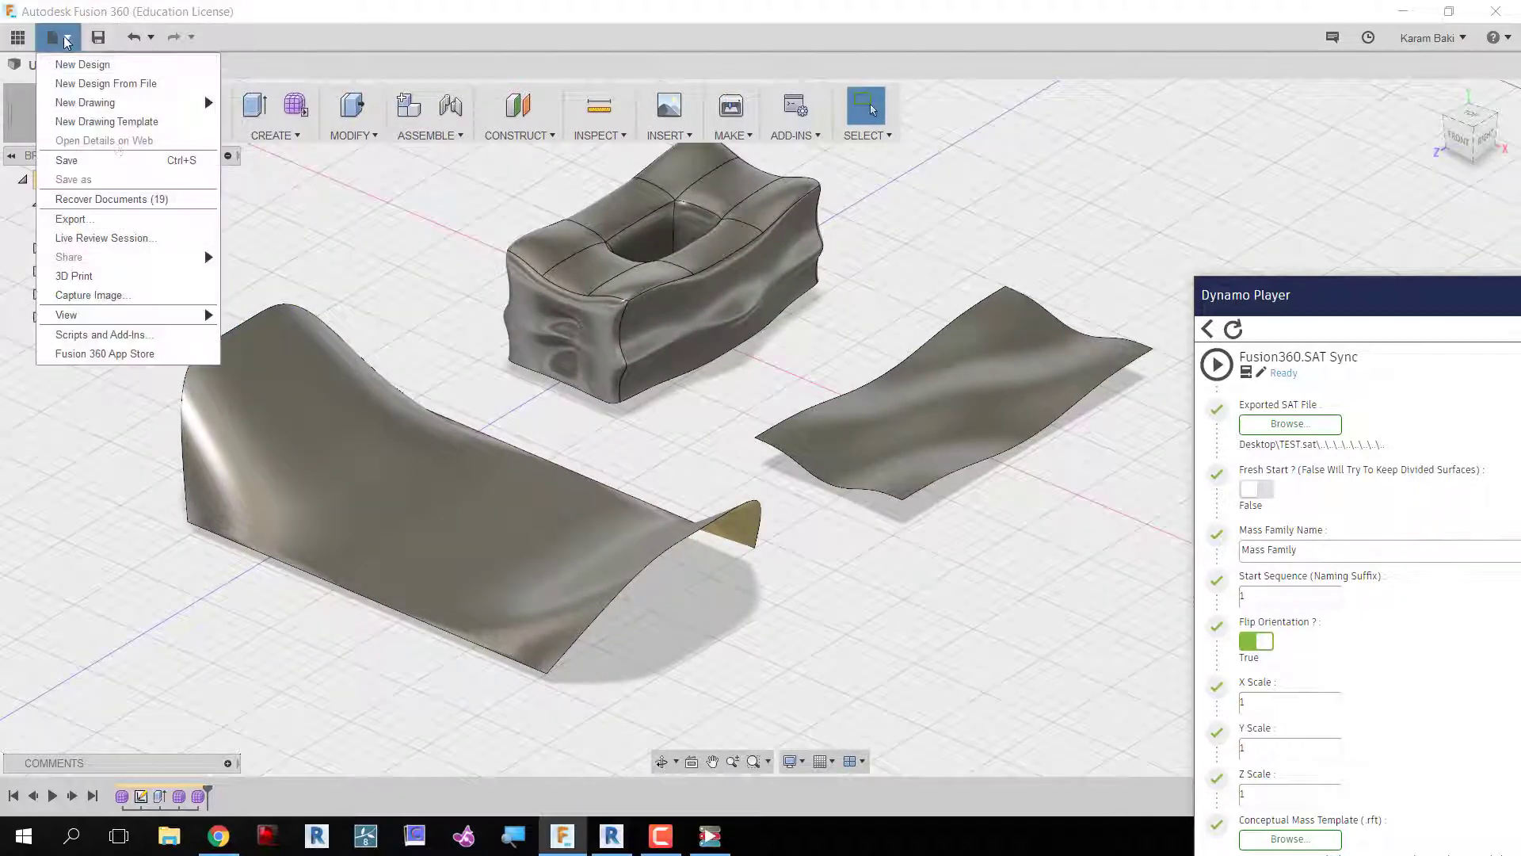
click(73, 218)
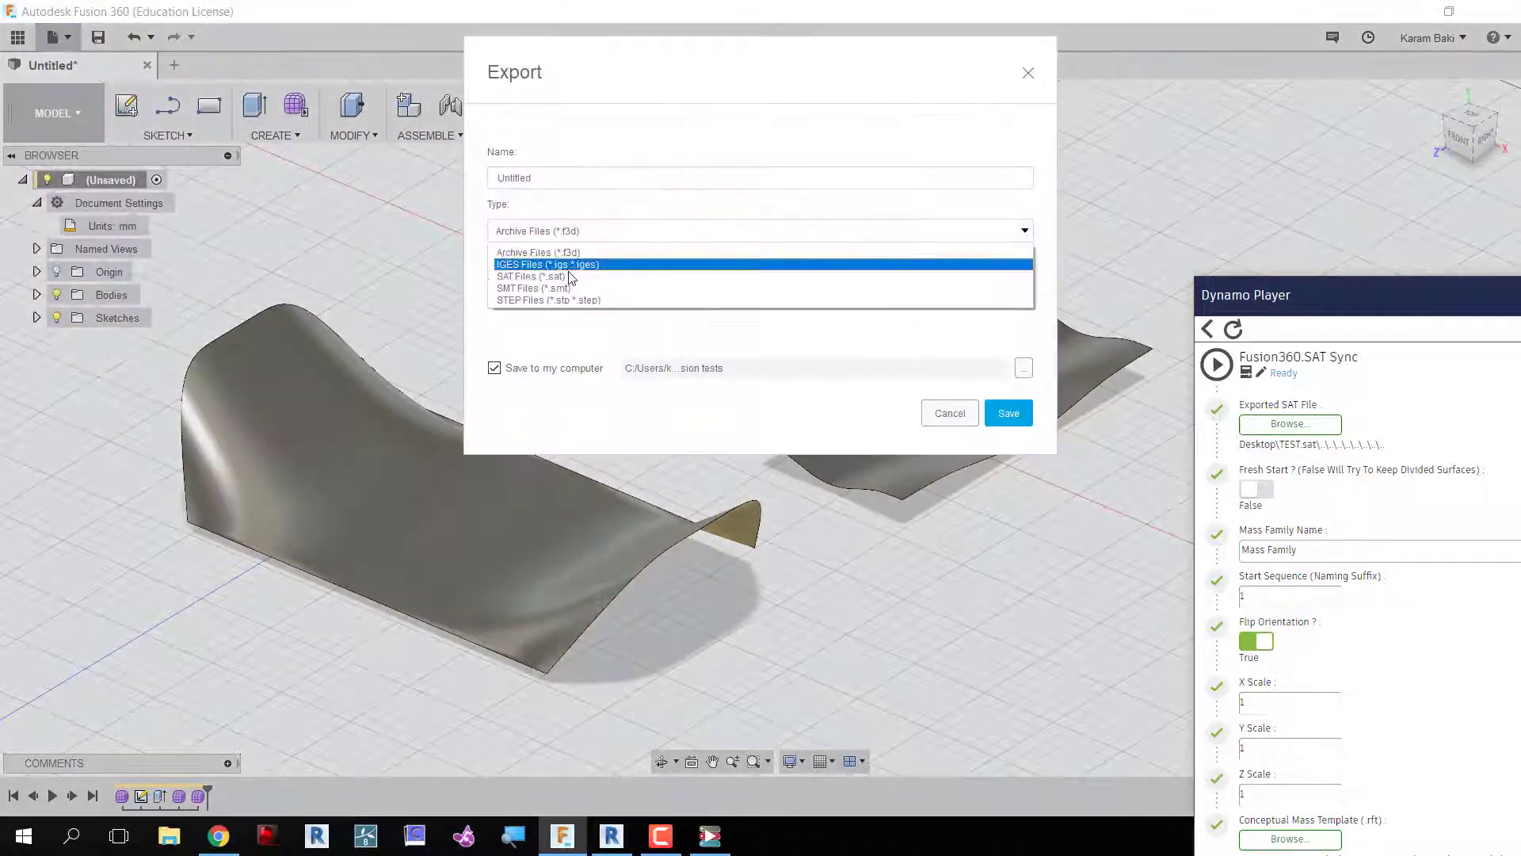
click(1022, 367)
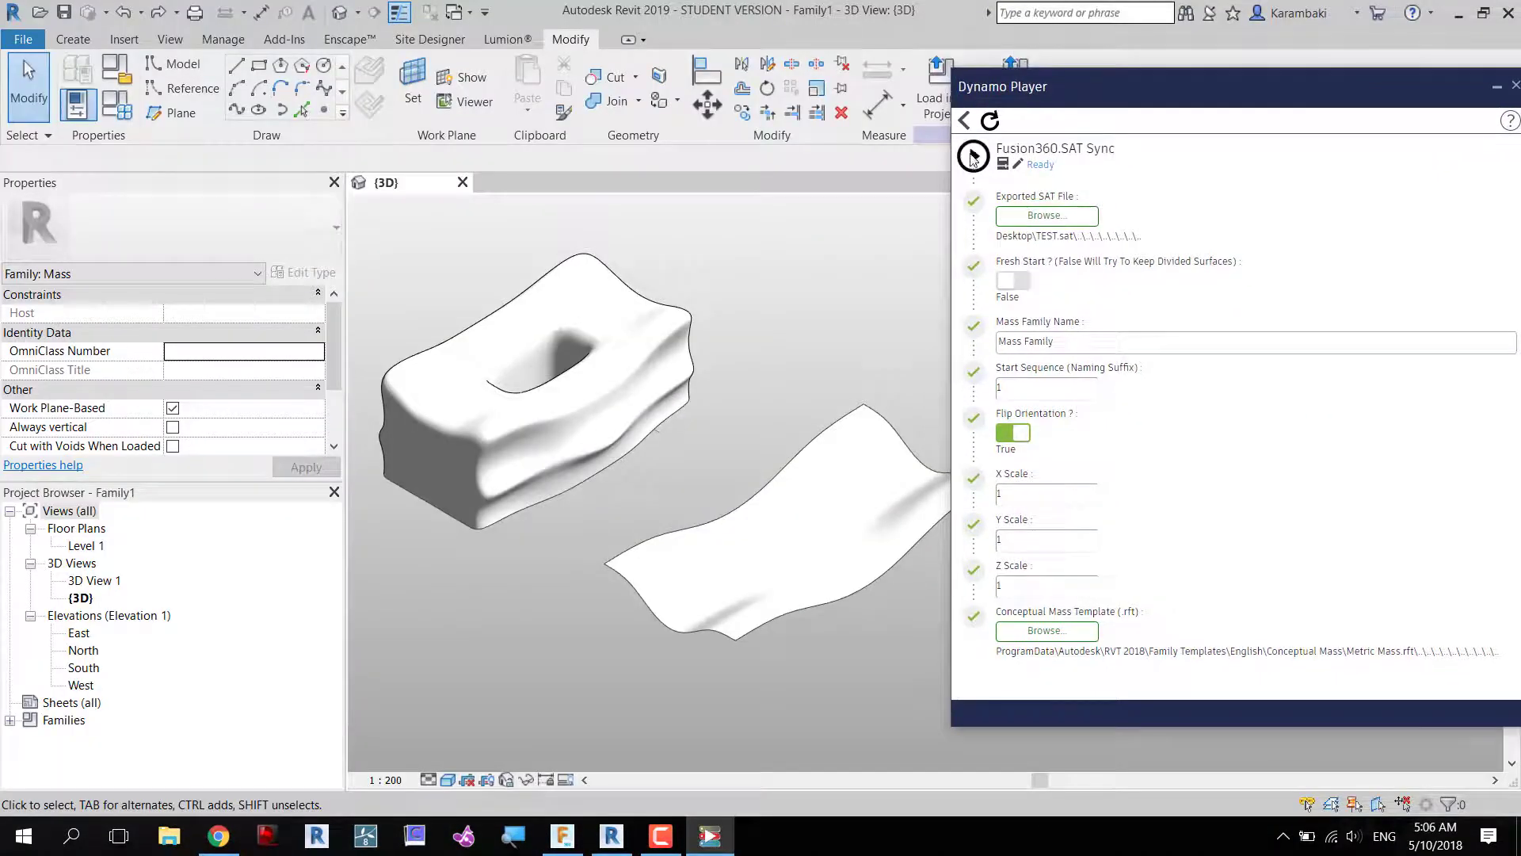
Rerun the Fusion360.SAT Sync script, then reset it after the failed run.
click(971, 156)
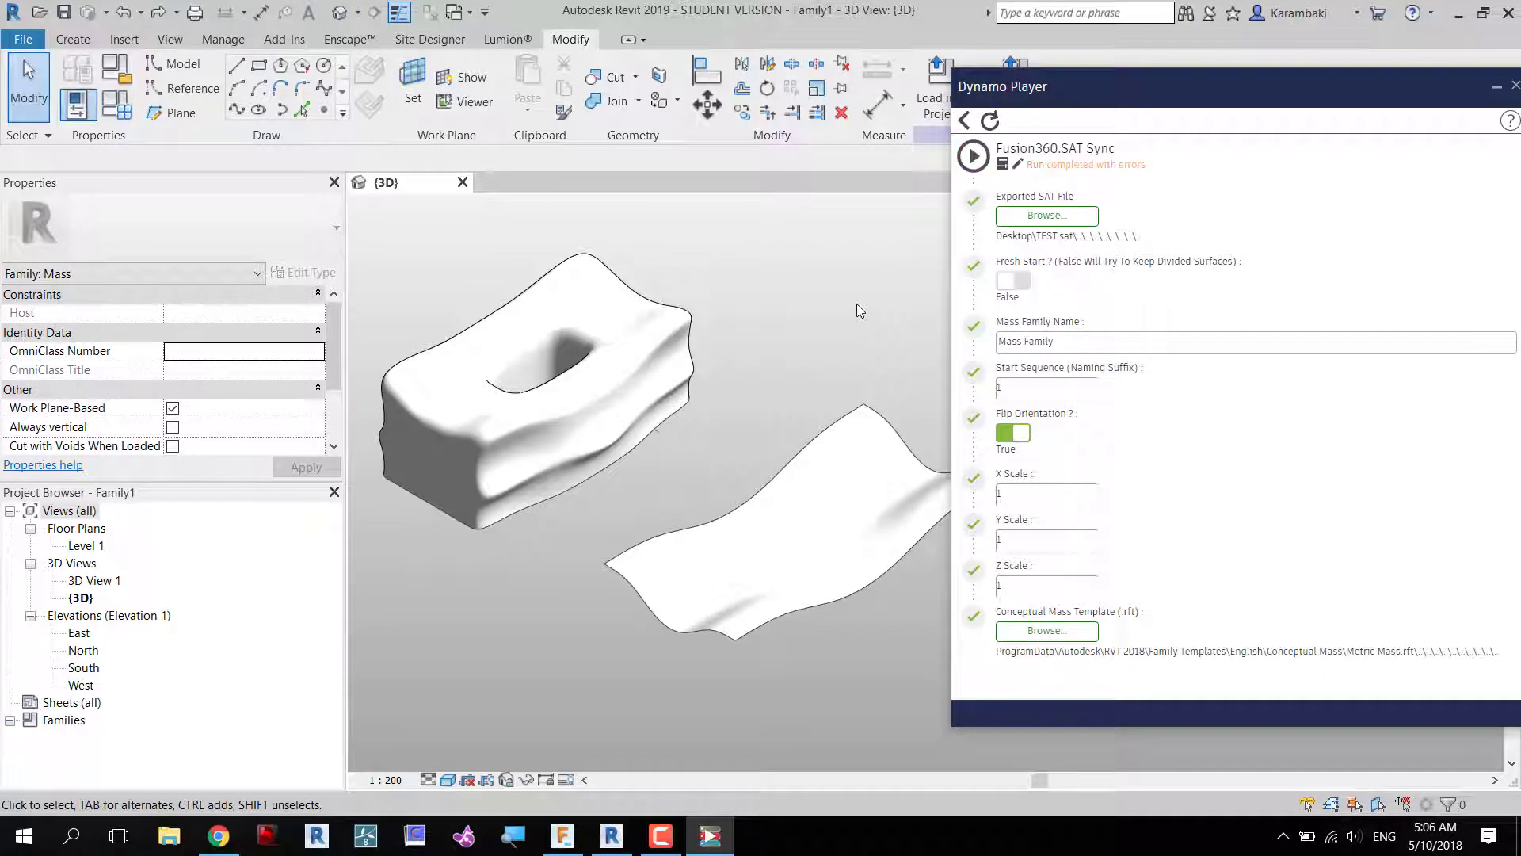
click(814, 403)
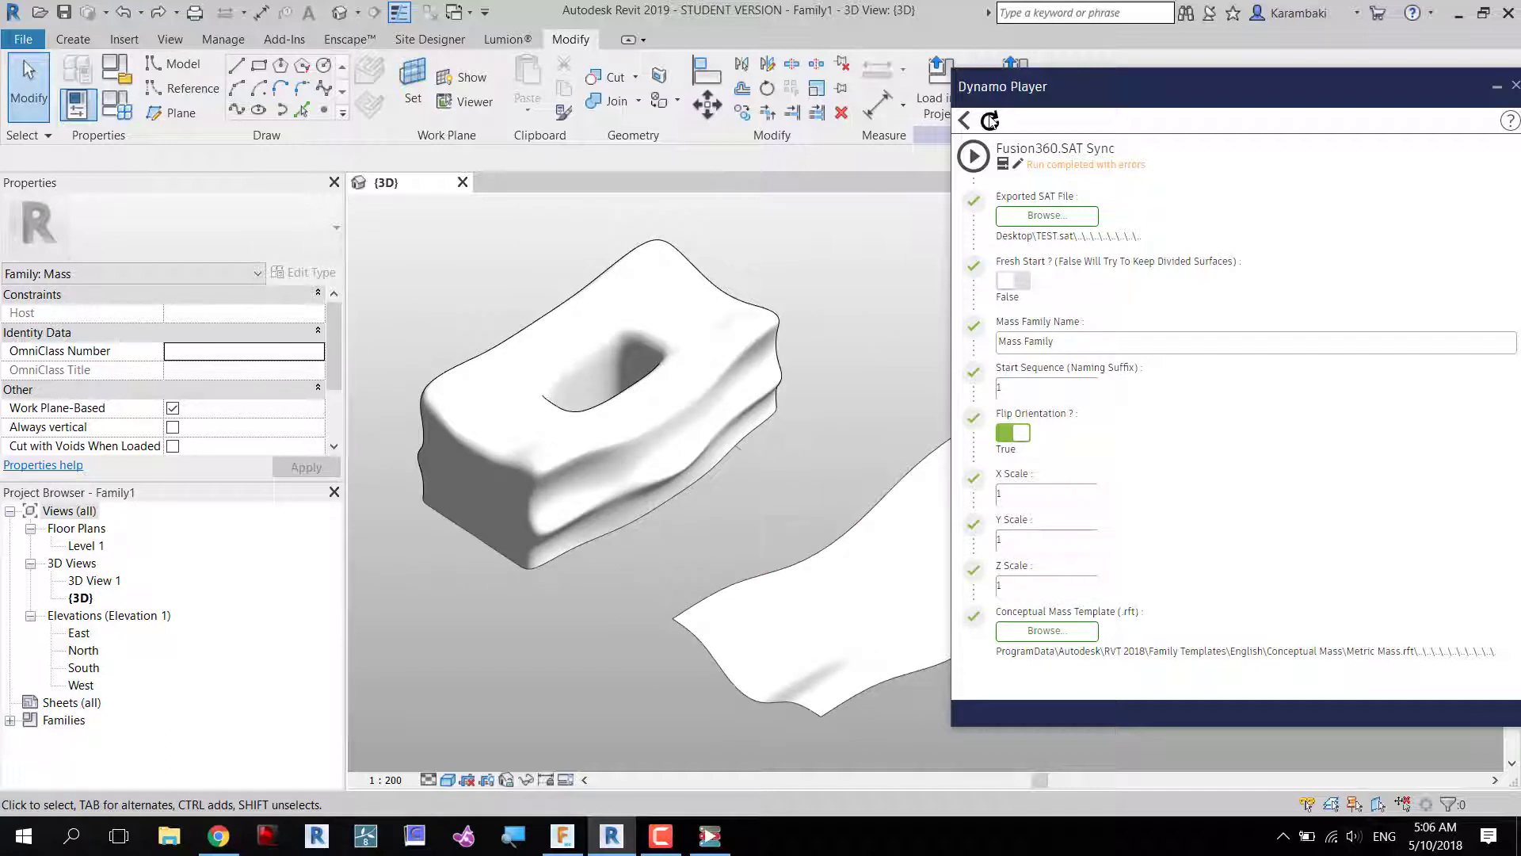
click(989, 121)
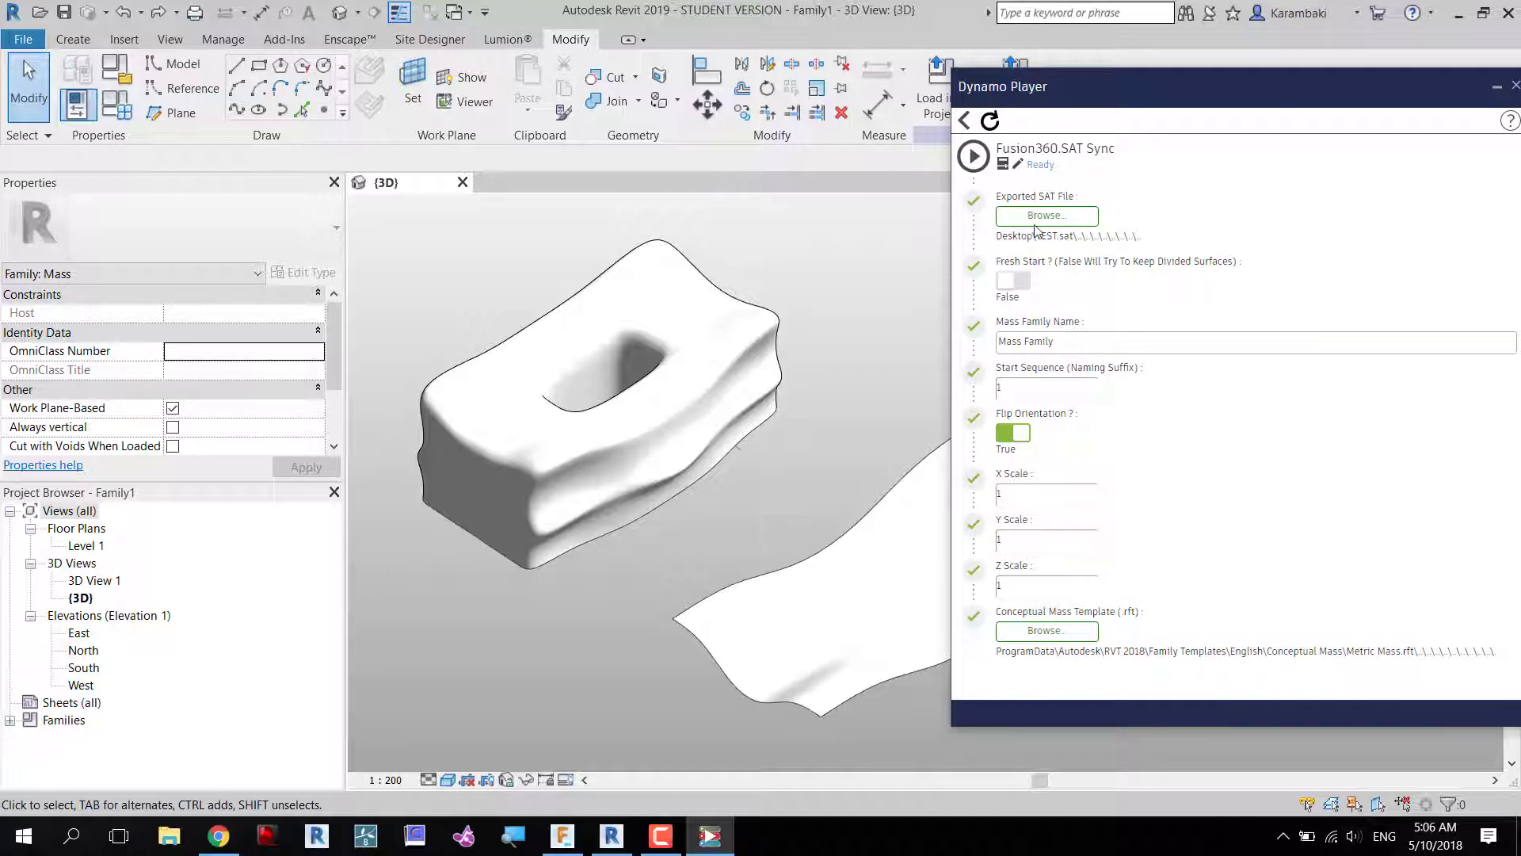
Point the sync at the exported Test 1.sat and run it to bring in the reshaped forms.
click(1046, 216)
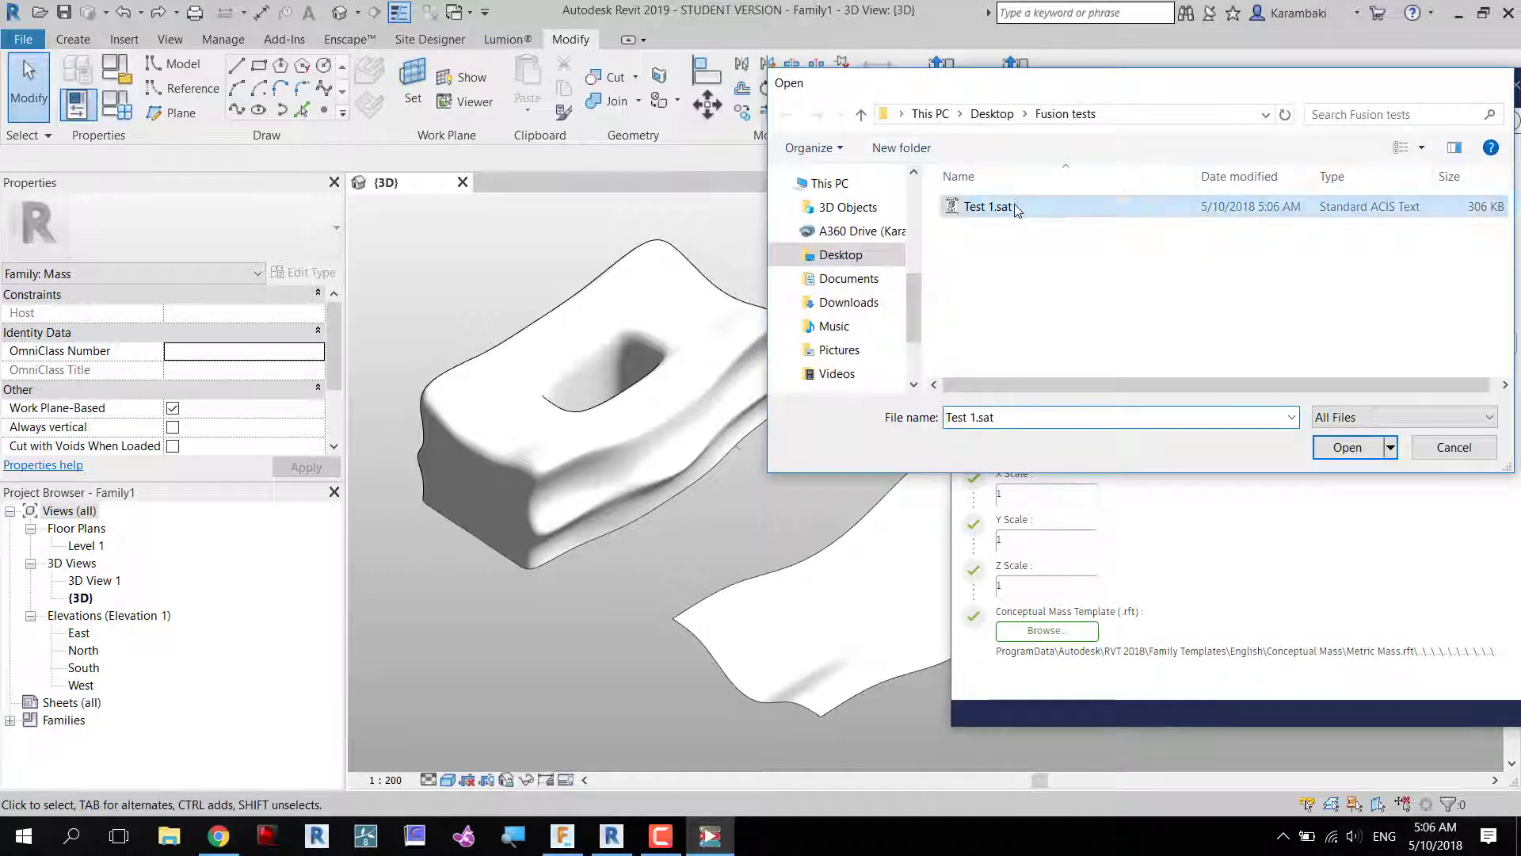
click(1347, 447)
text(000)
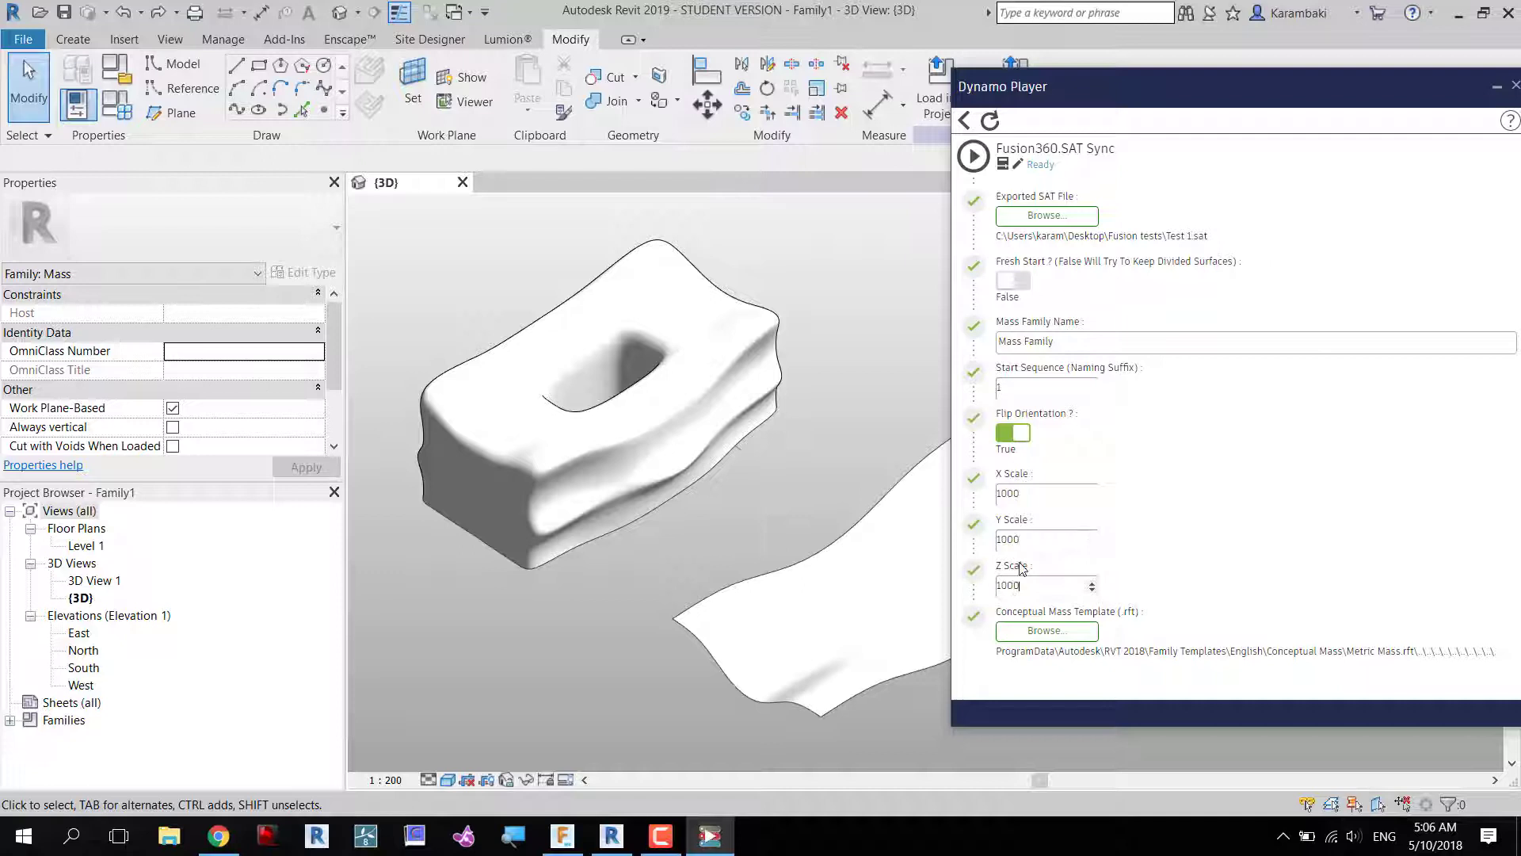
click(973, 157)
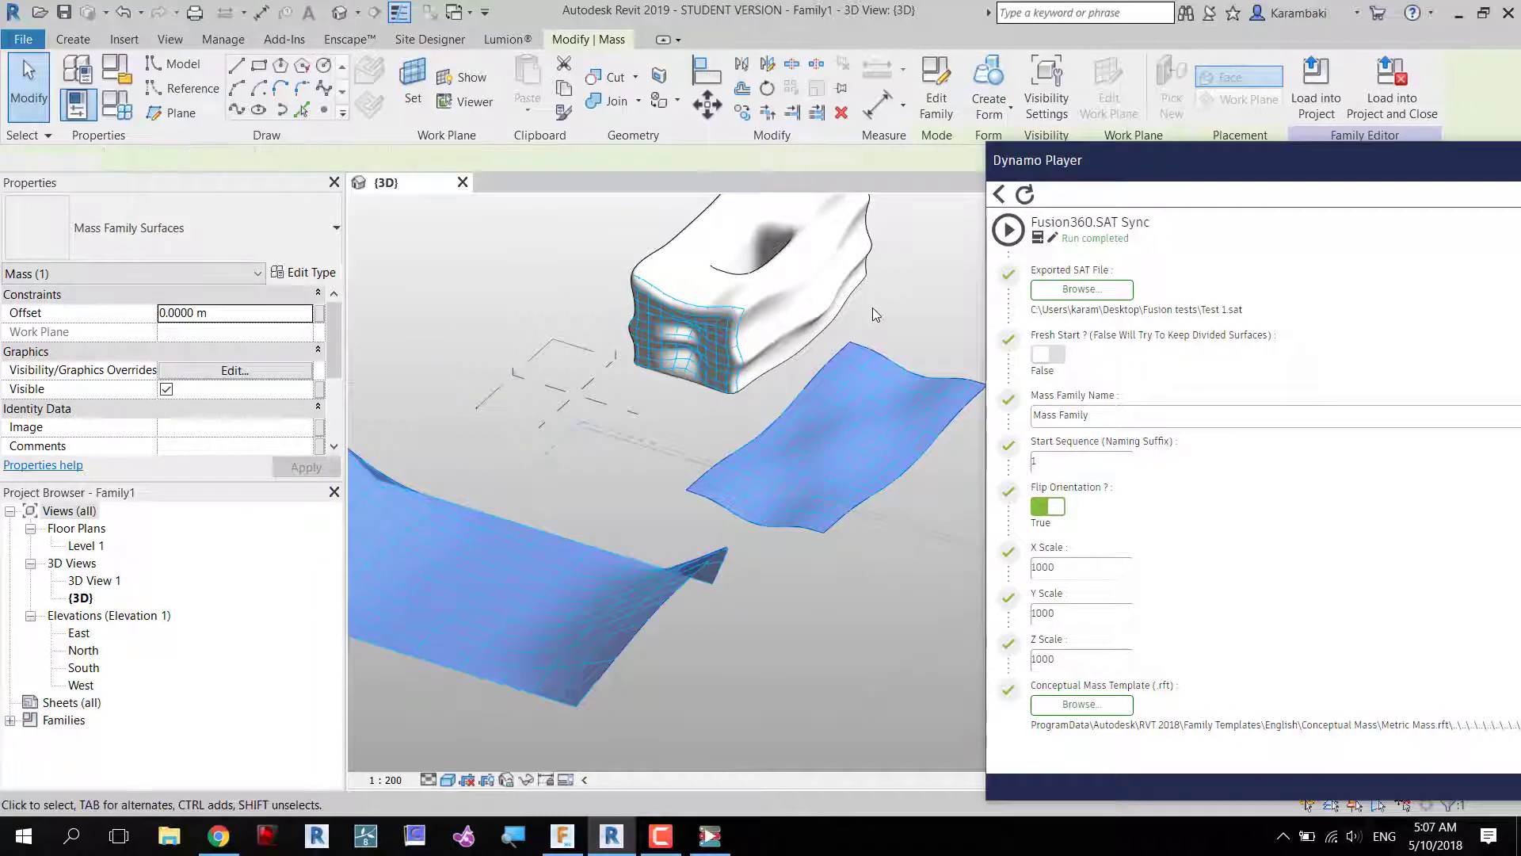
In Fusion 360, stretch the curved surface form wider, finish the form and export the design.
click(562, 835)
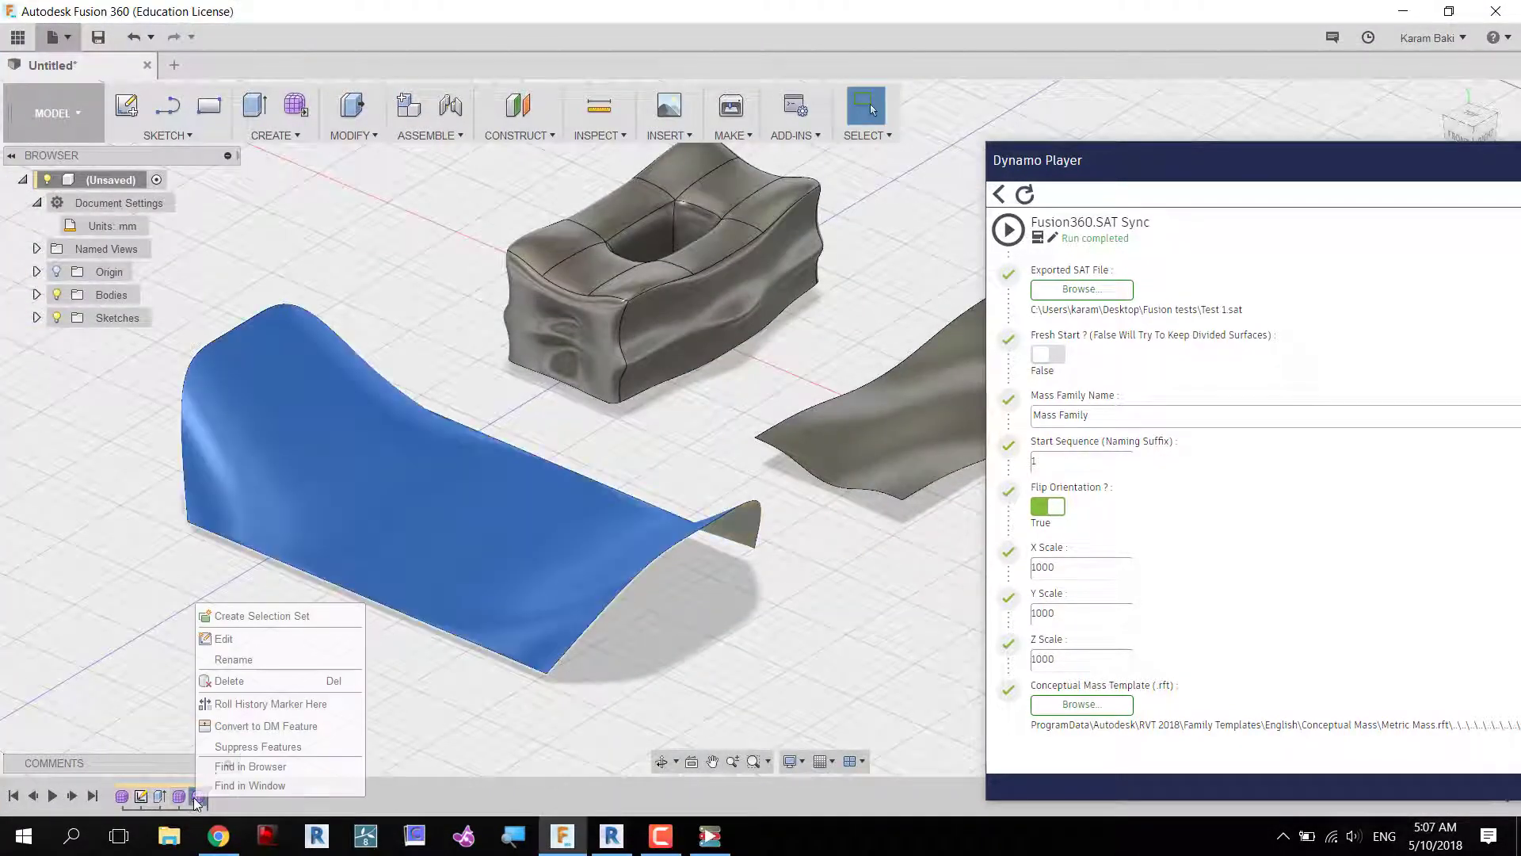
click(224, 639)
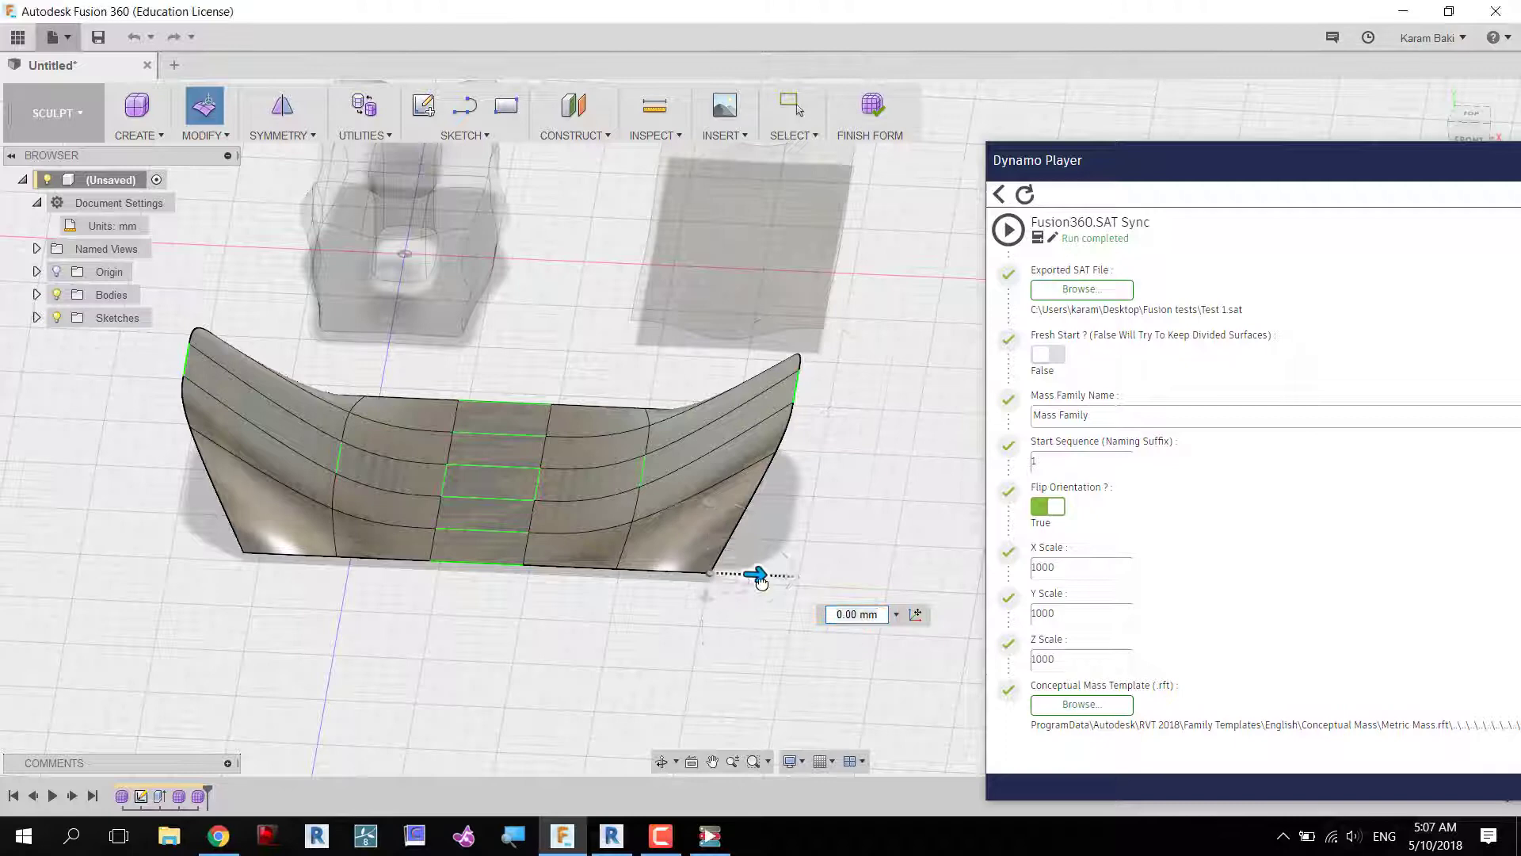
drag(759, 575, 883, 580)
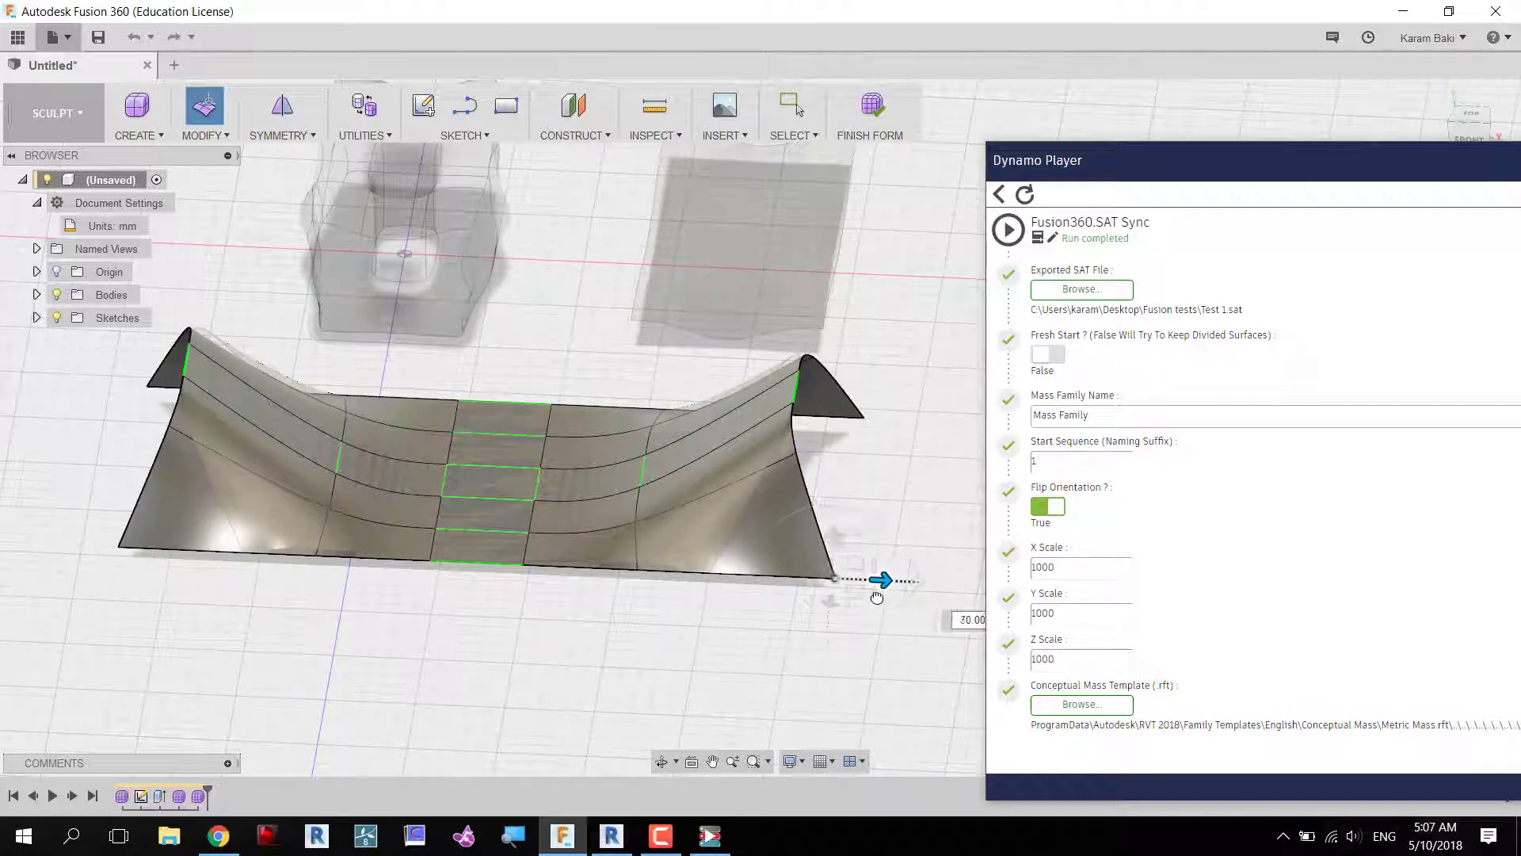
click(870, 114)
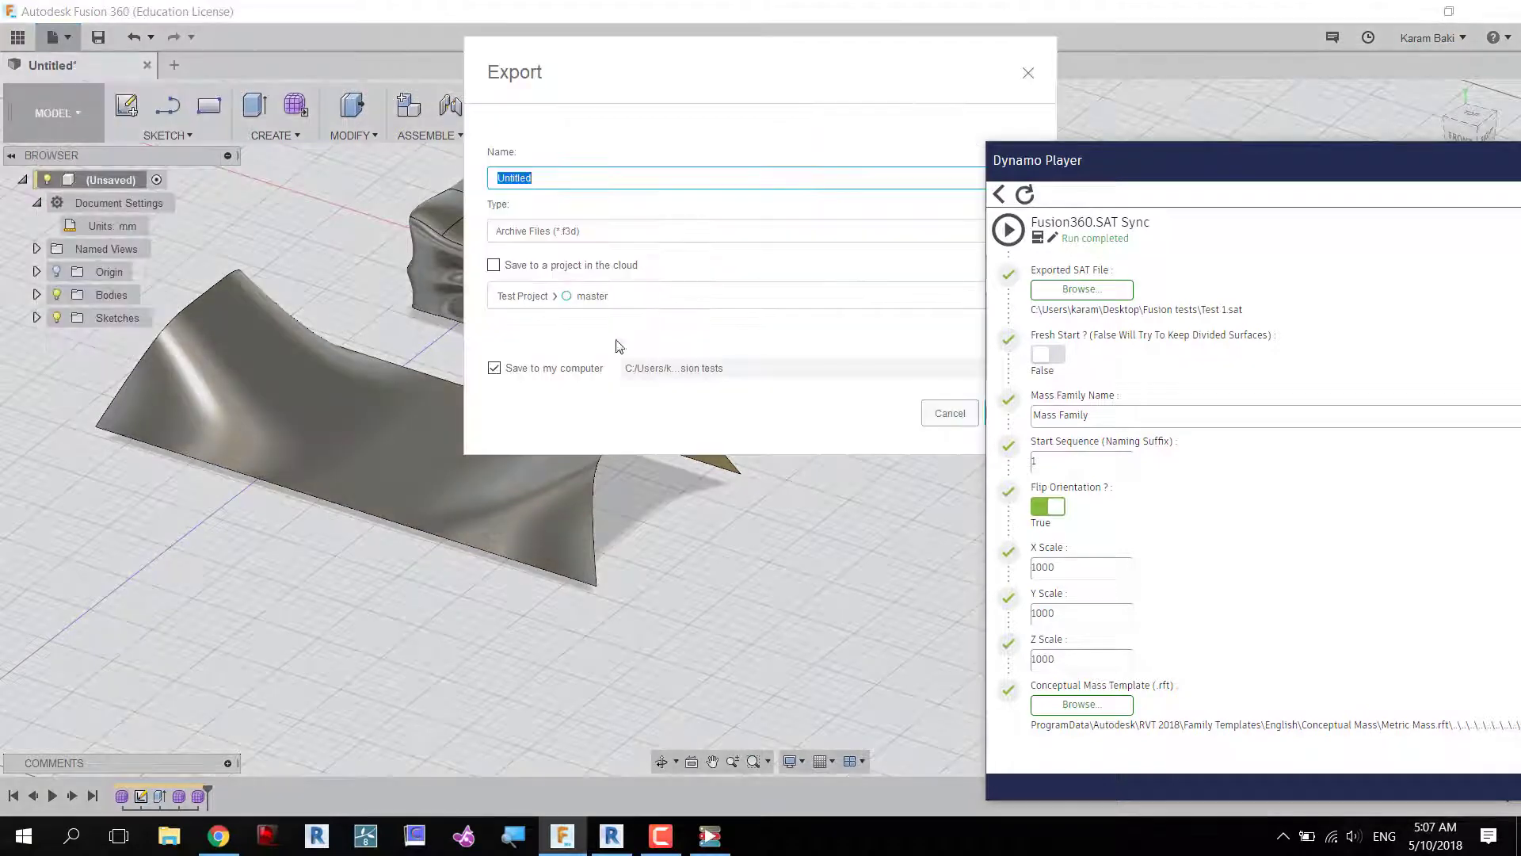
click(732, 231)
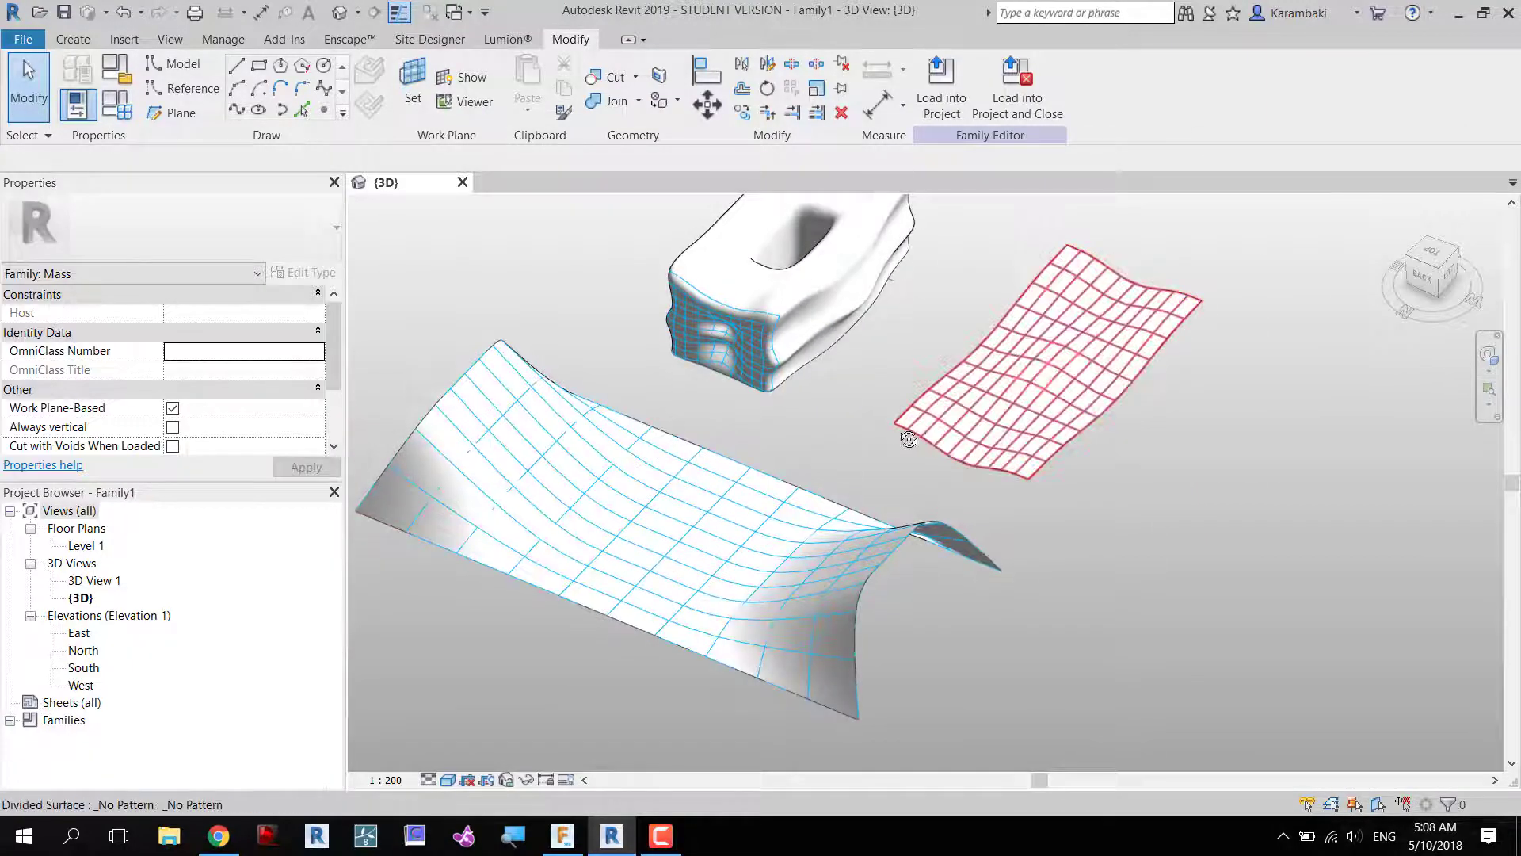
Orbit around the gridded divided surfaces, then bring up the recent documents list.
drag(907, 437, 1046, 547)
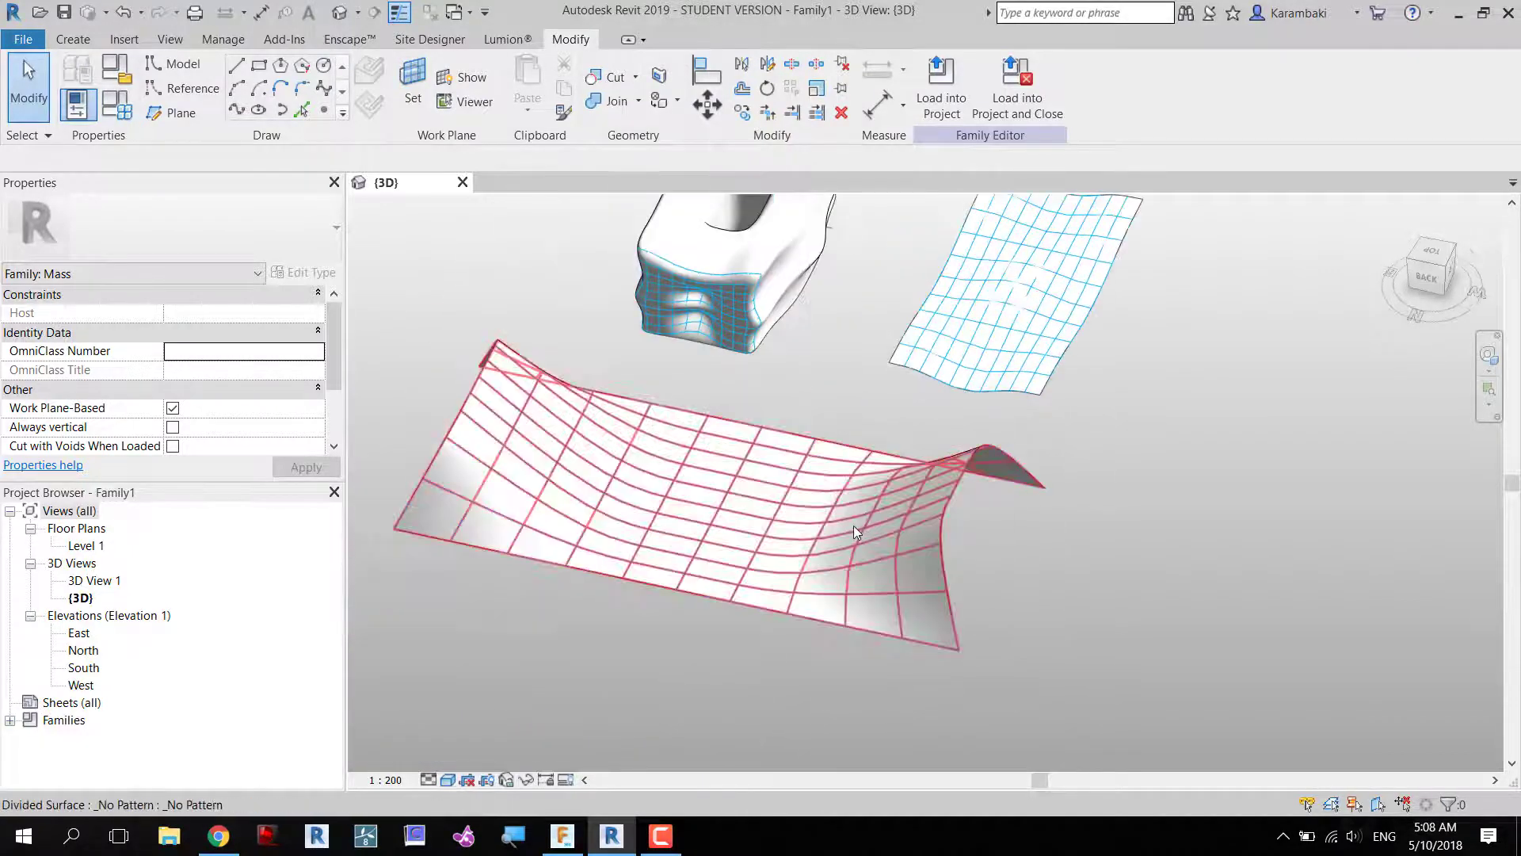
click(22, 38)
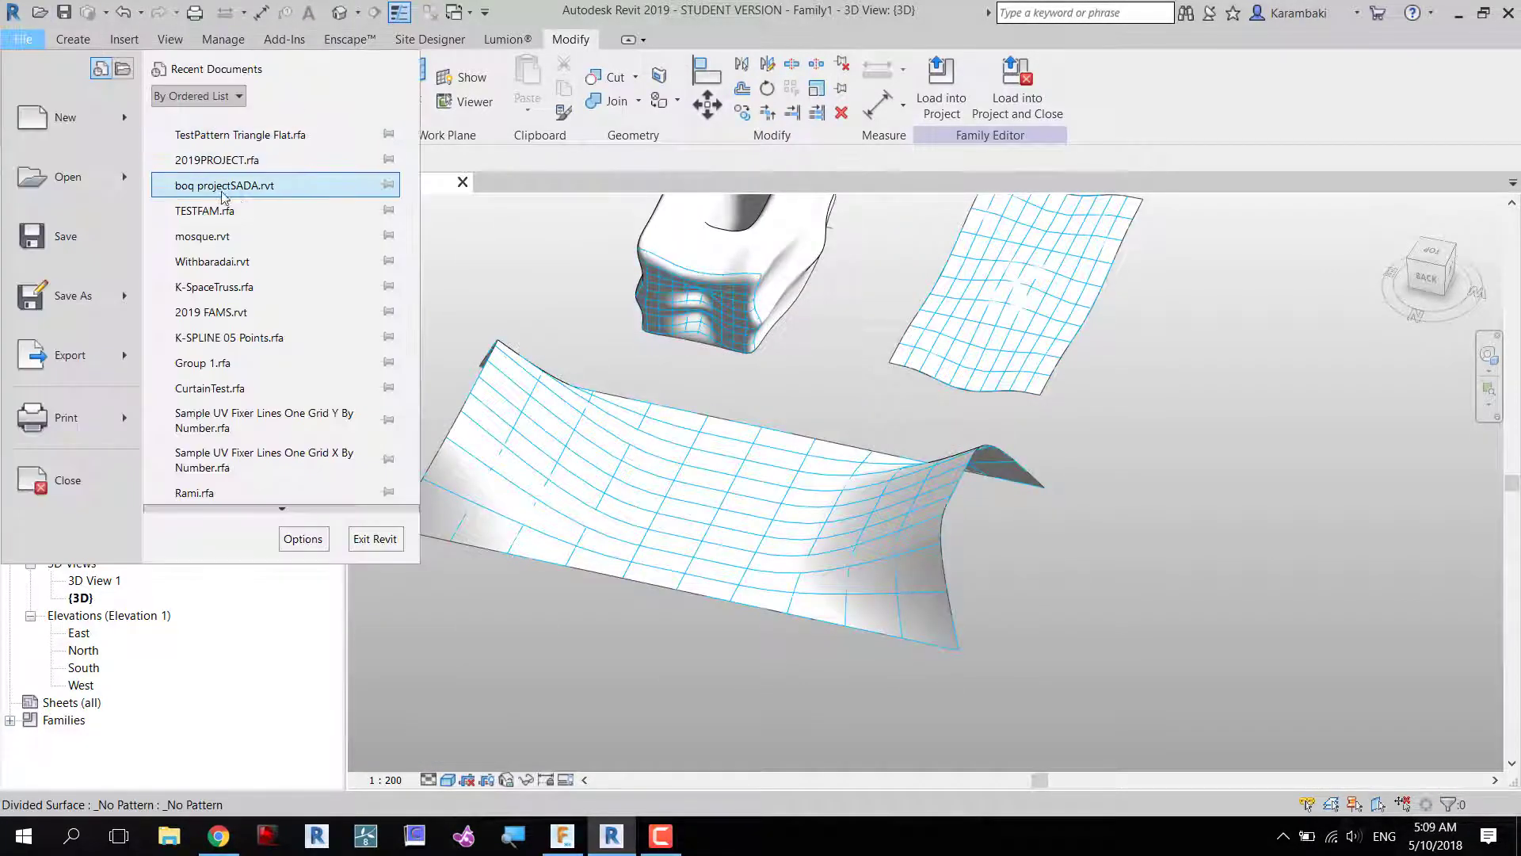
Load TestPattern Triangle Flat.rfa and apply its panels to the divided curved surface.
click(168, 835)
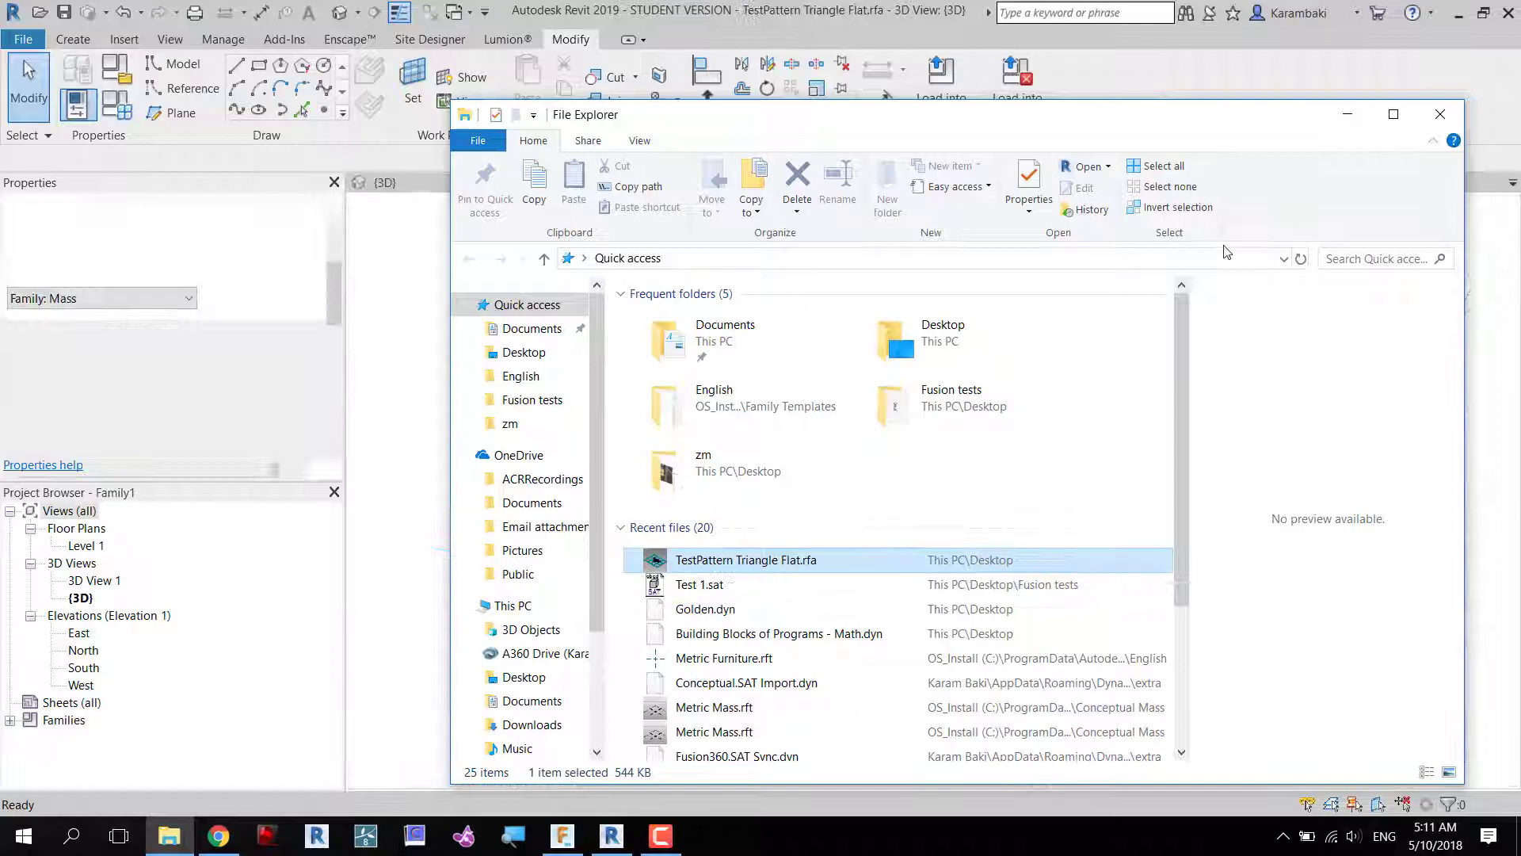
double_click(747, 560)
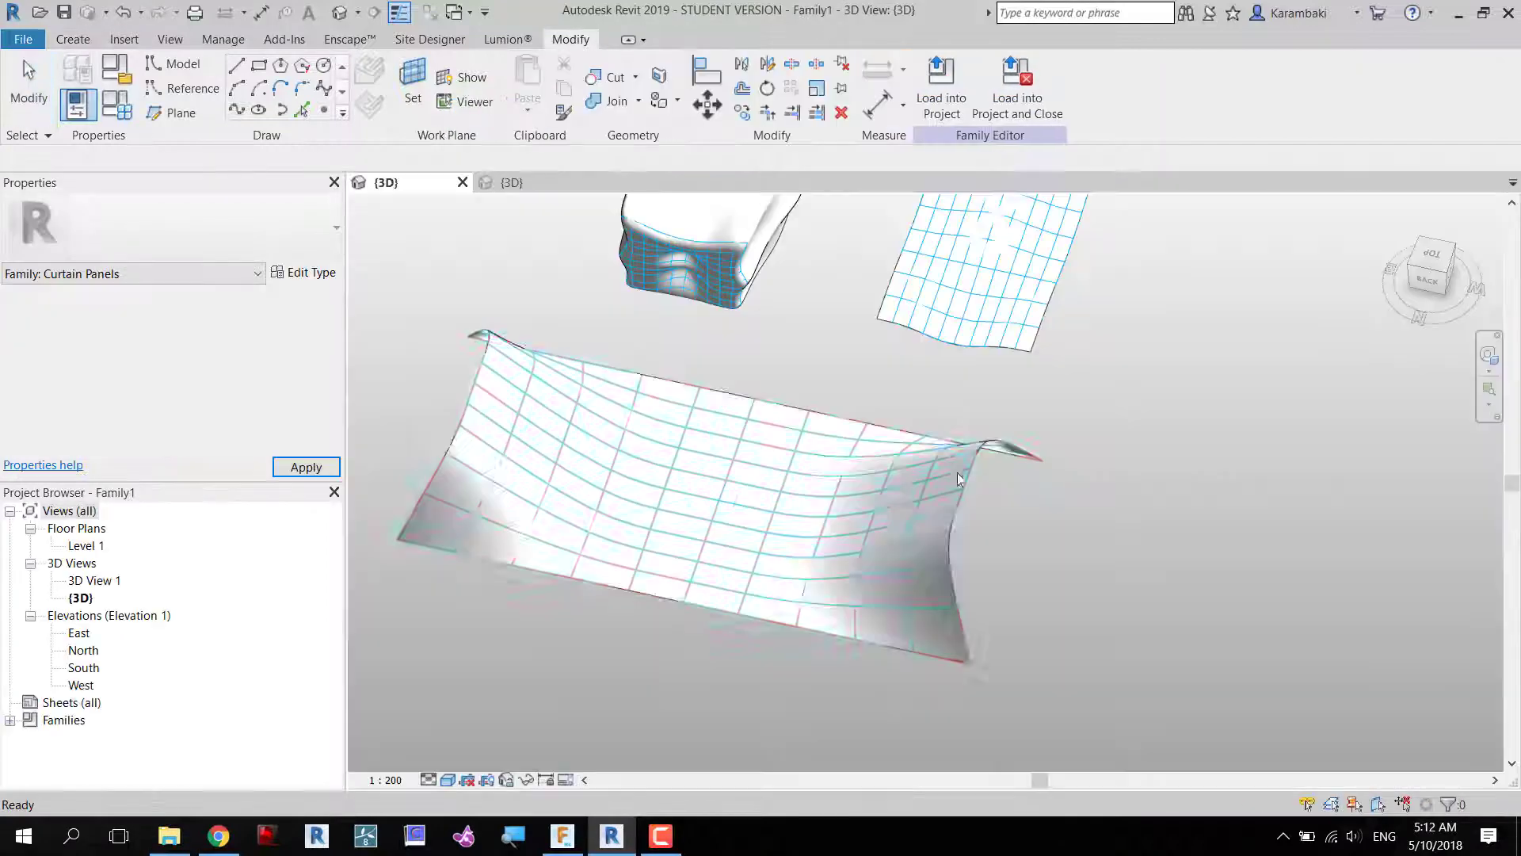
click(718, 501)
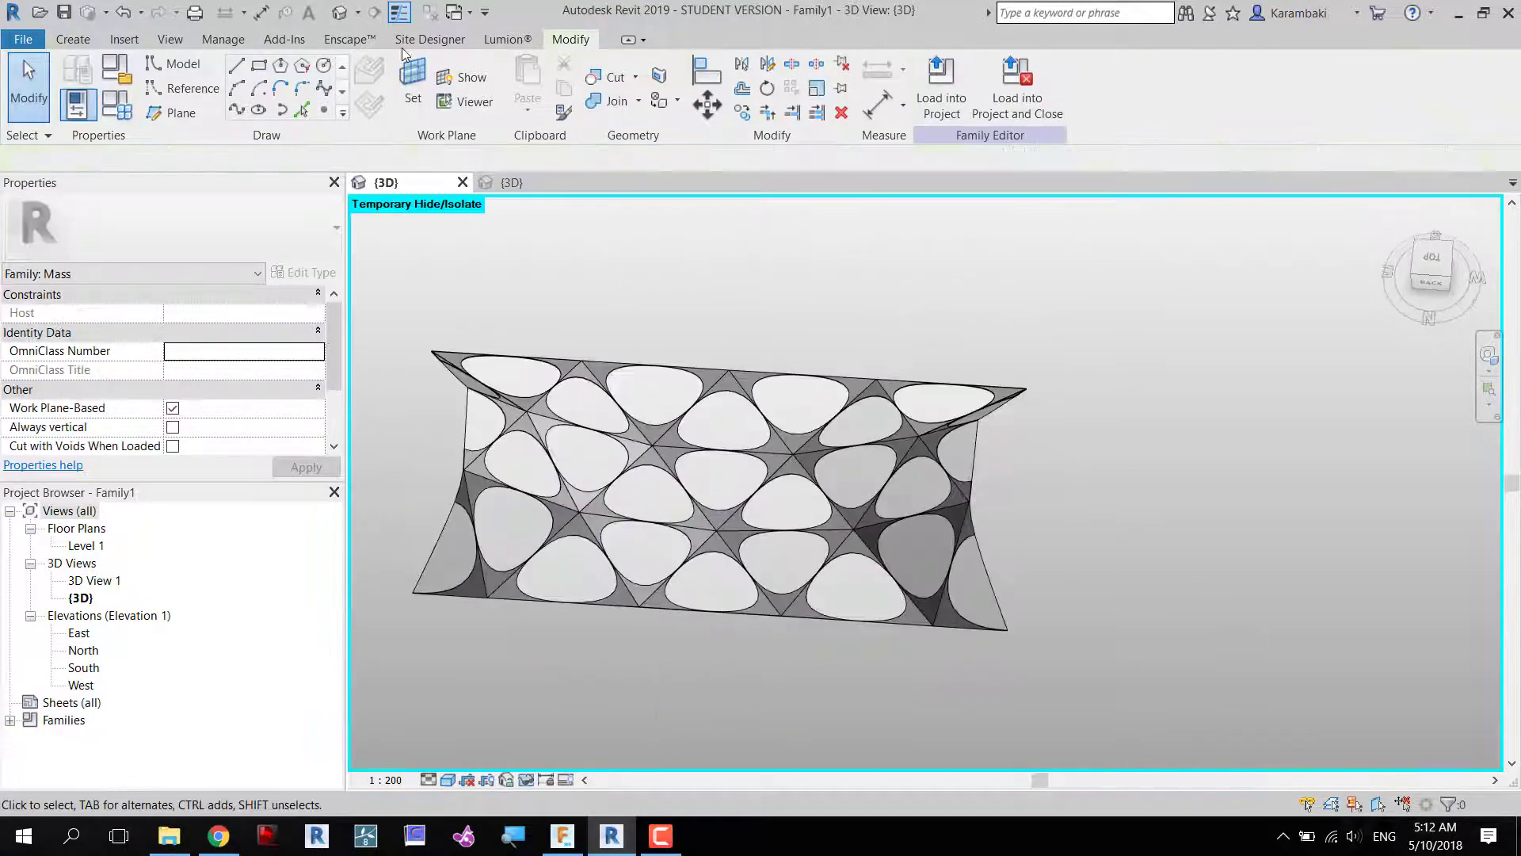
Select the attractor point and a single triangle panel, entering 15 in its Radius field.
click(183, 63)
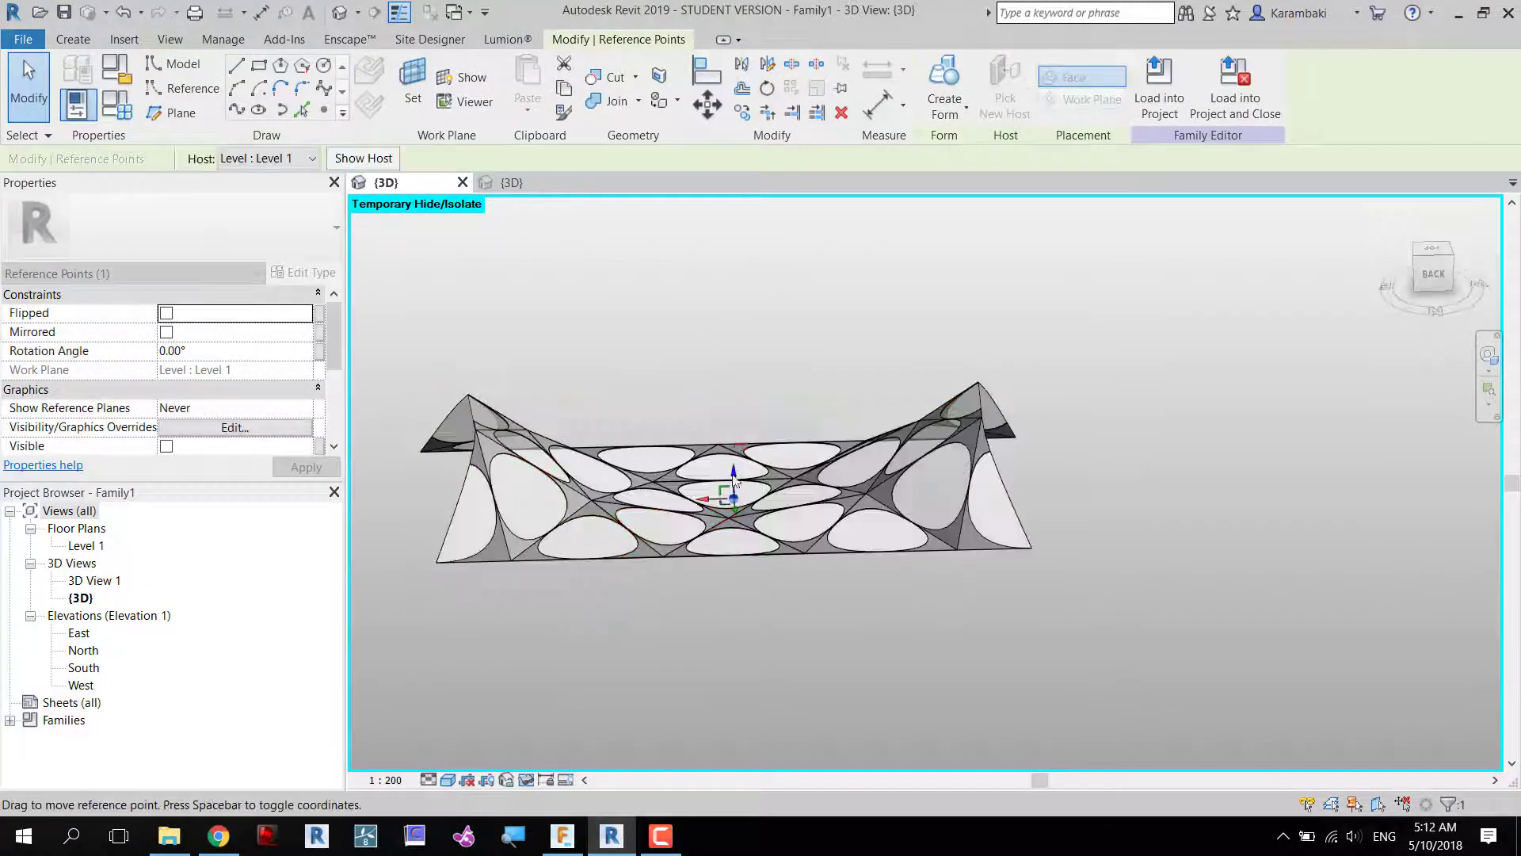
click(722, 495)
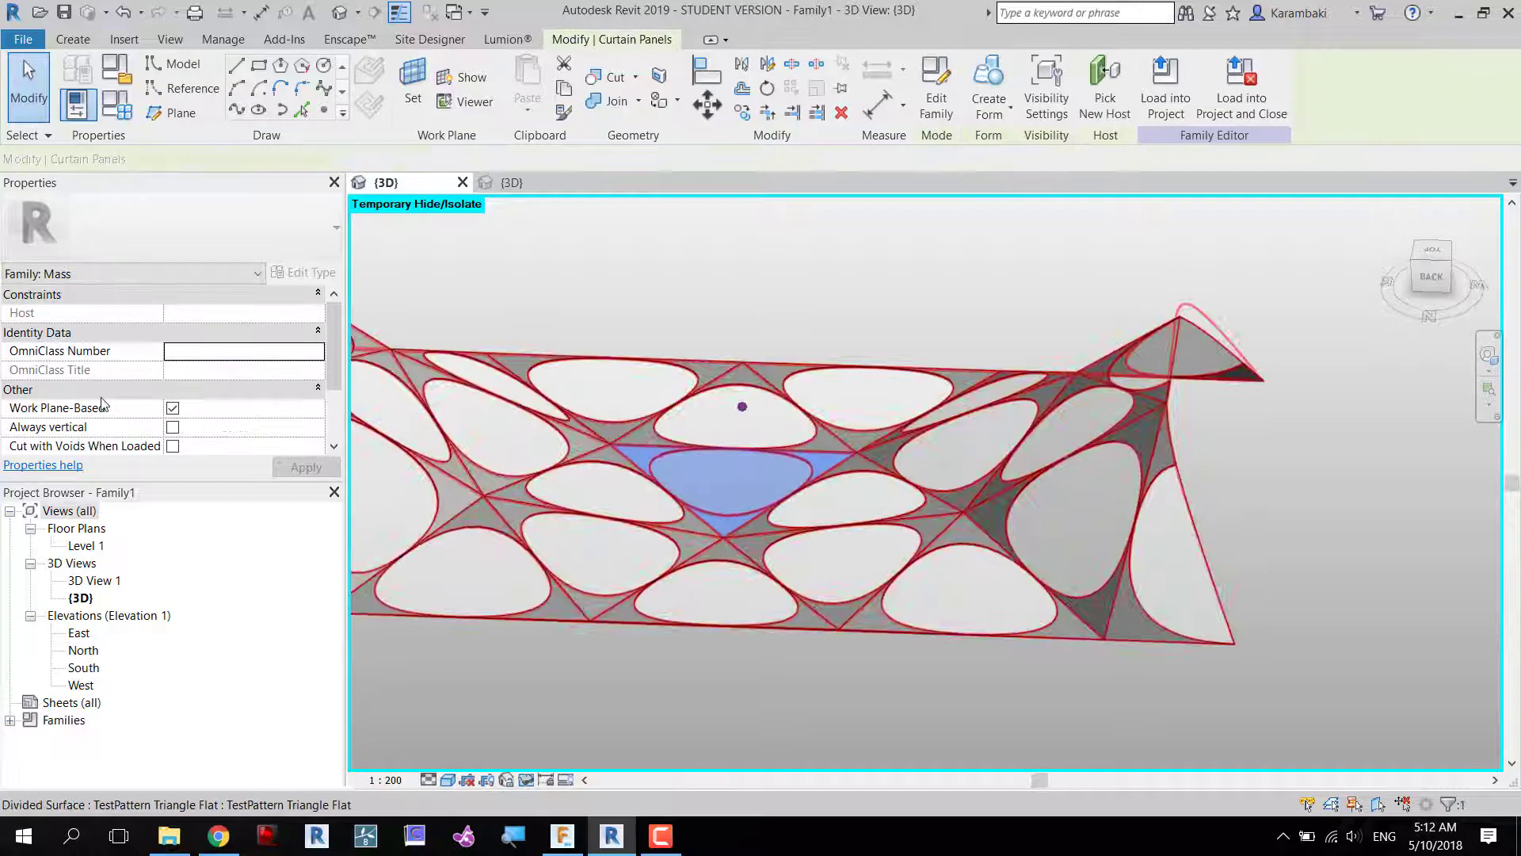
click(722, 480)
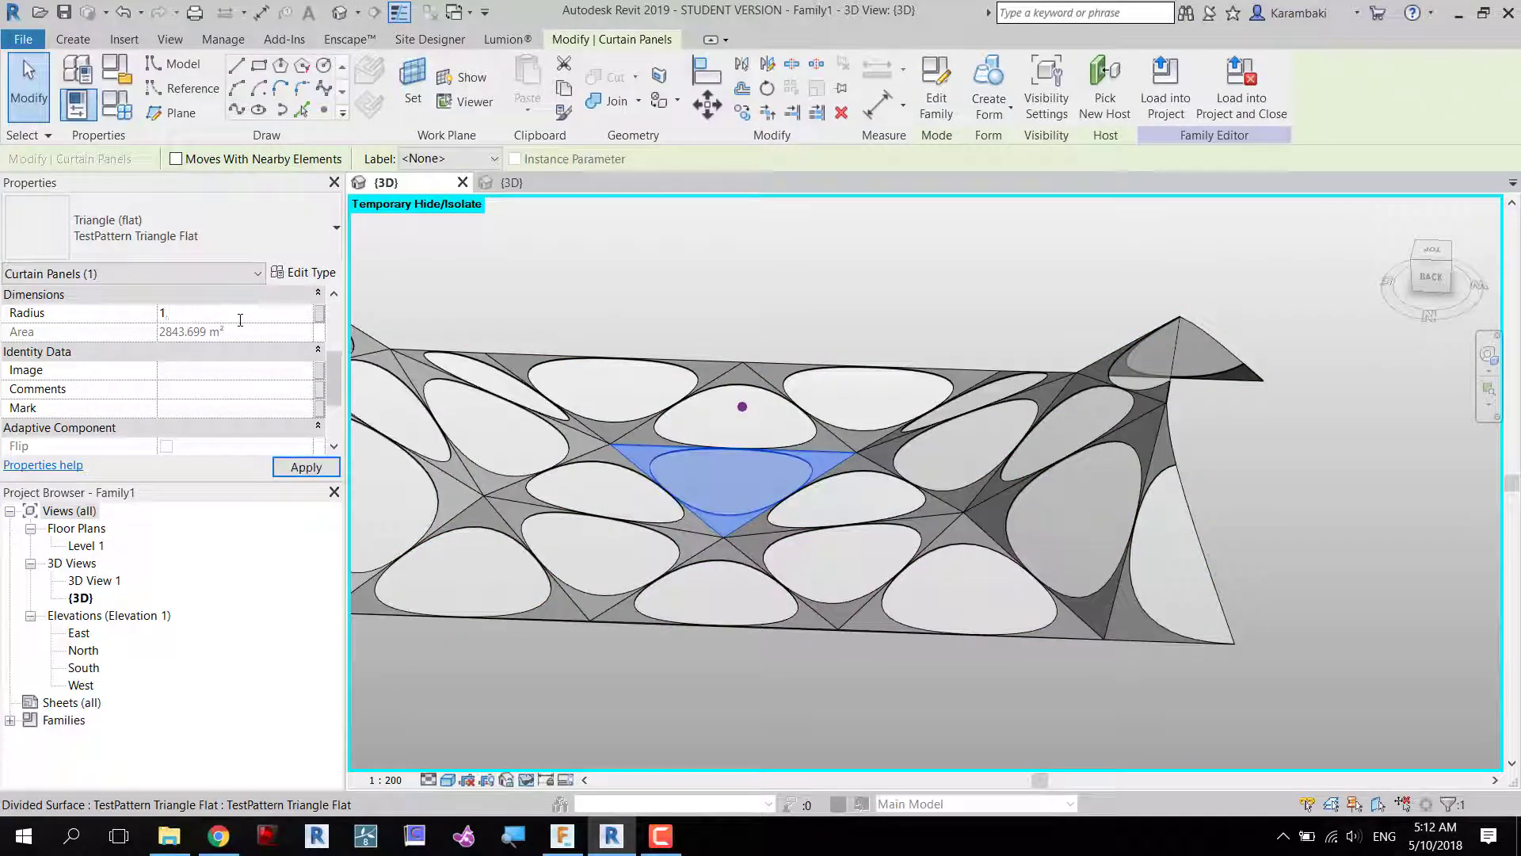
text(15)
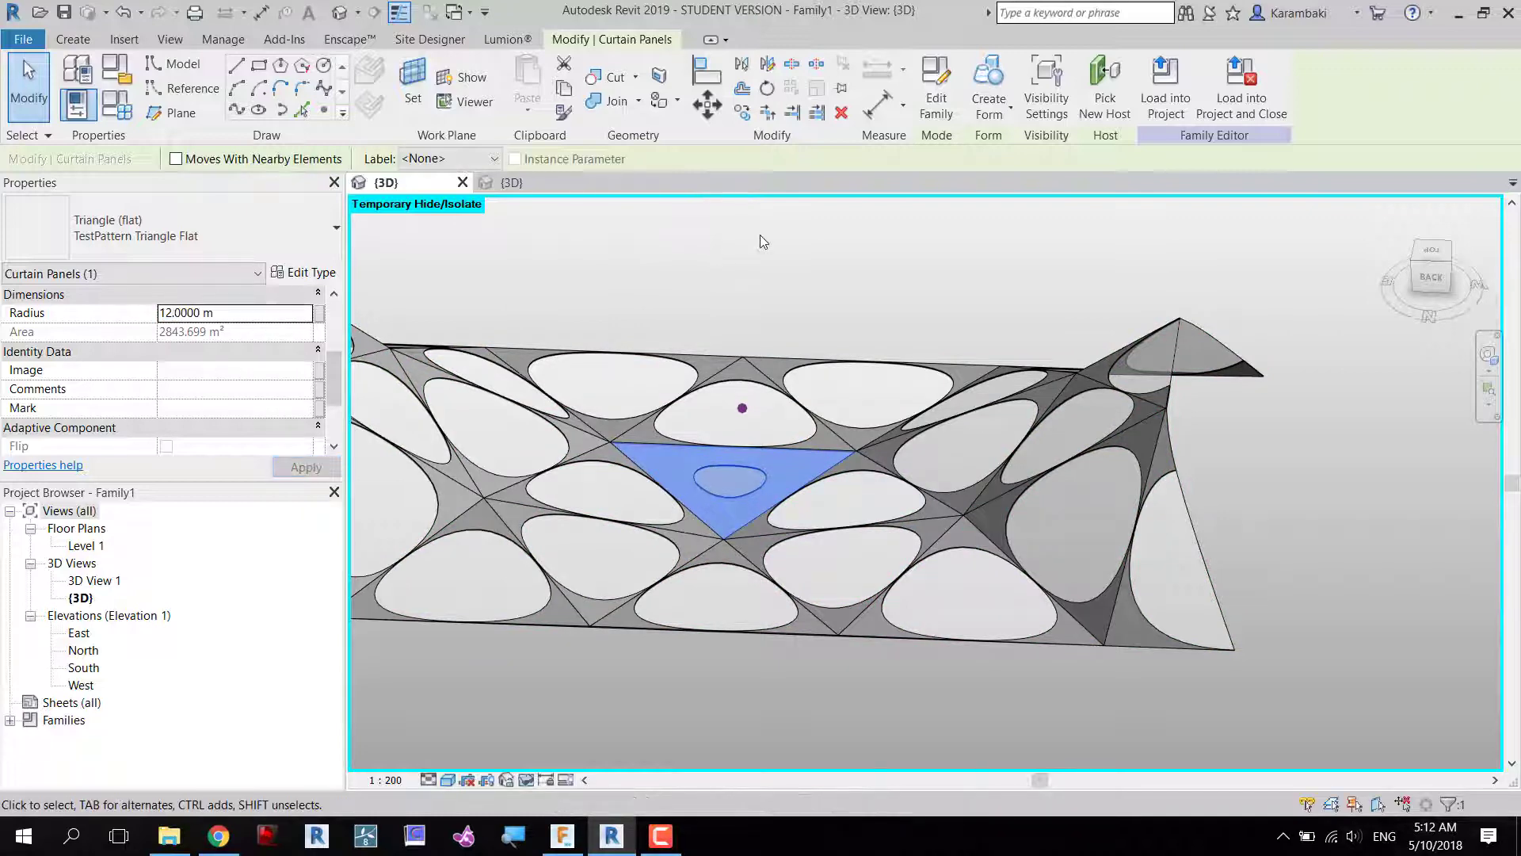
Enter 9 in the selected panel's Radius field so its opening shrinks.
text(9)
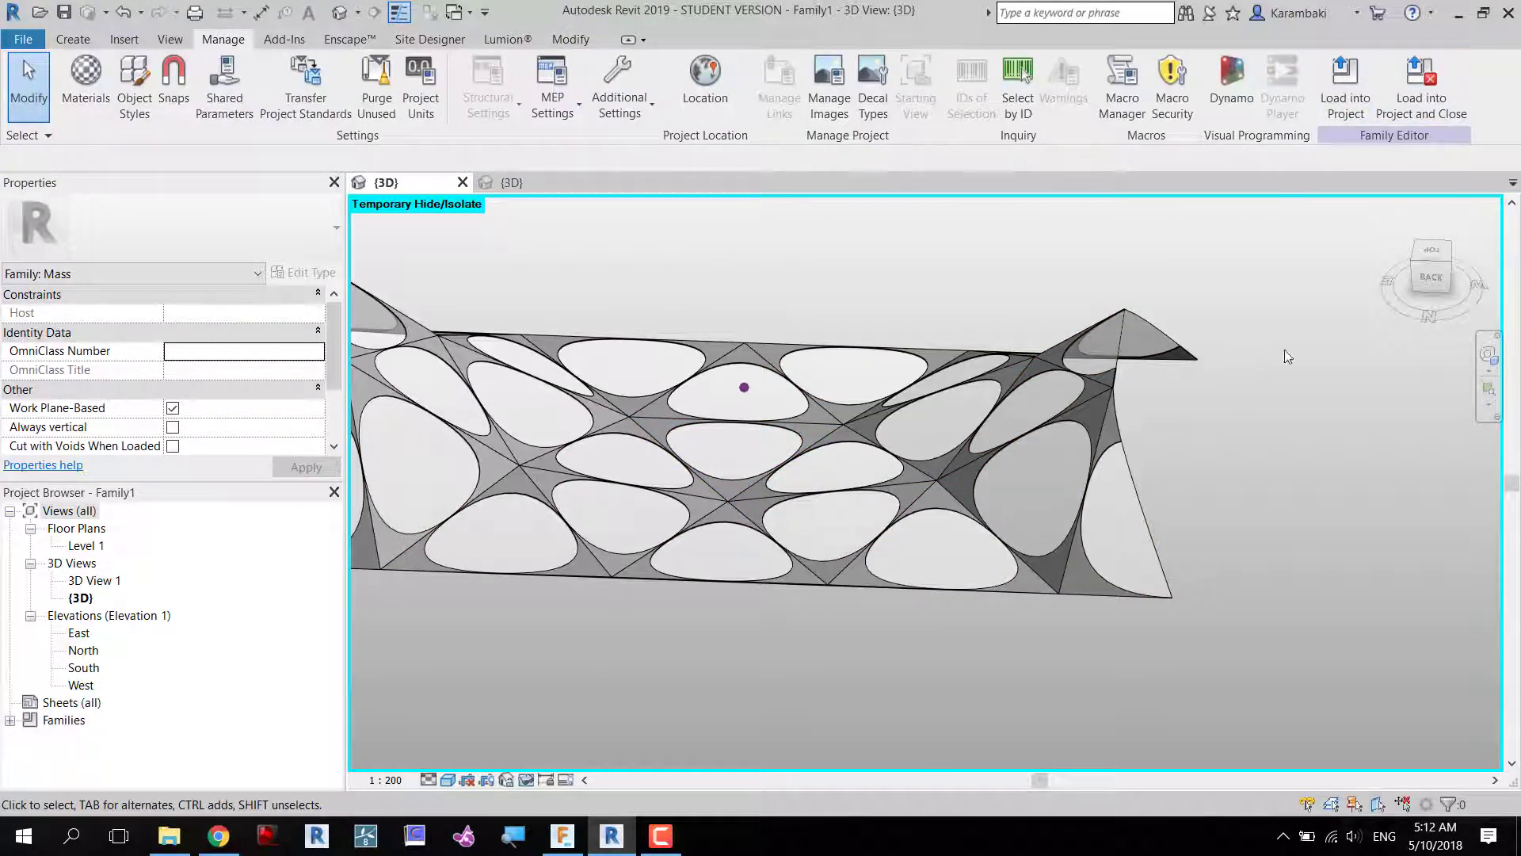
Run K-Attractor By Family and Type on parameter Radius with the purple point as attractor.
click(1282, 87)
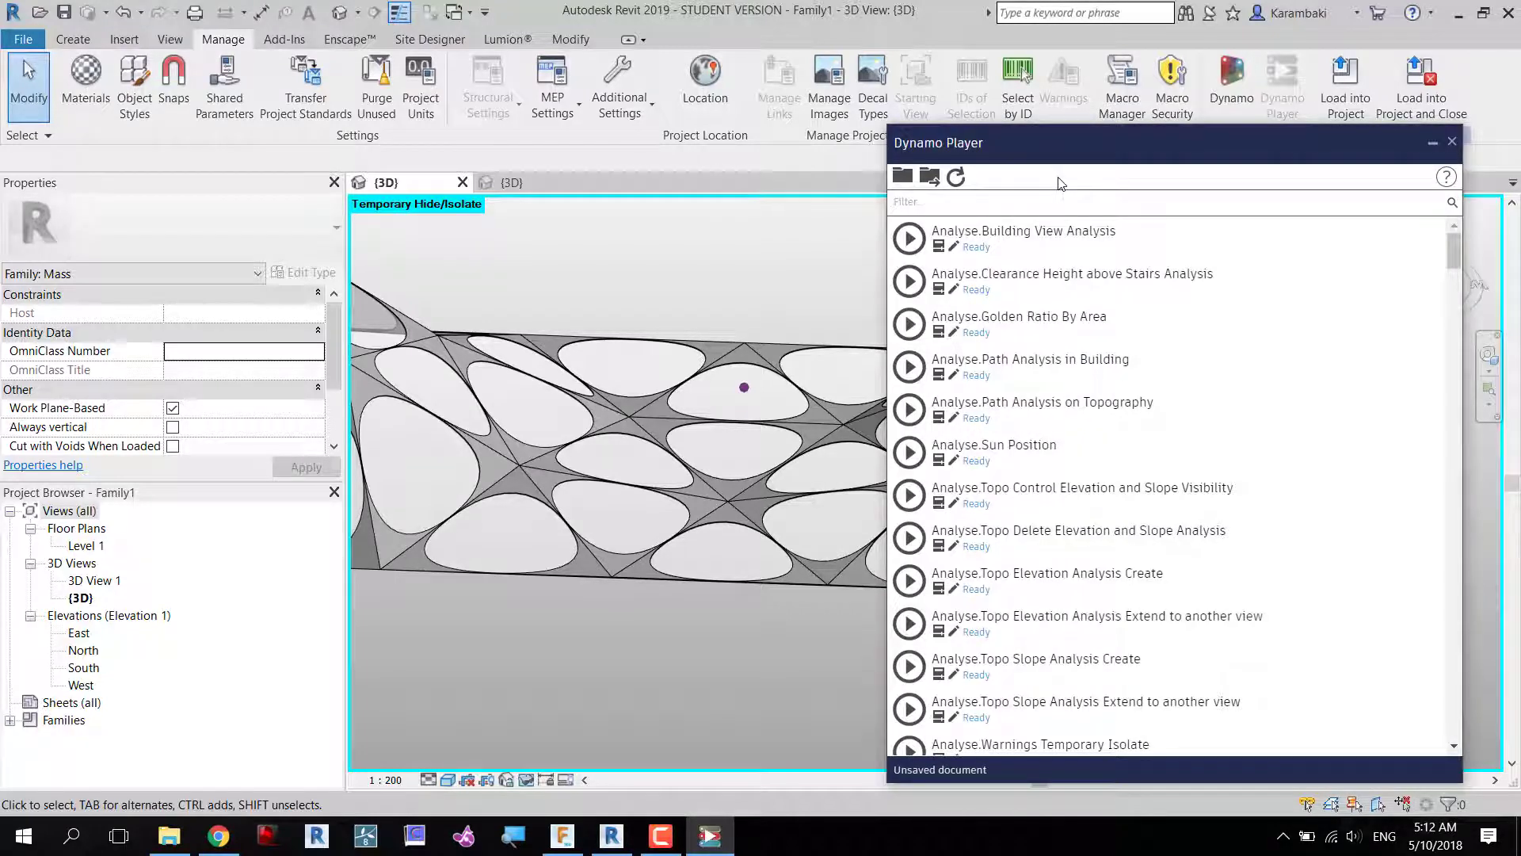
text(k-attra)
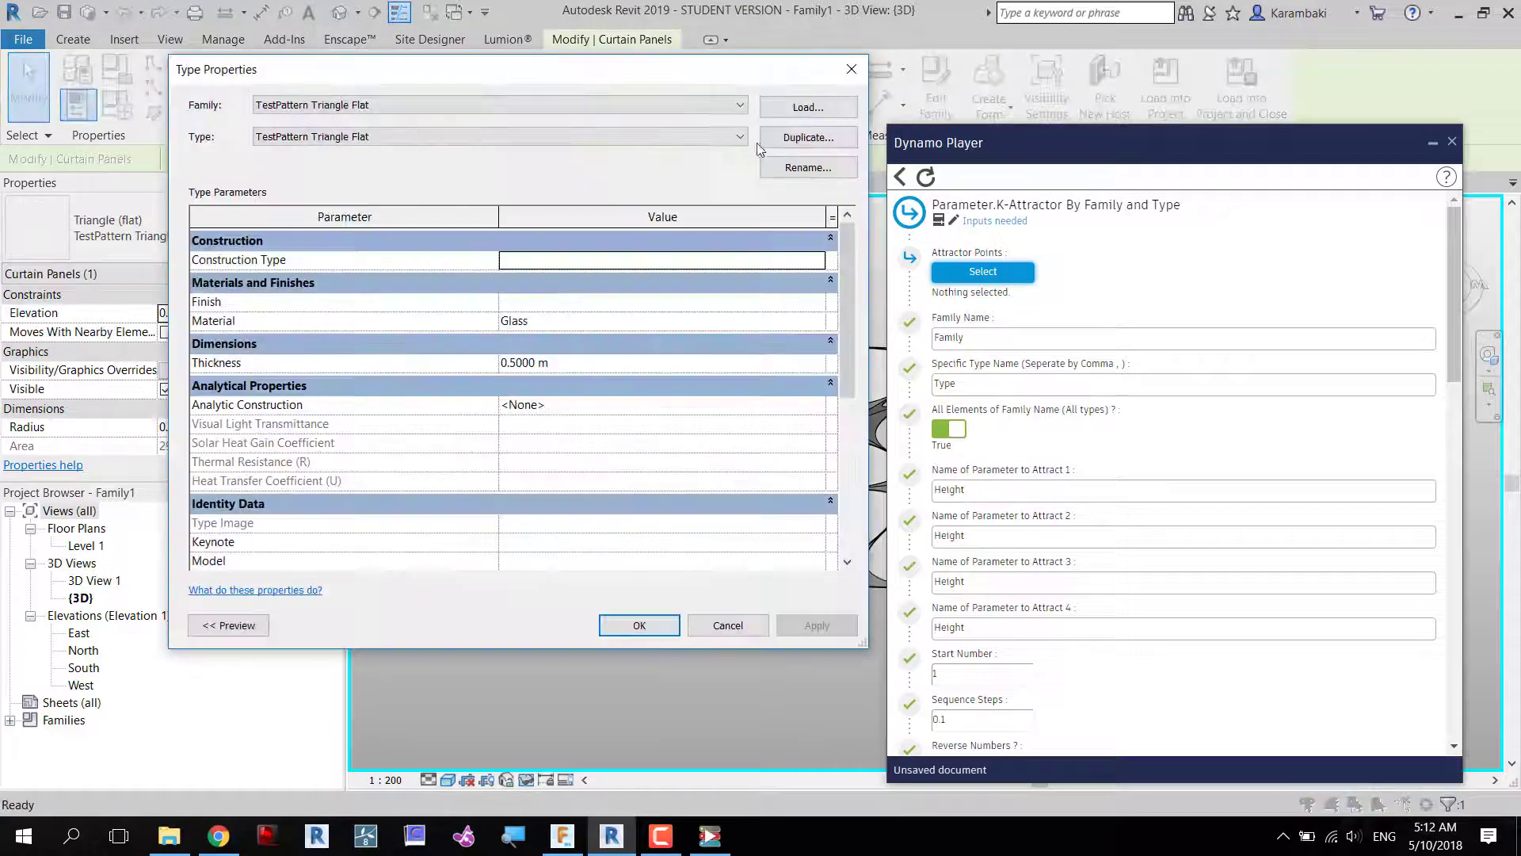
click(639, 625)
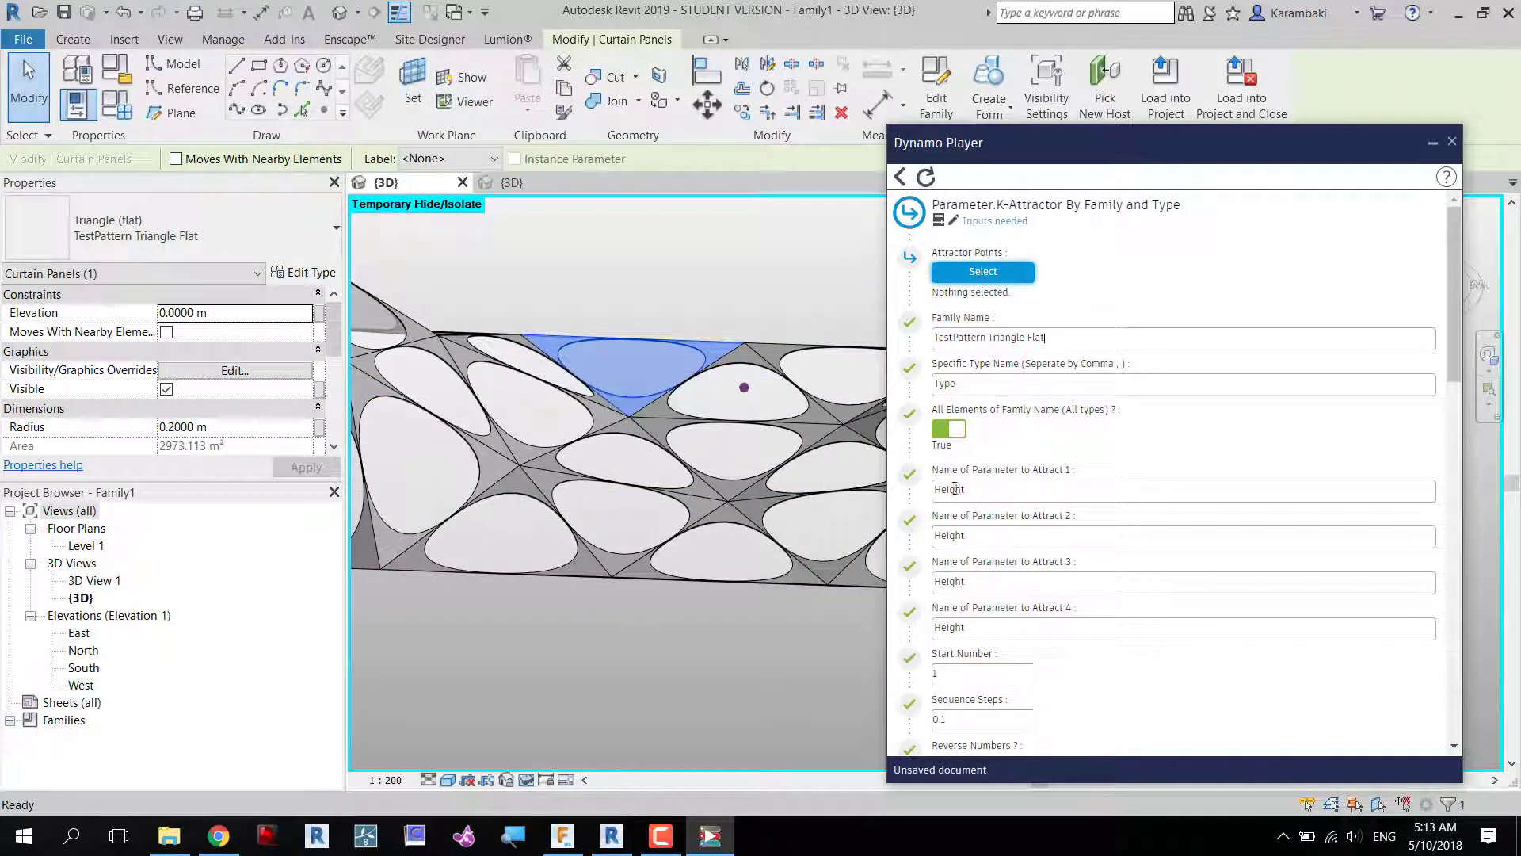
text(Rad)
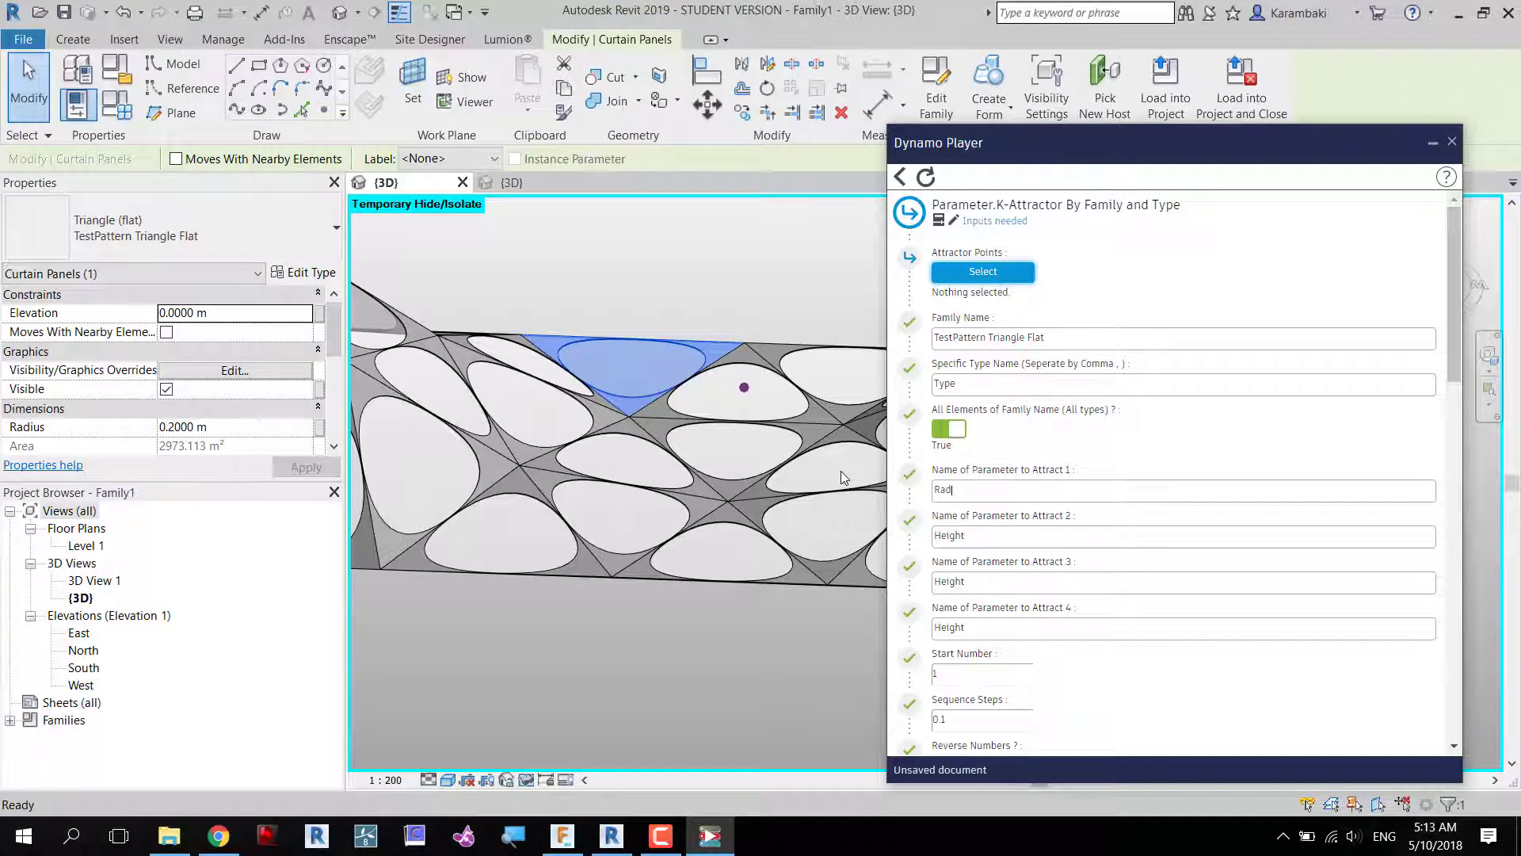
scroll(down, 3)
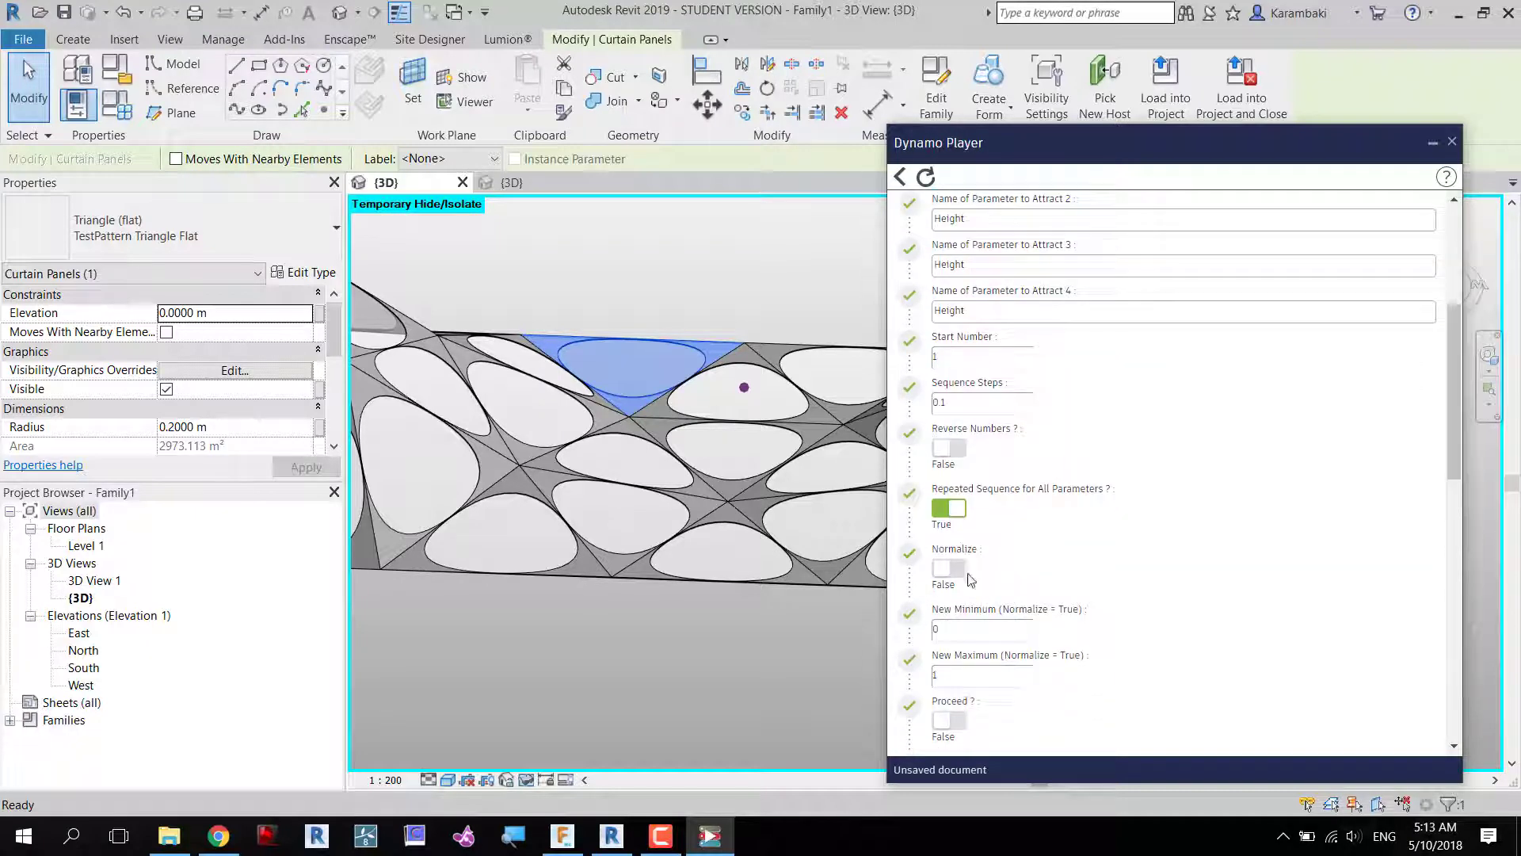
click(948, 568)
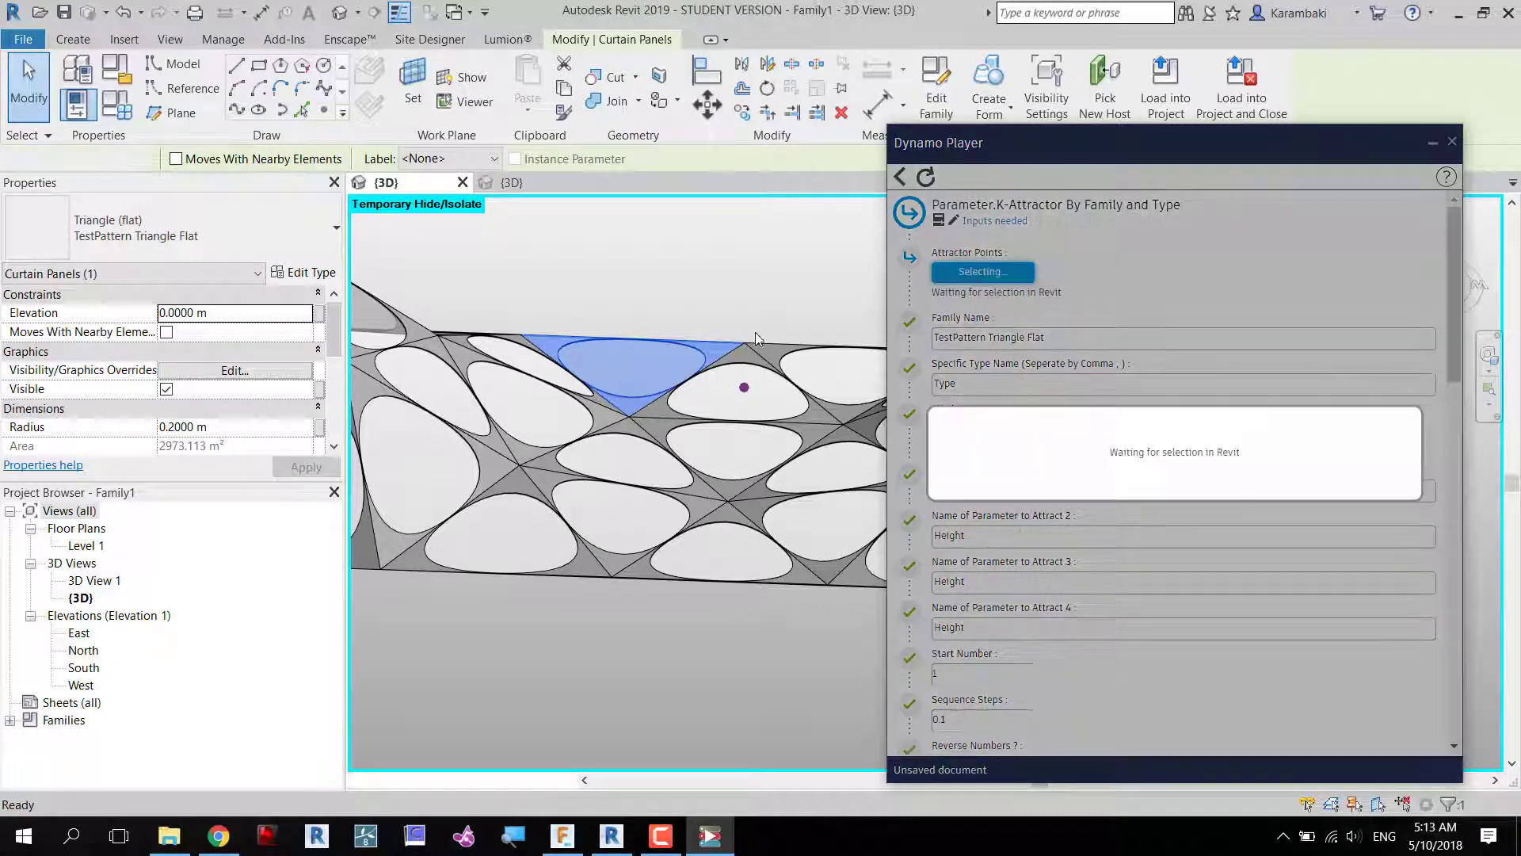
click(743, 386)
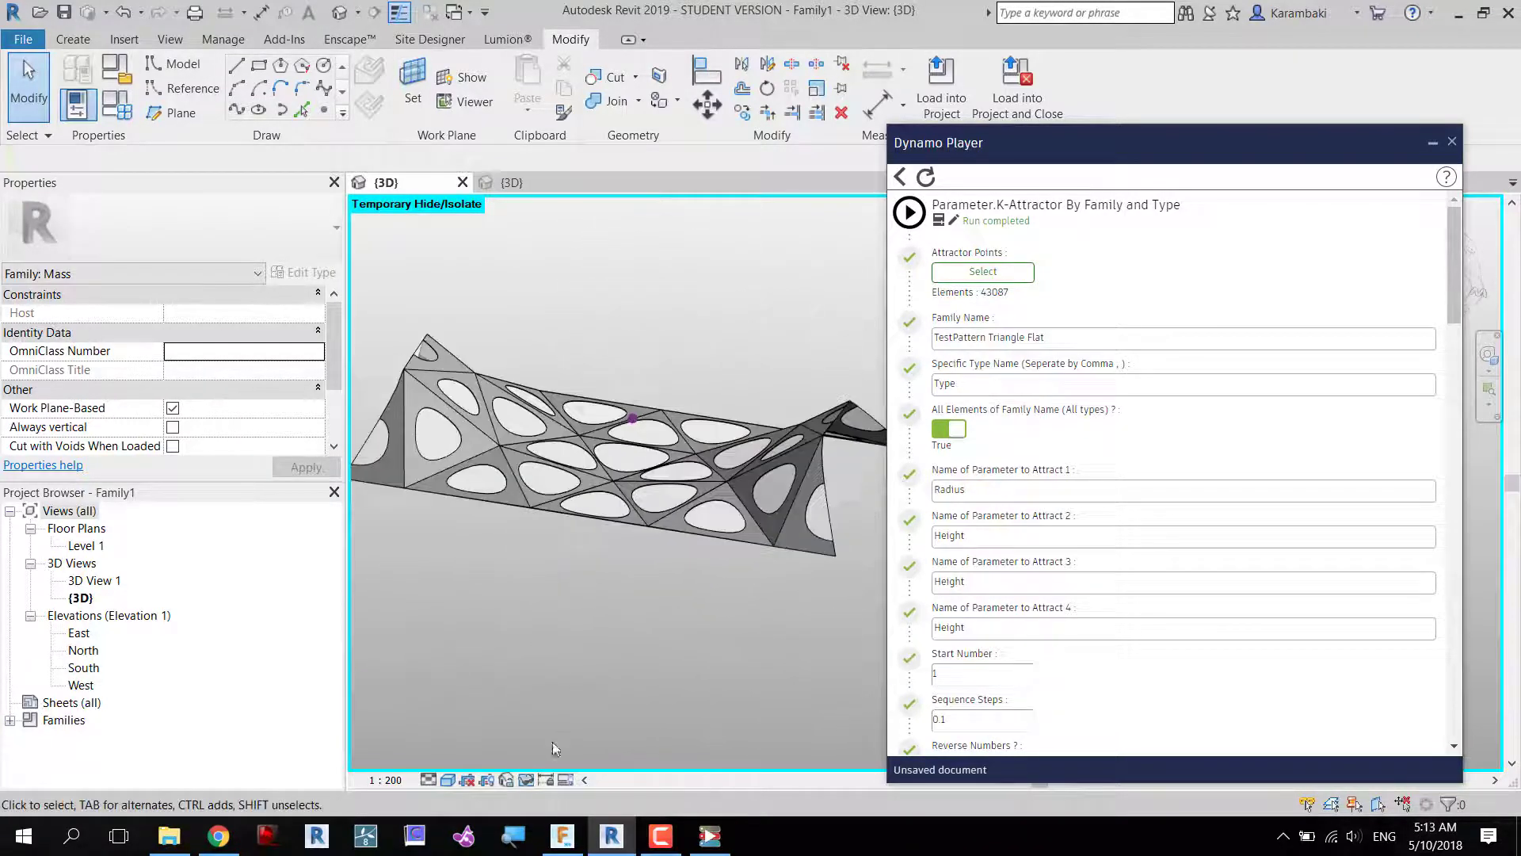
mouse_move(531, 780)
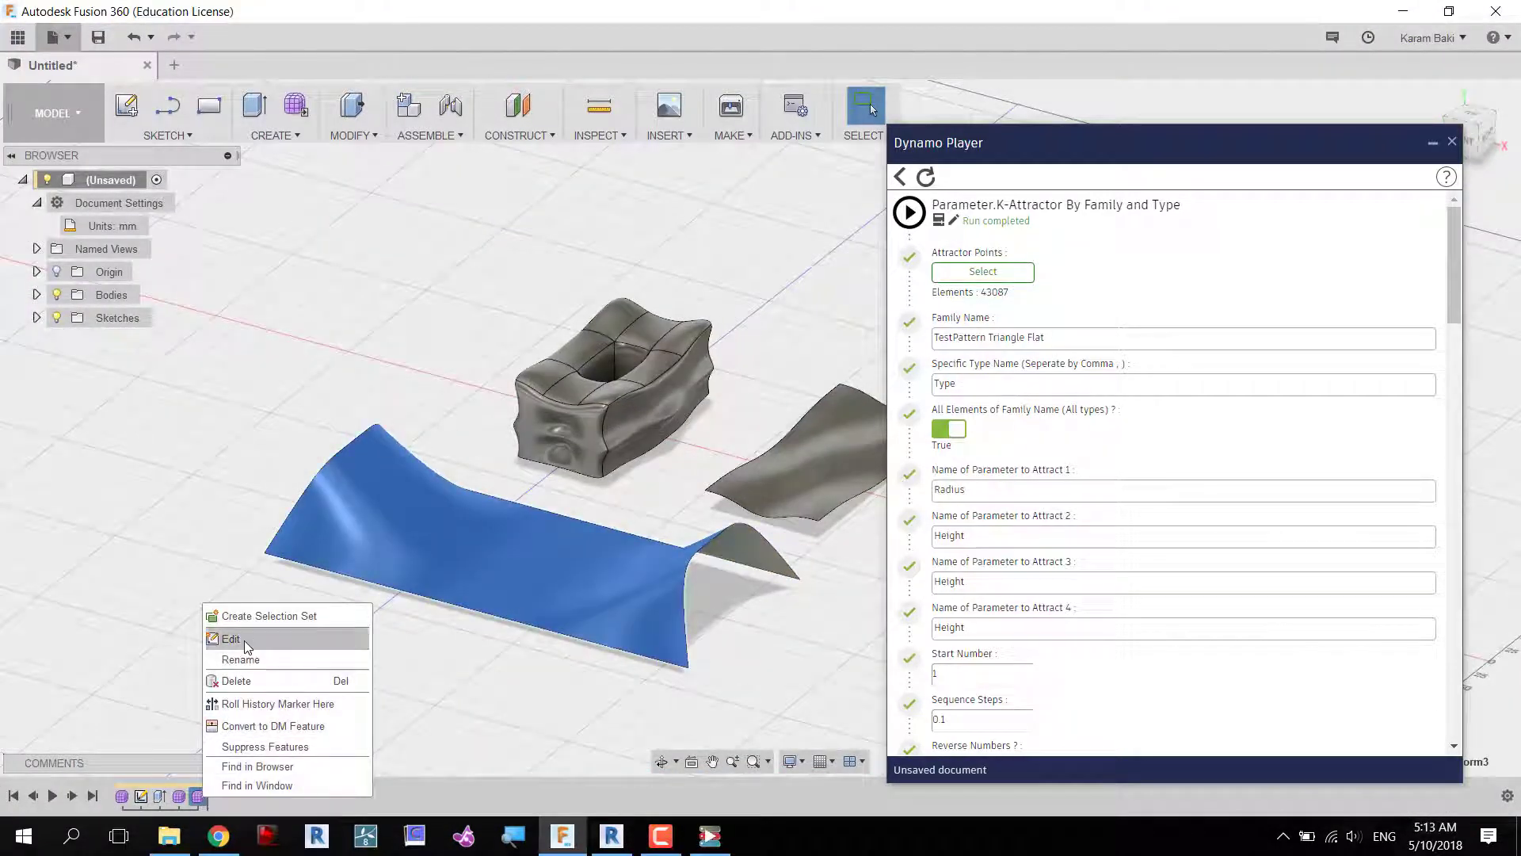
In Fusion 360, raise a face of the curved surface into a bump and export as SAT.
click(231, 638)
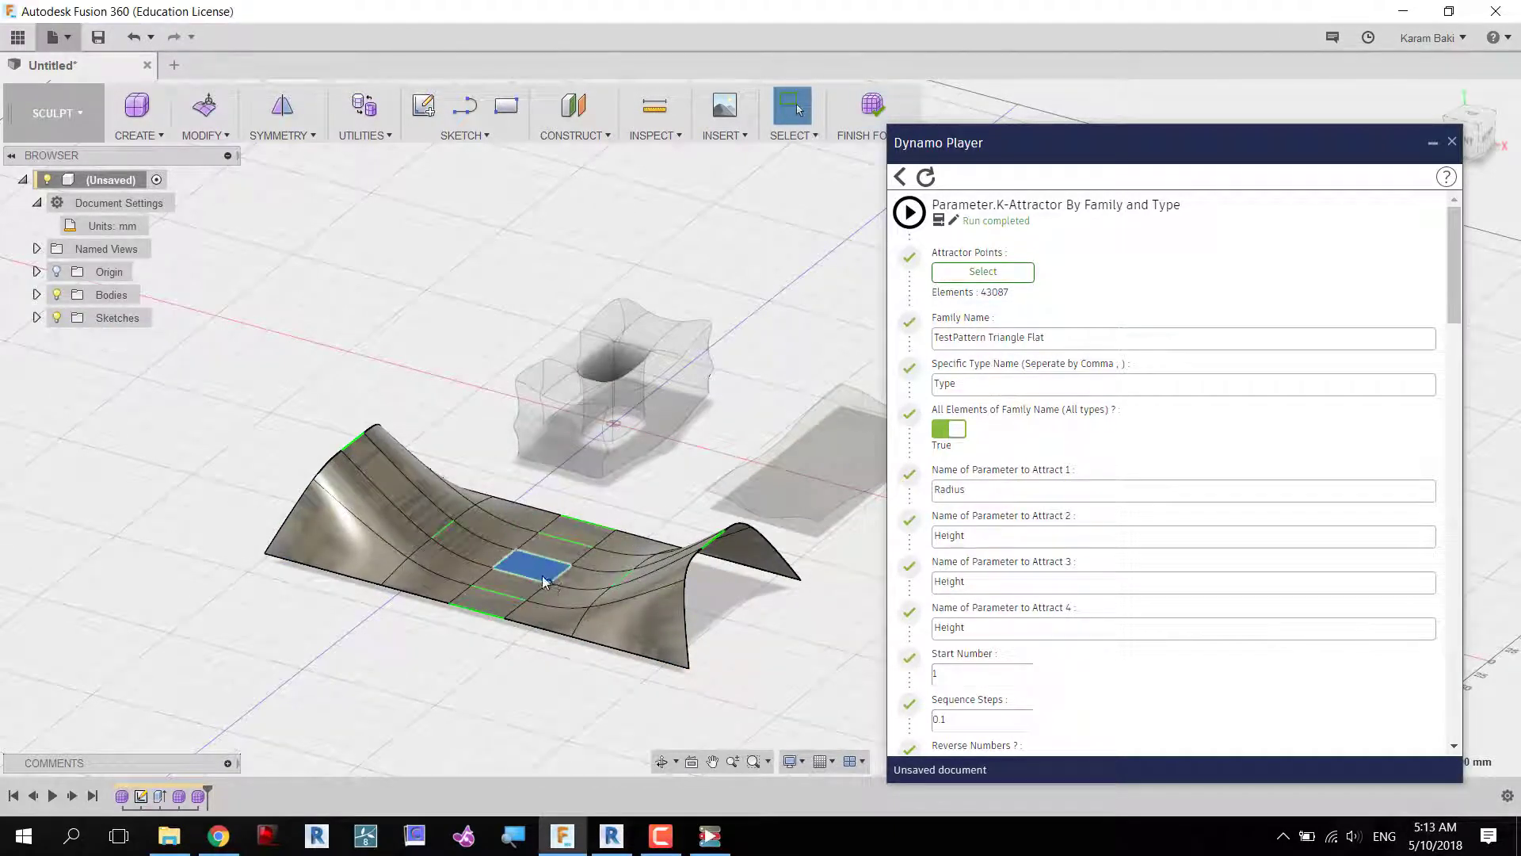
right_click(538, 567)
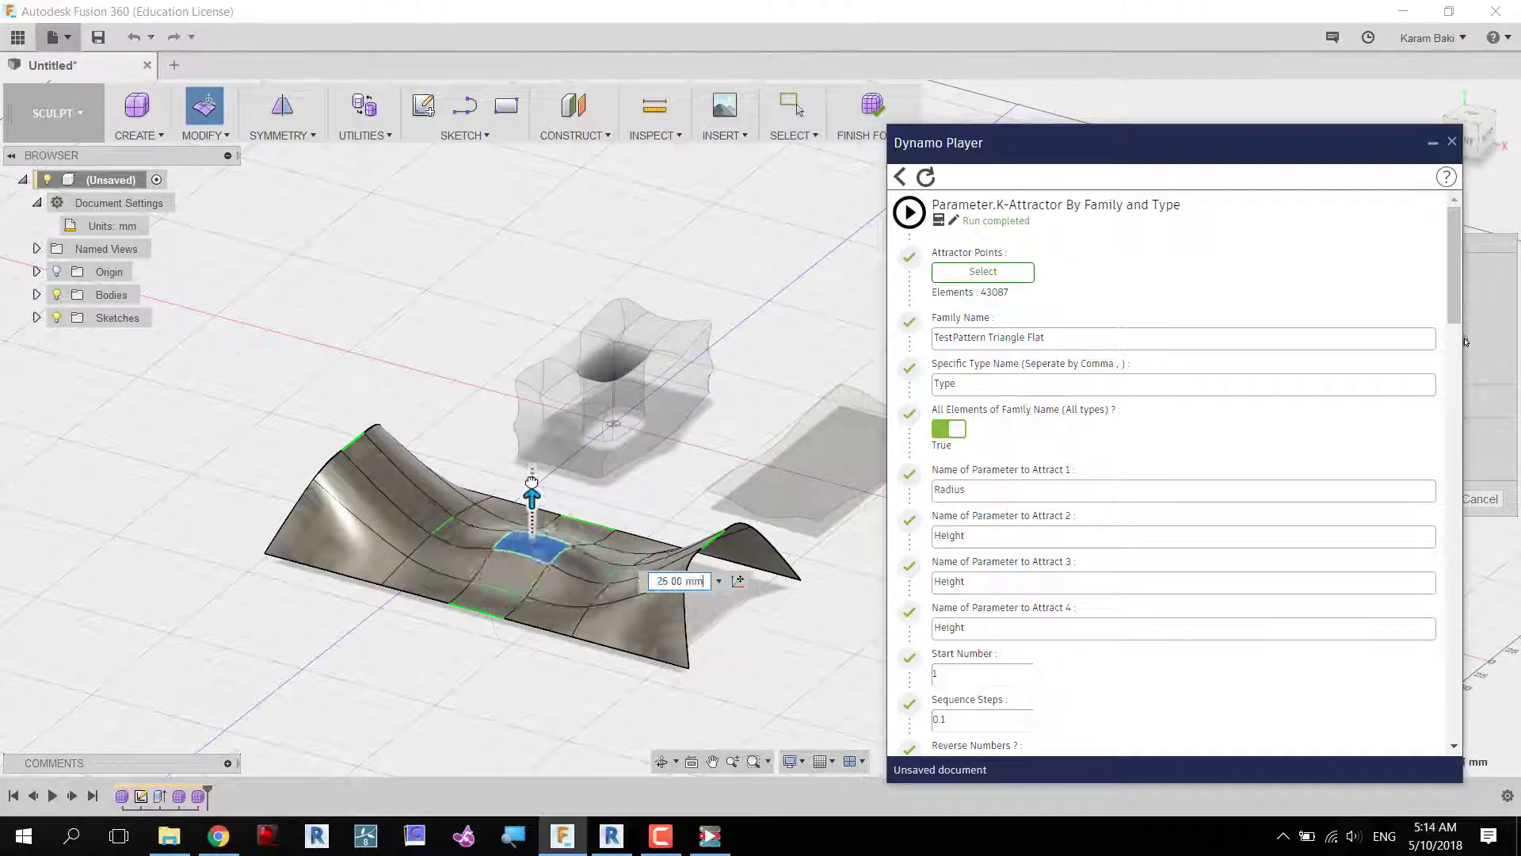
click(51, 36)
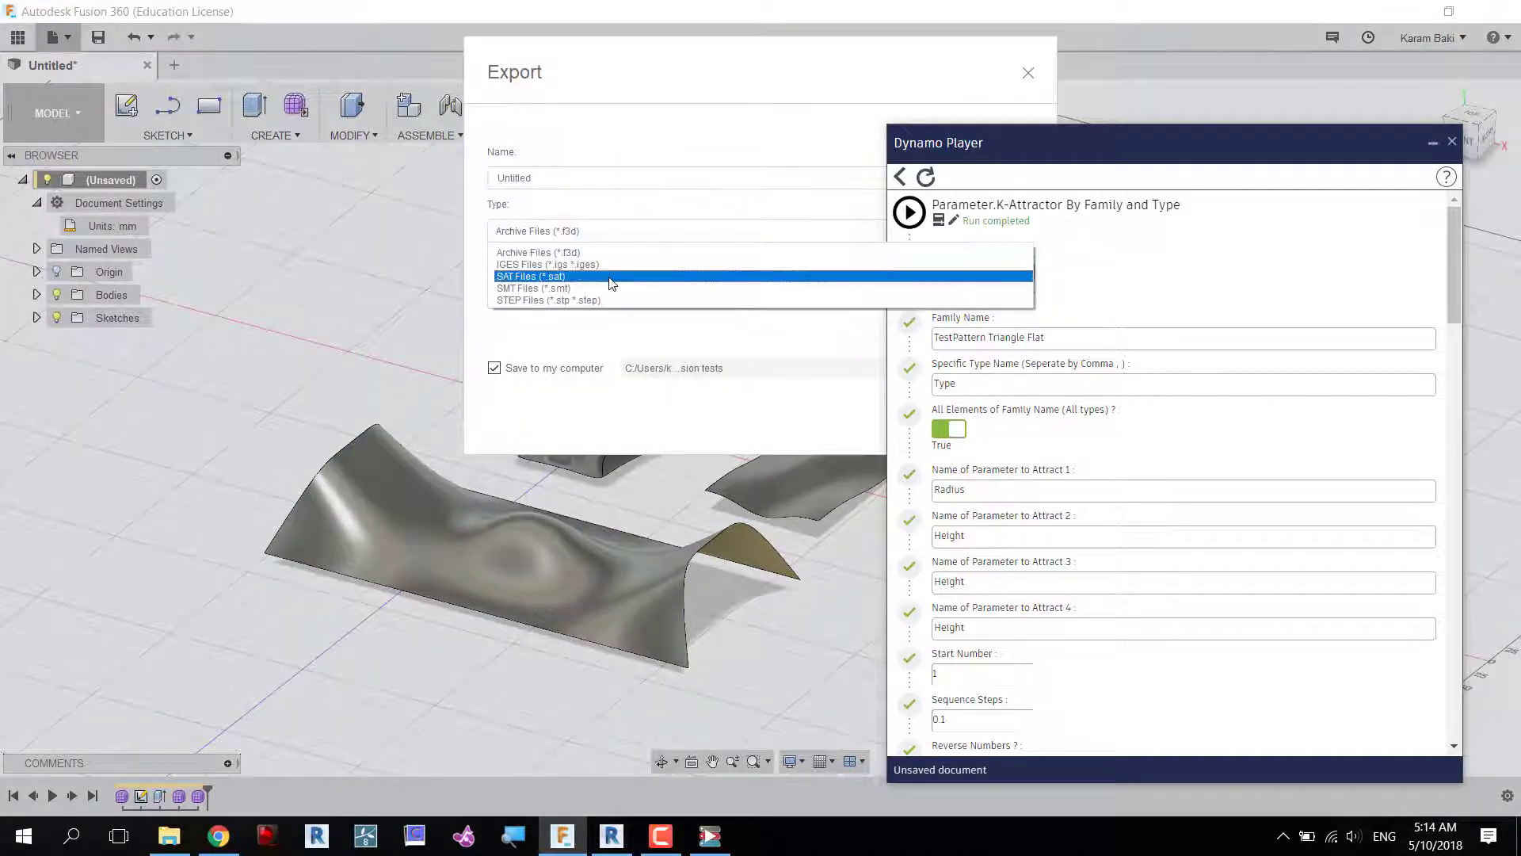
click(531, 276)
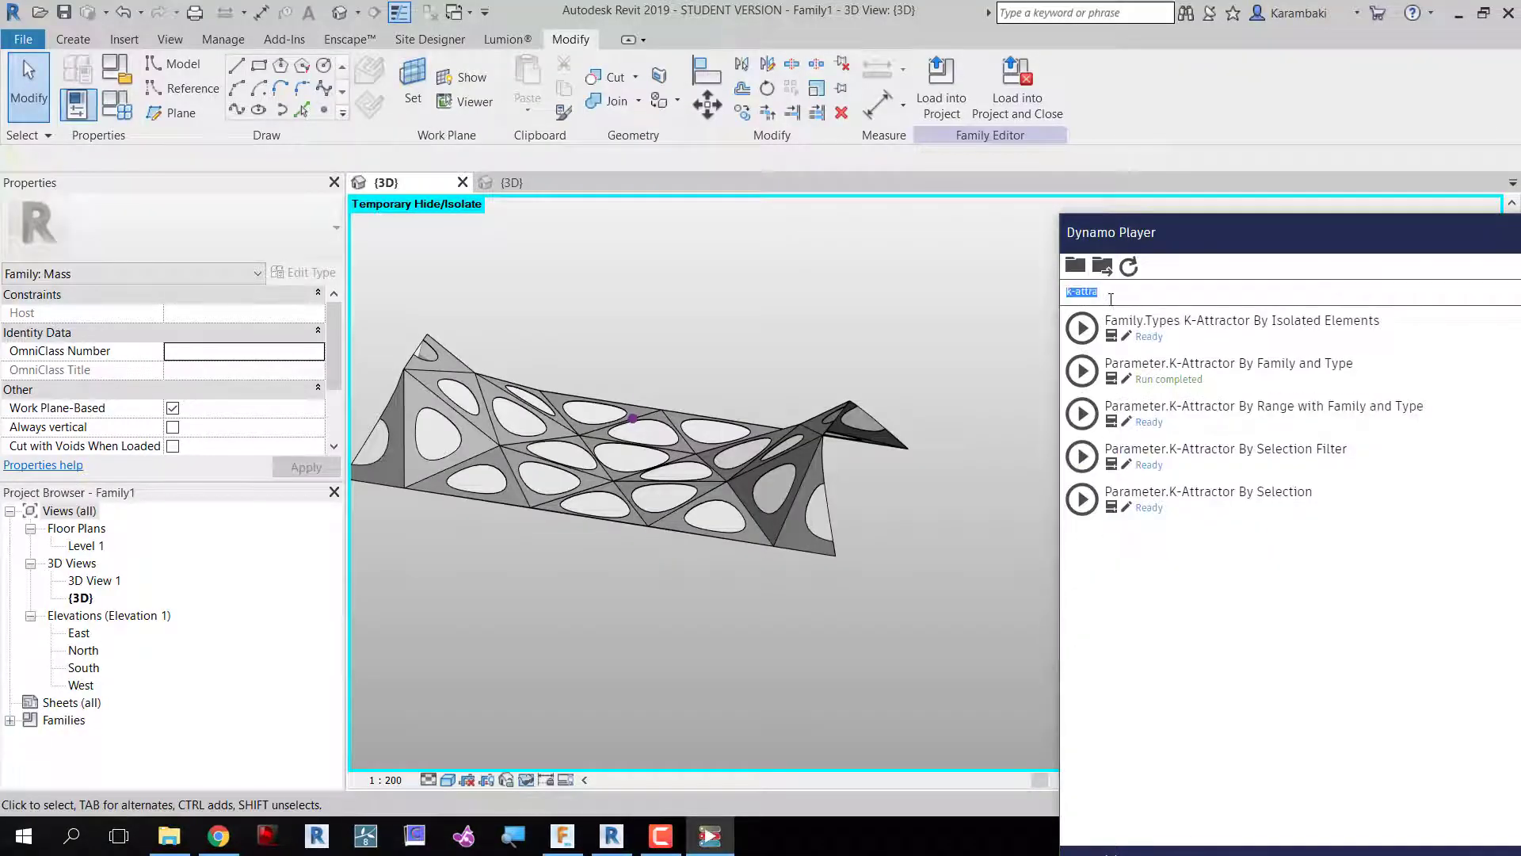
Find and run Fusion360.SAT Sync so the panelled surface follows the new bump.
text(fusio)
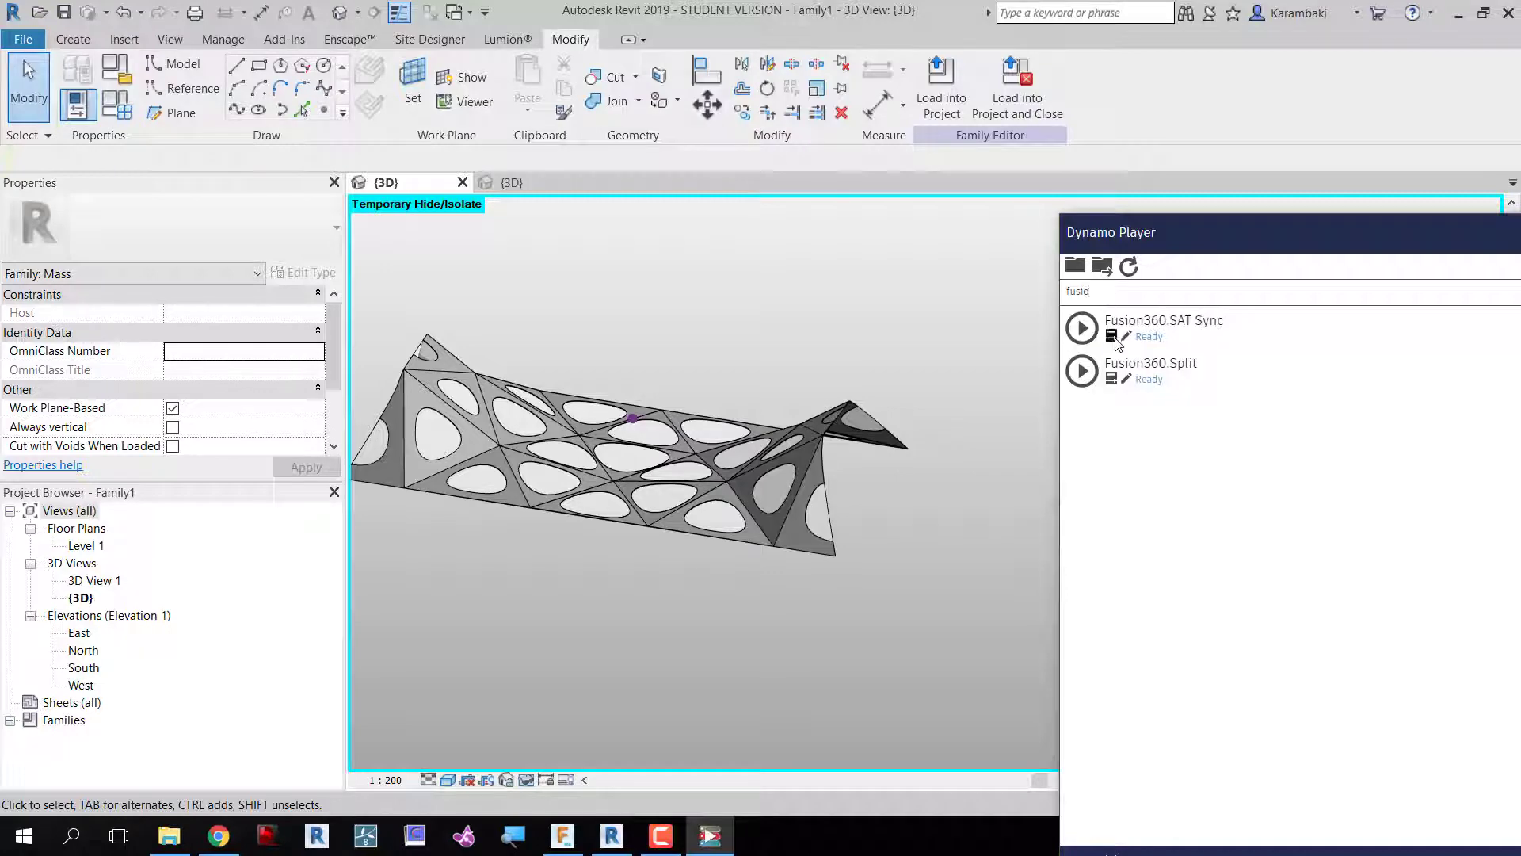
click(1081, 328)
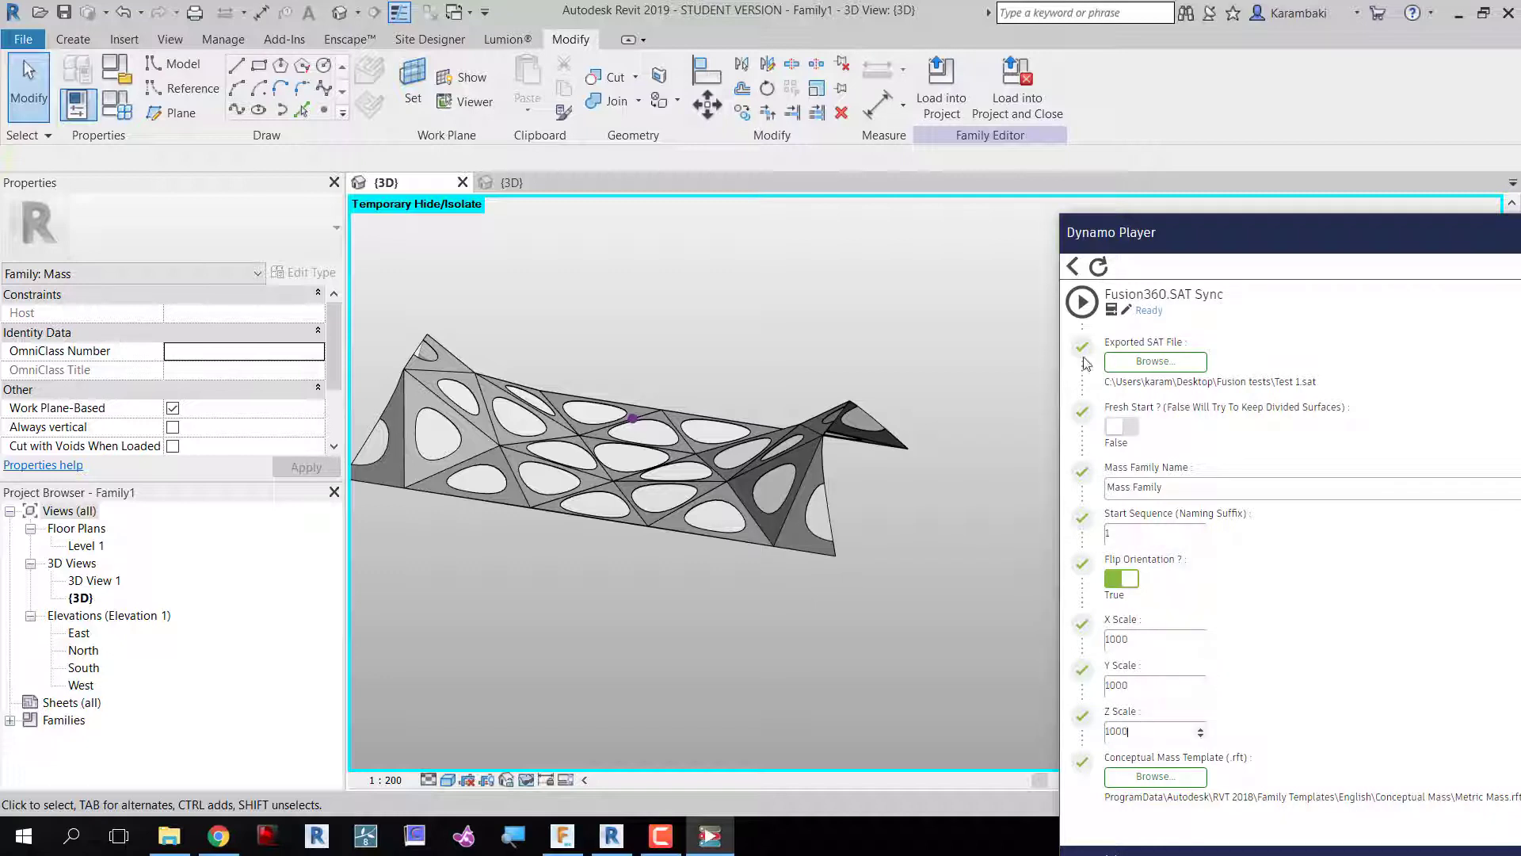
click(1081, 301)
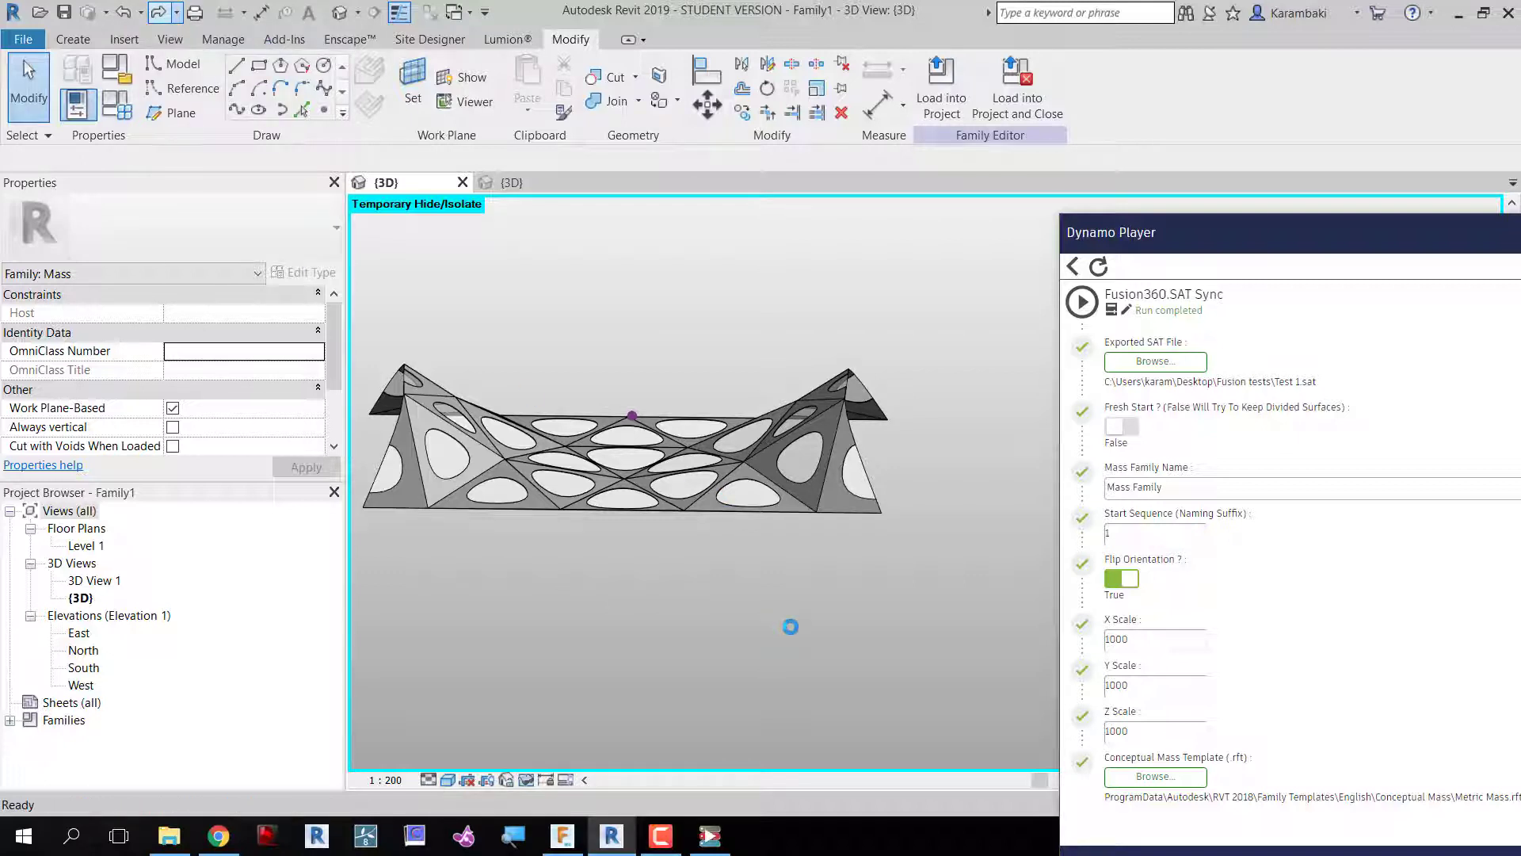
Orbit the updated model from several sides and select the panelled divided surface.
drag(791, 628, 817, 526)
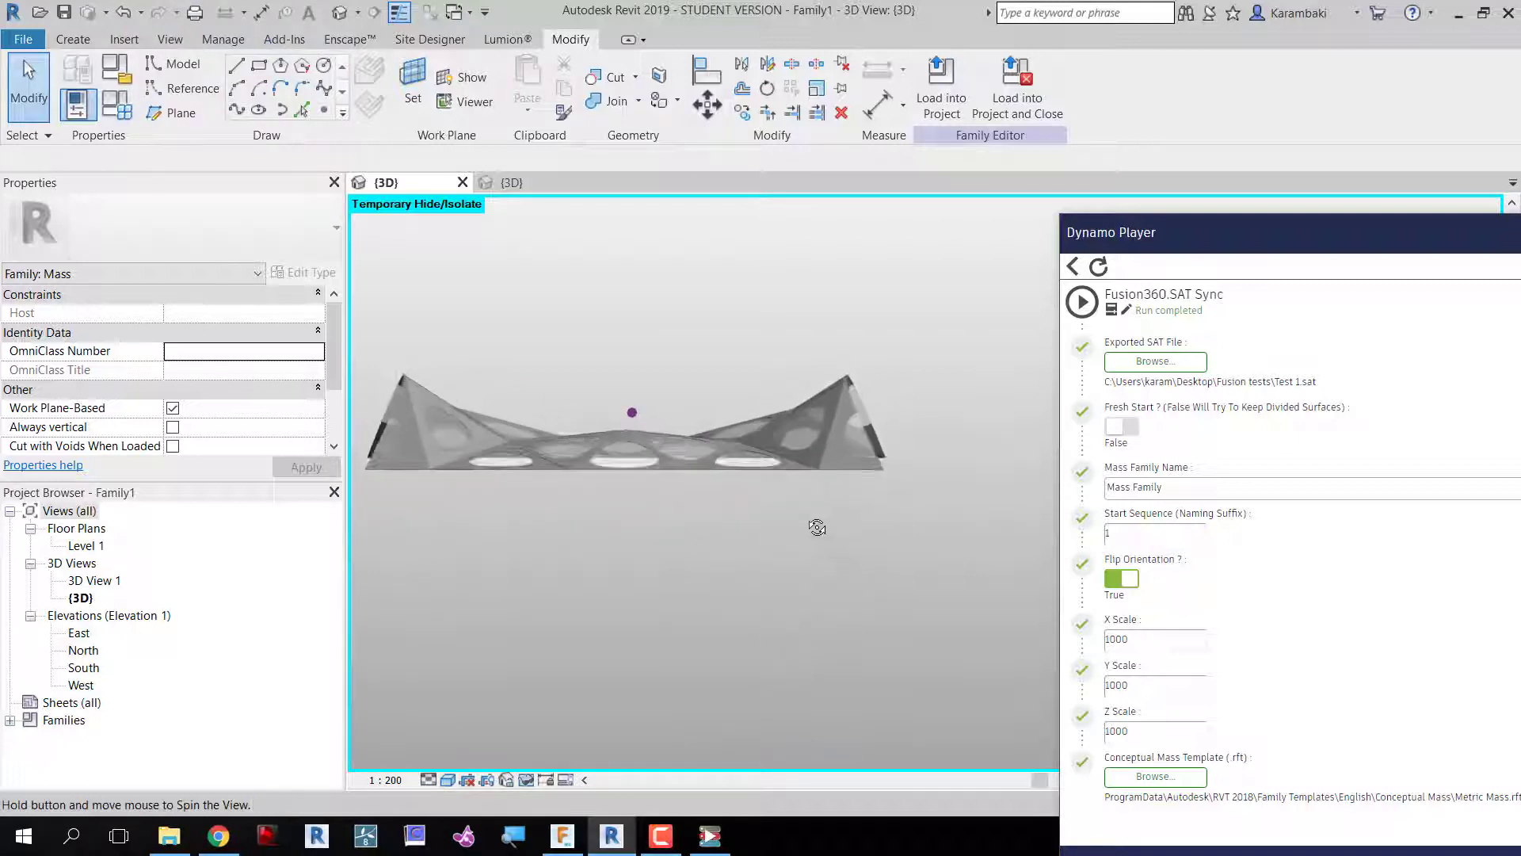
drag(818, 526, 759, 705)
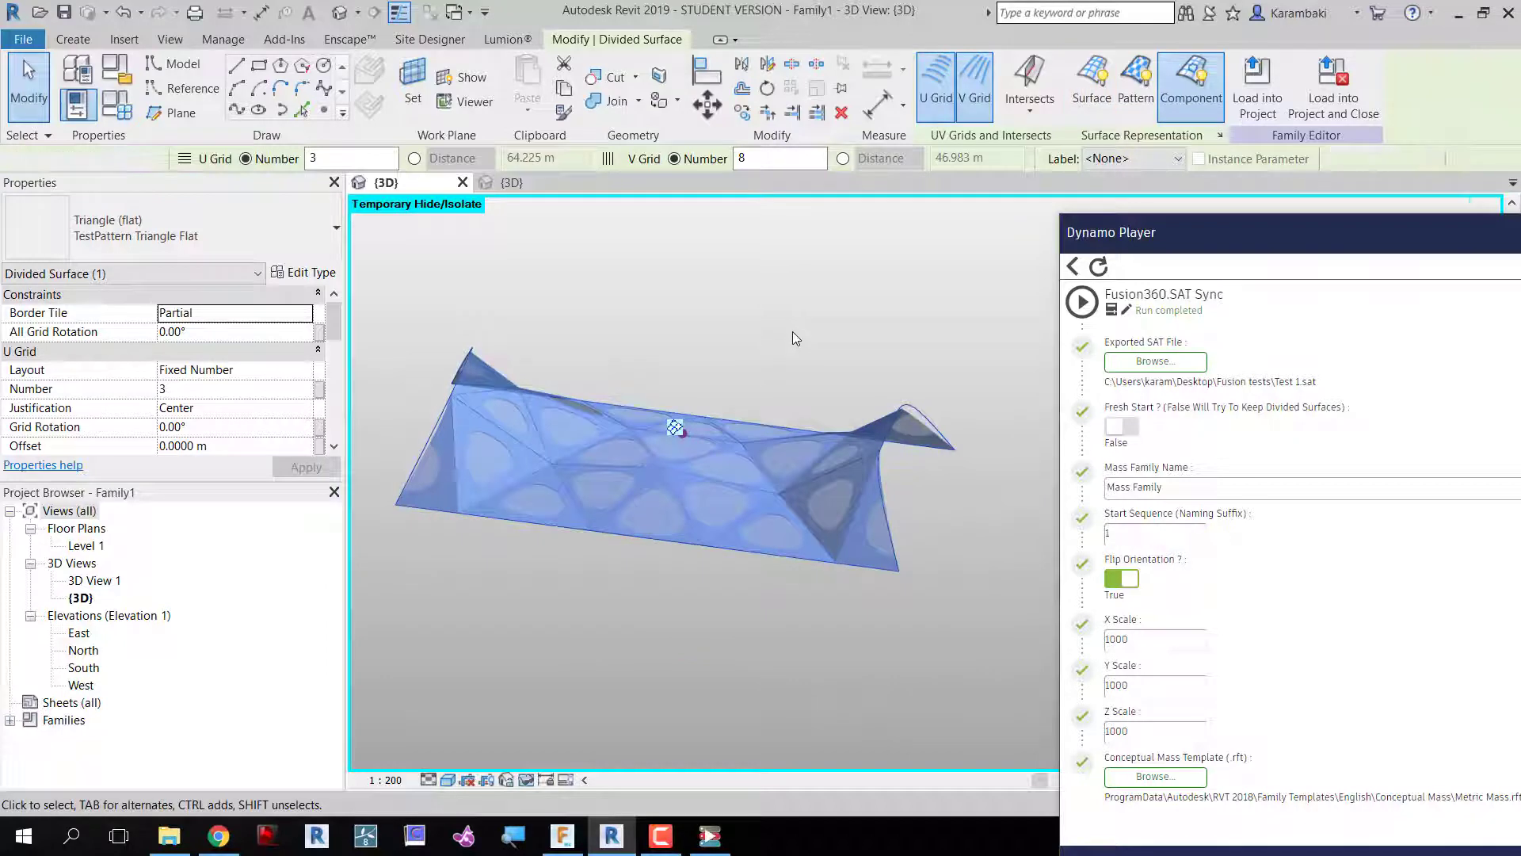
click(561, 835)
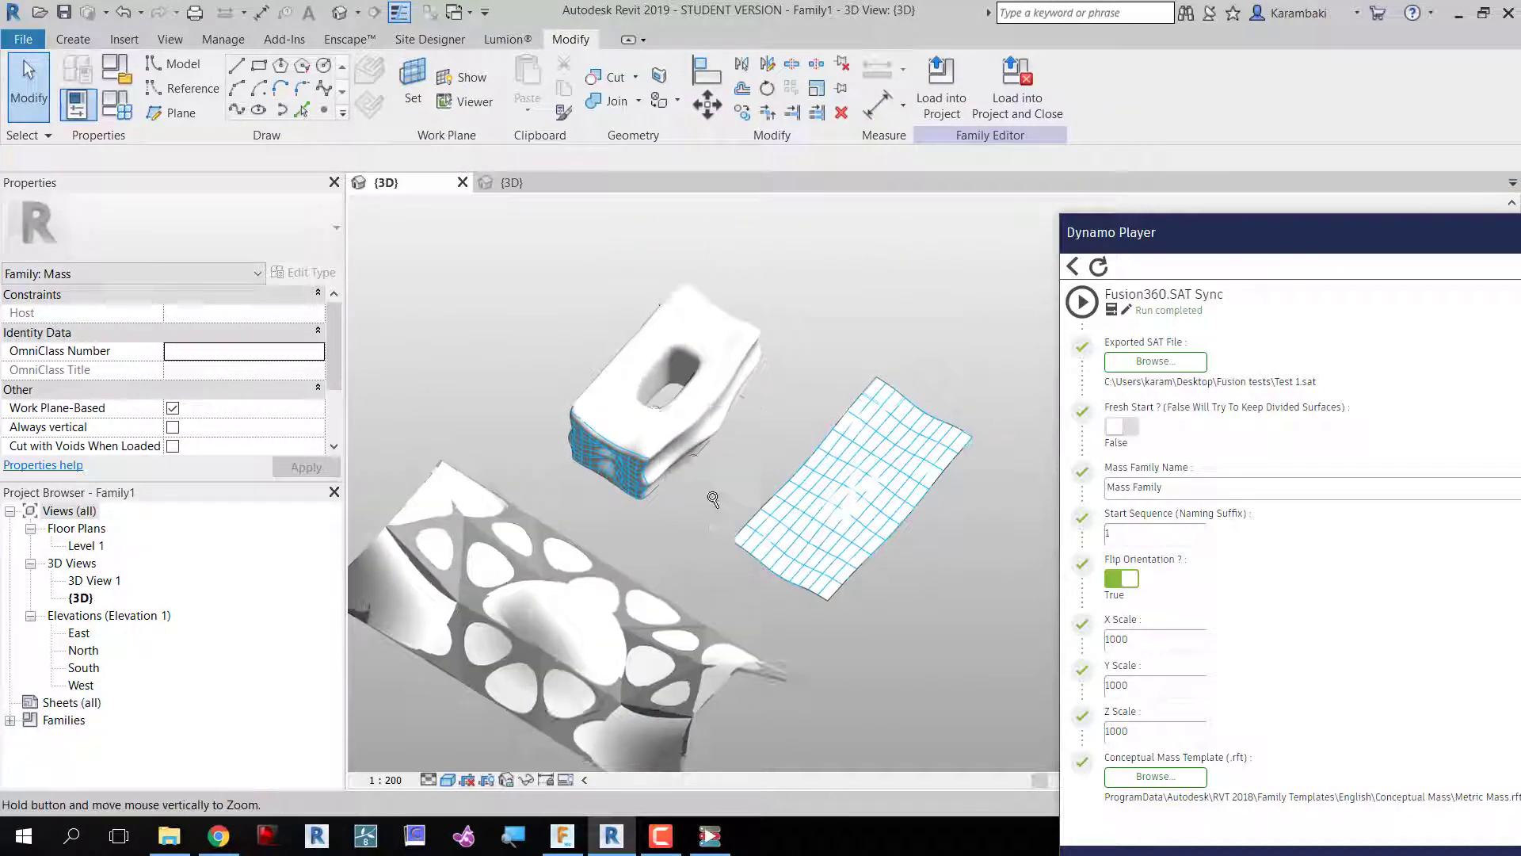
Zoom to the forms, select the gridded surface and open Dynamo Player from Manage.
drag(713, 499, 849, 389)
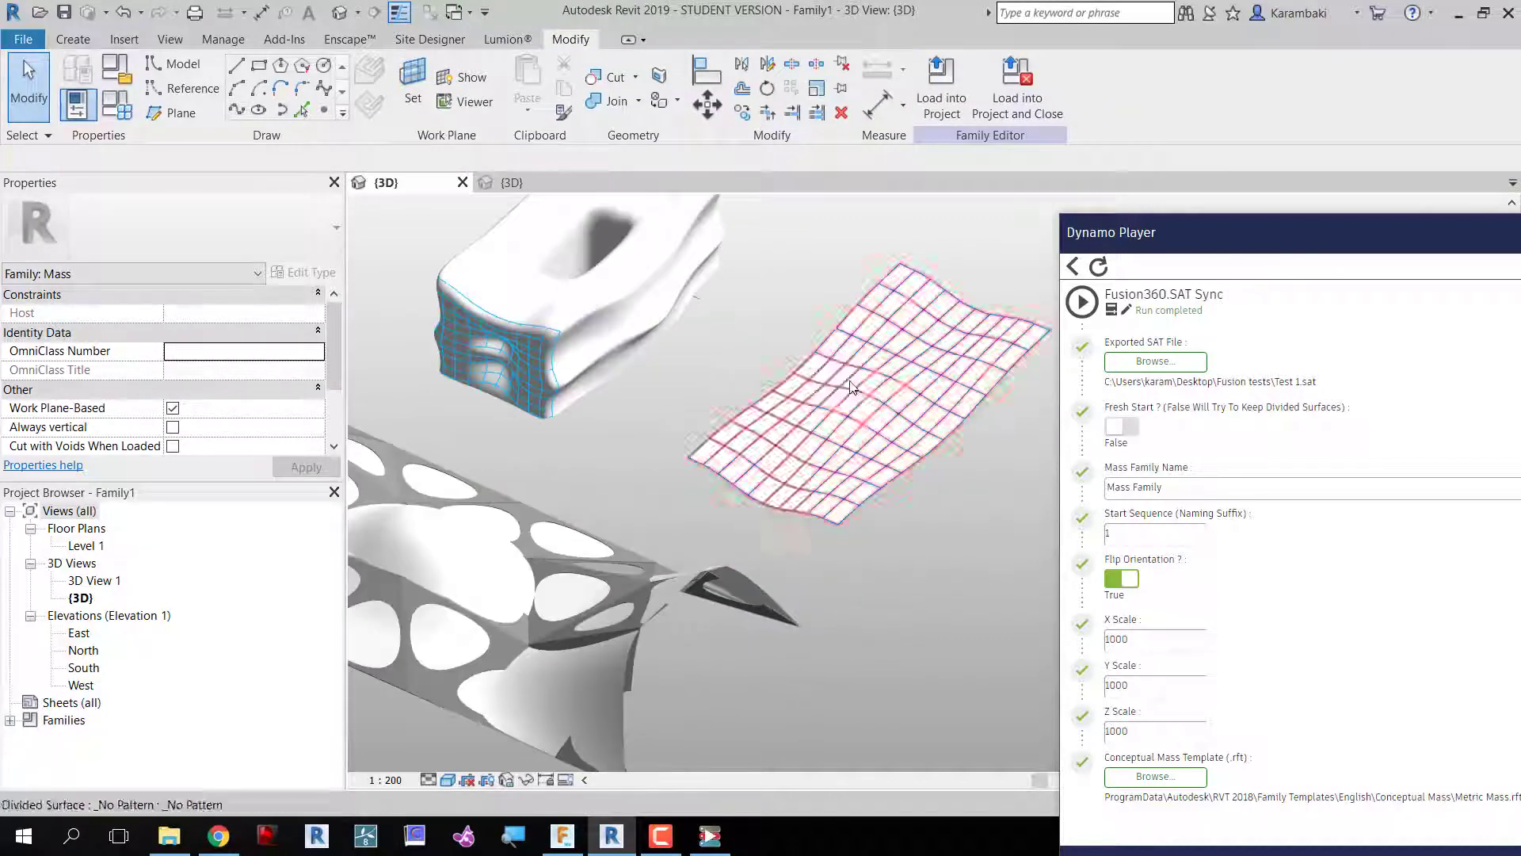
click(1071, 266)
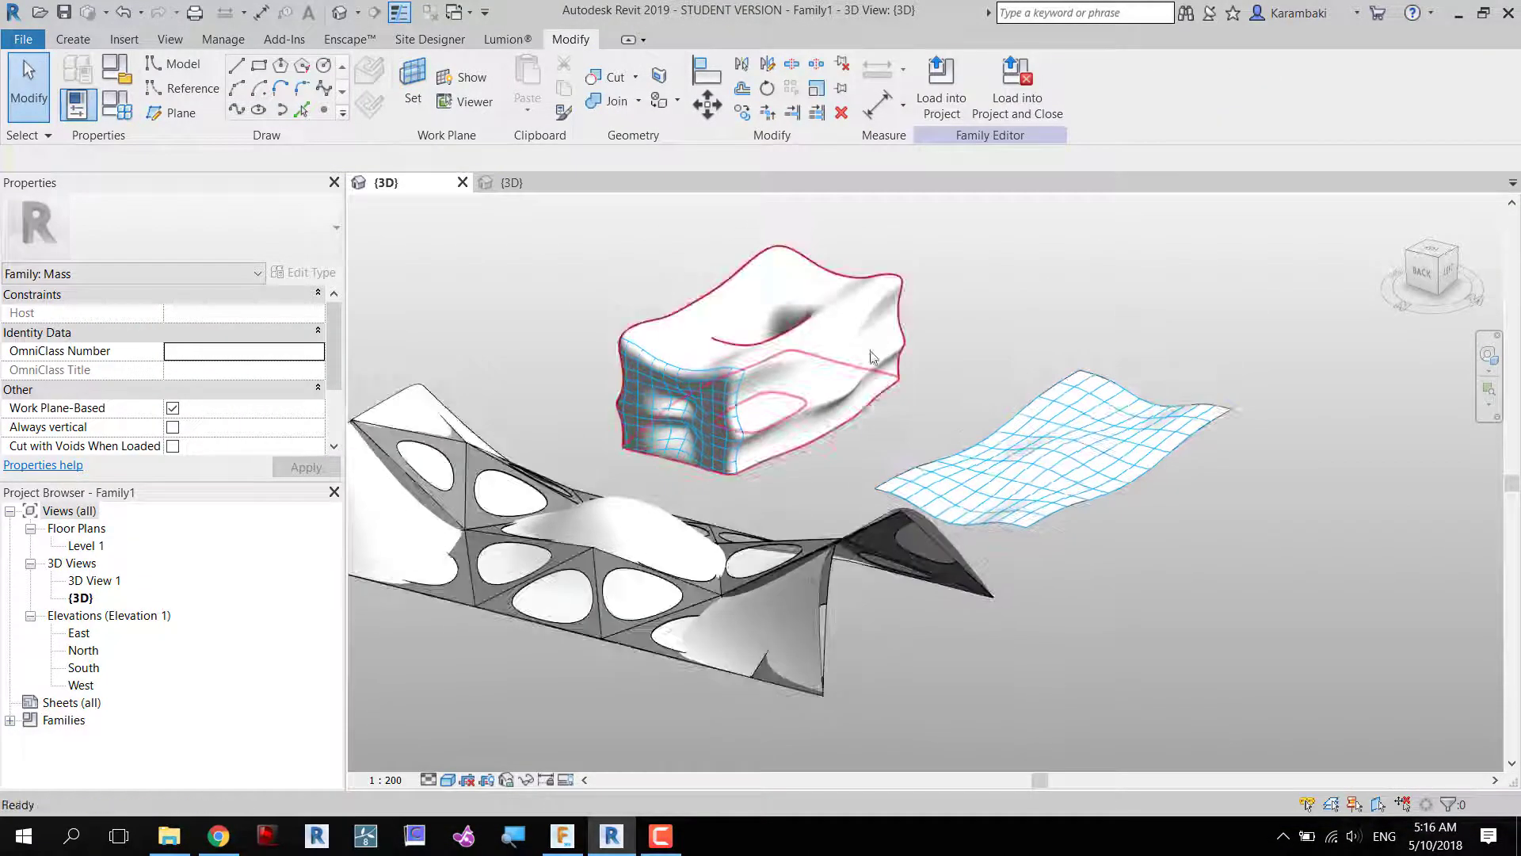
click(222, 38)
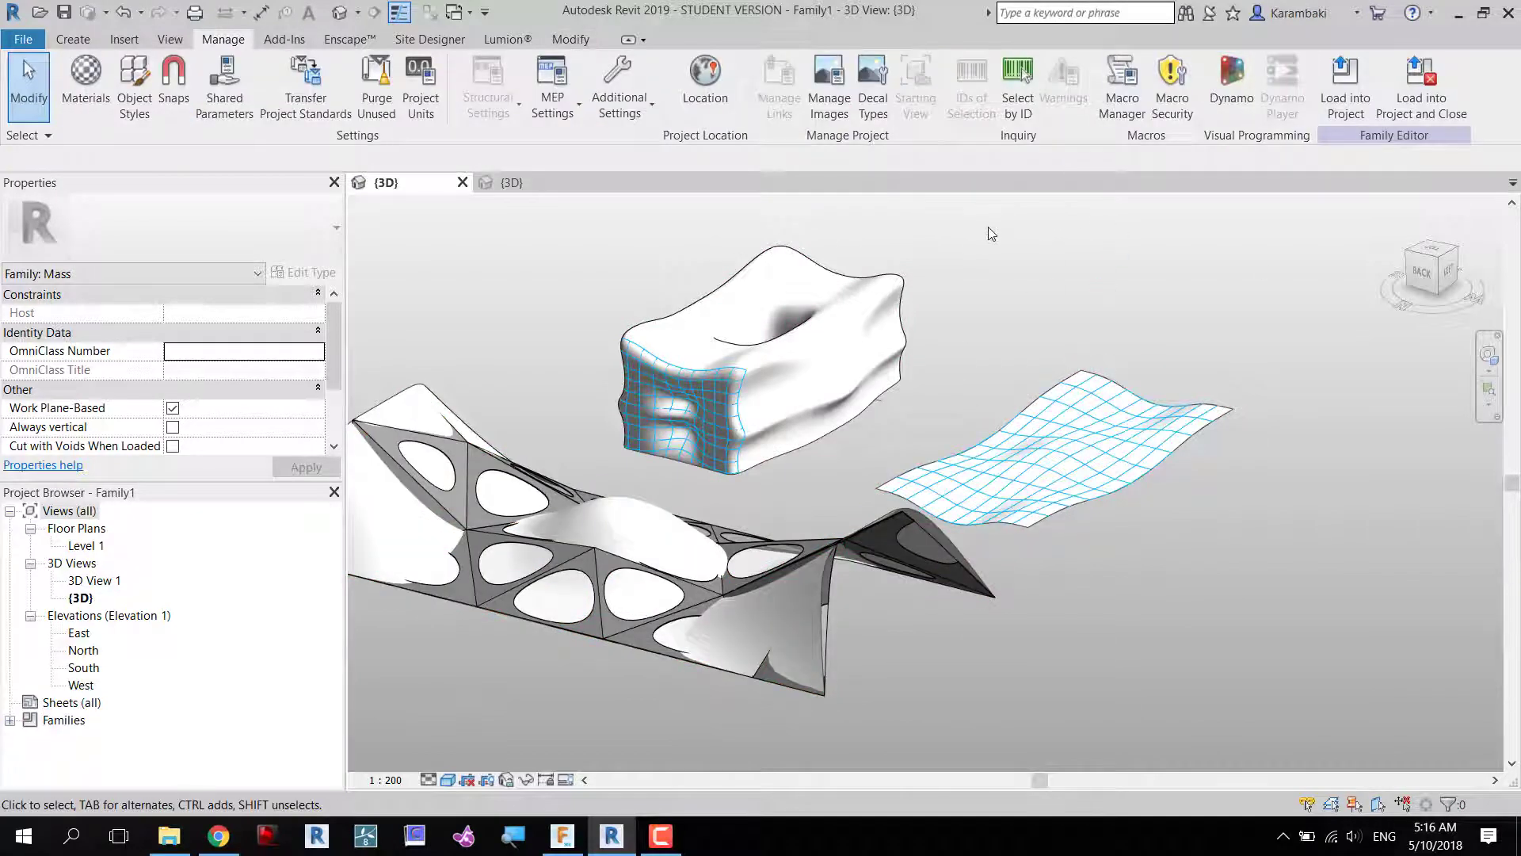
click(1283, 87)
text(fusion)
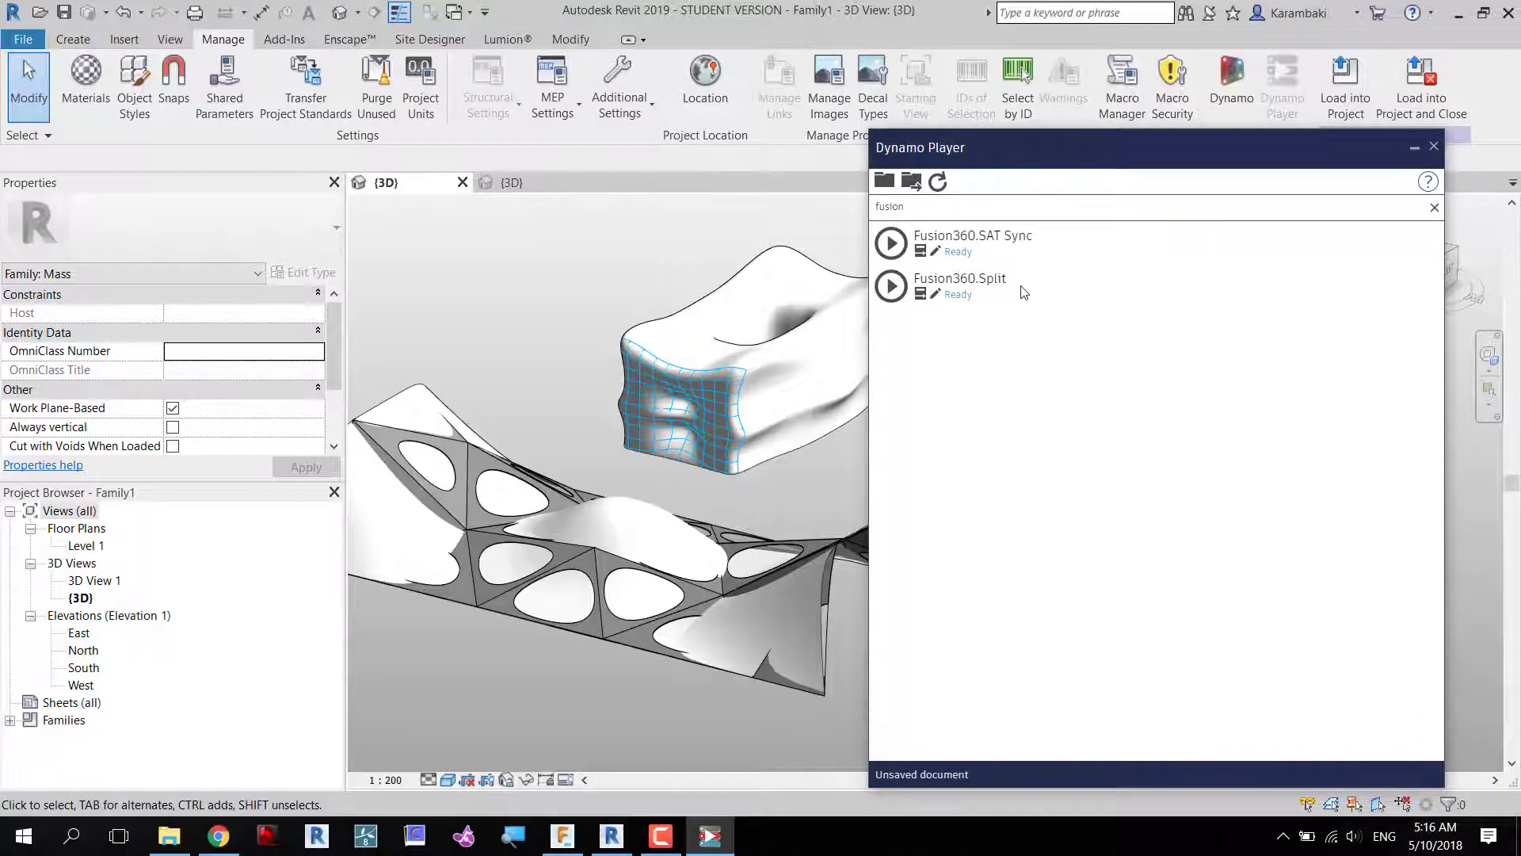
click(1434, 146)
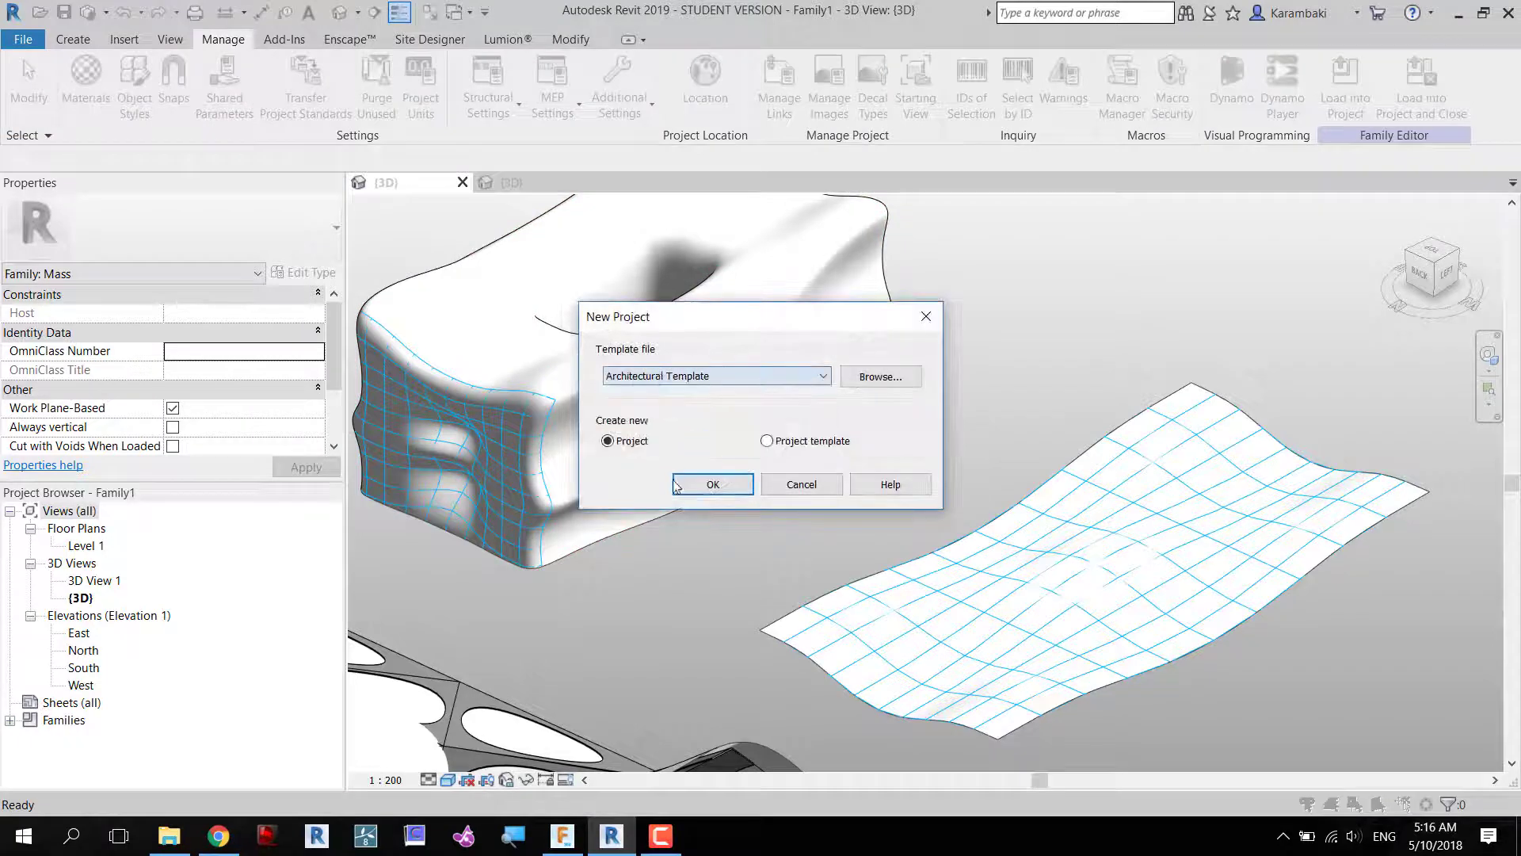
Create a project from the Architectural Template, load the mass family into Project1 and place it.
click(711, 485)
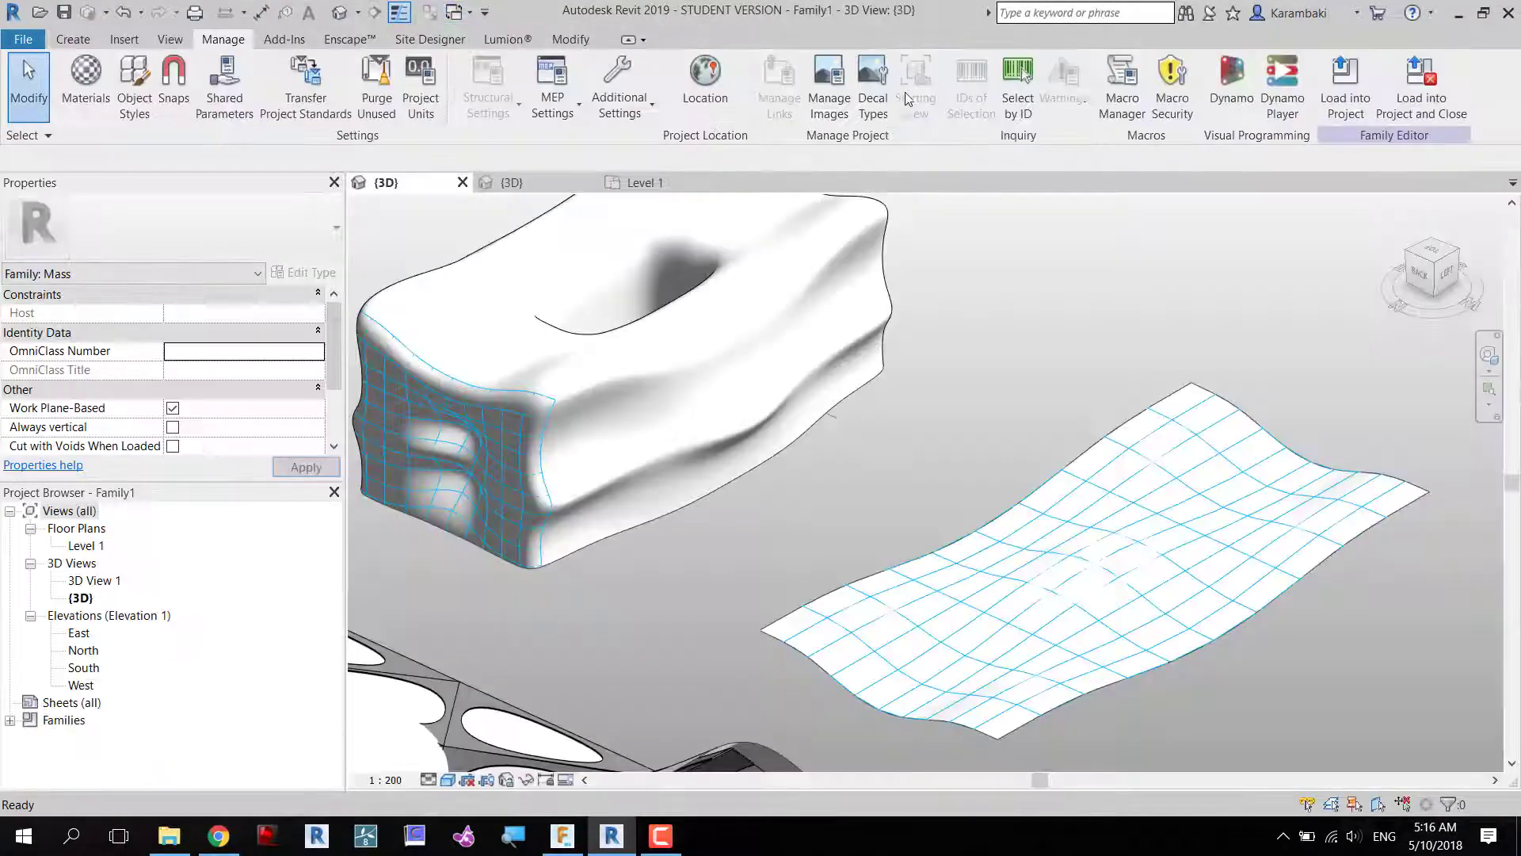
click(1344, 87)
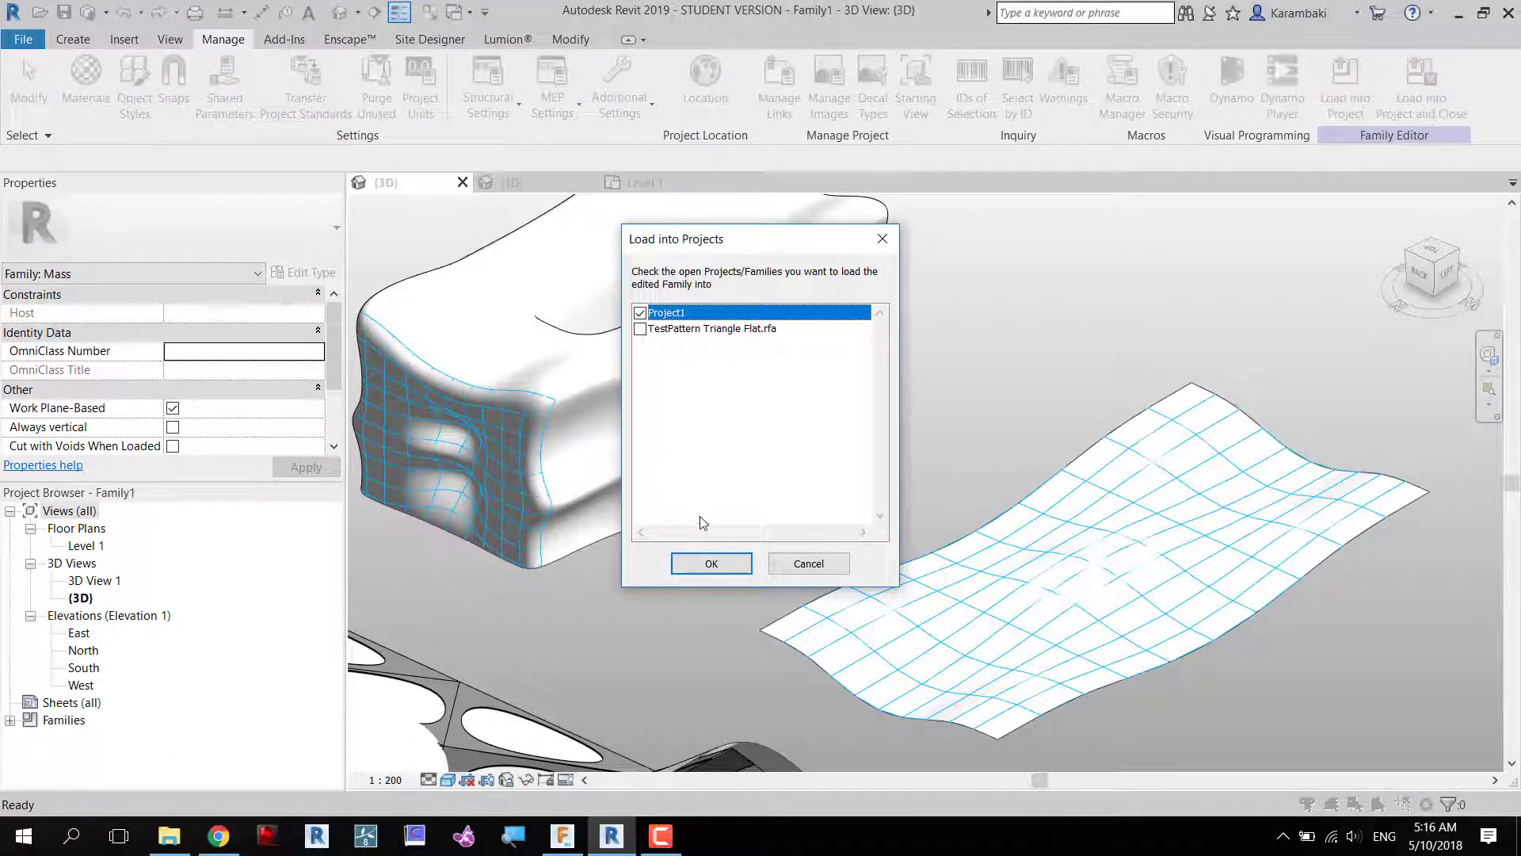
click(710, 563)
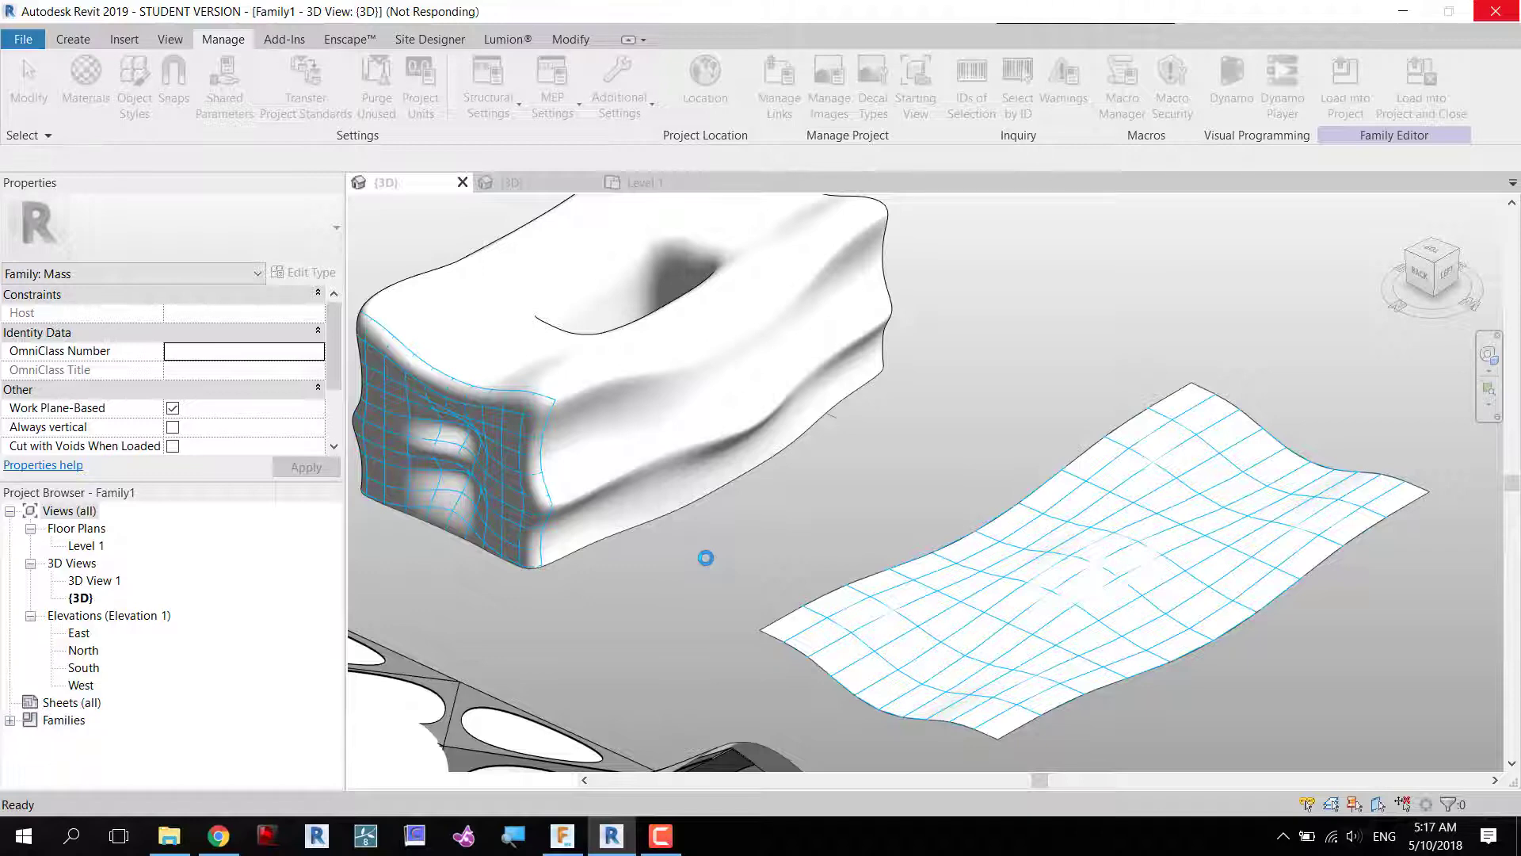
click(644, 183)
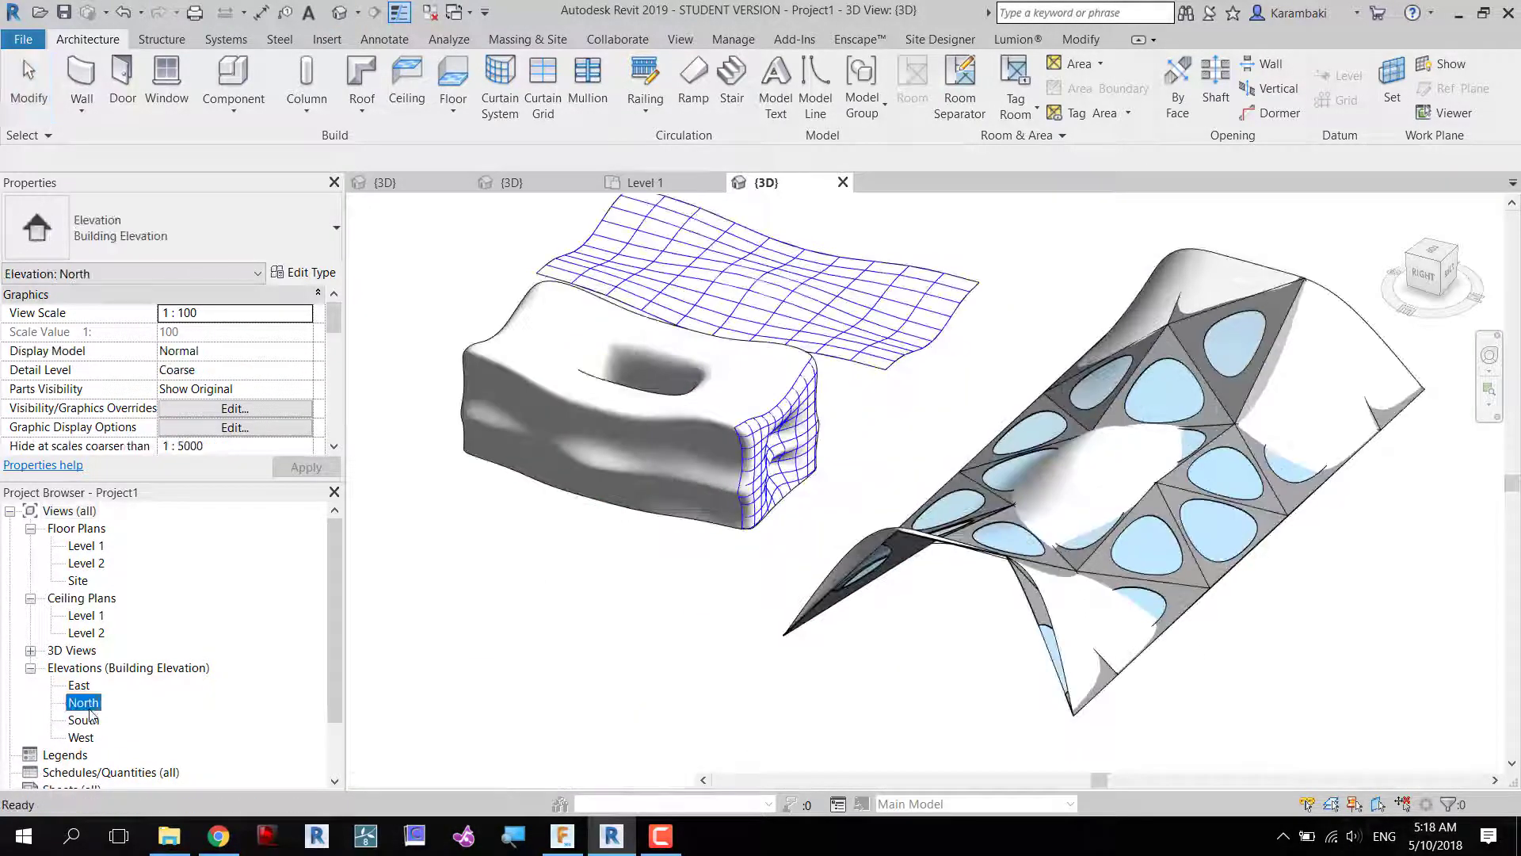
From the North elevation, array Level copies upward and create mass floors on all listed levels.
double_click(84, 702)
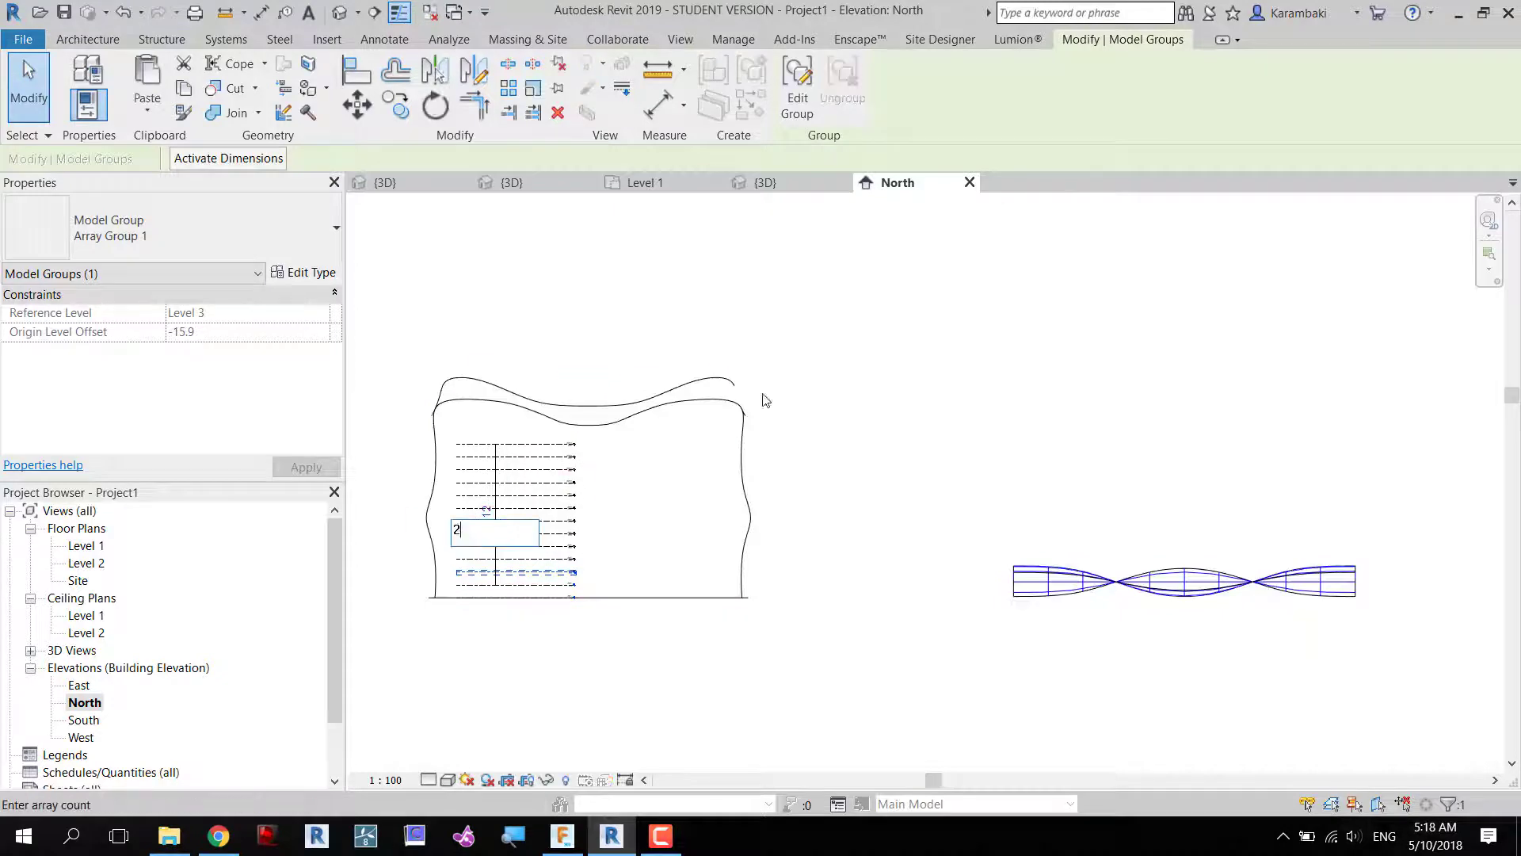
click(766, 182)
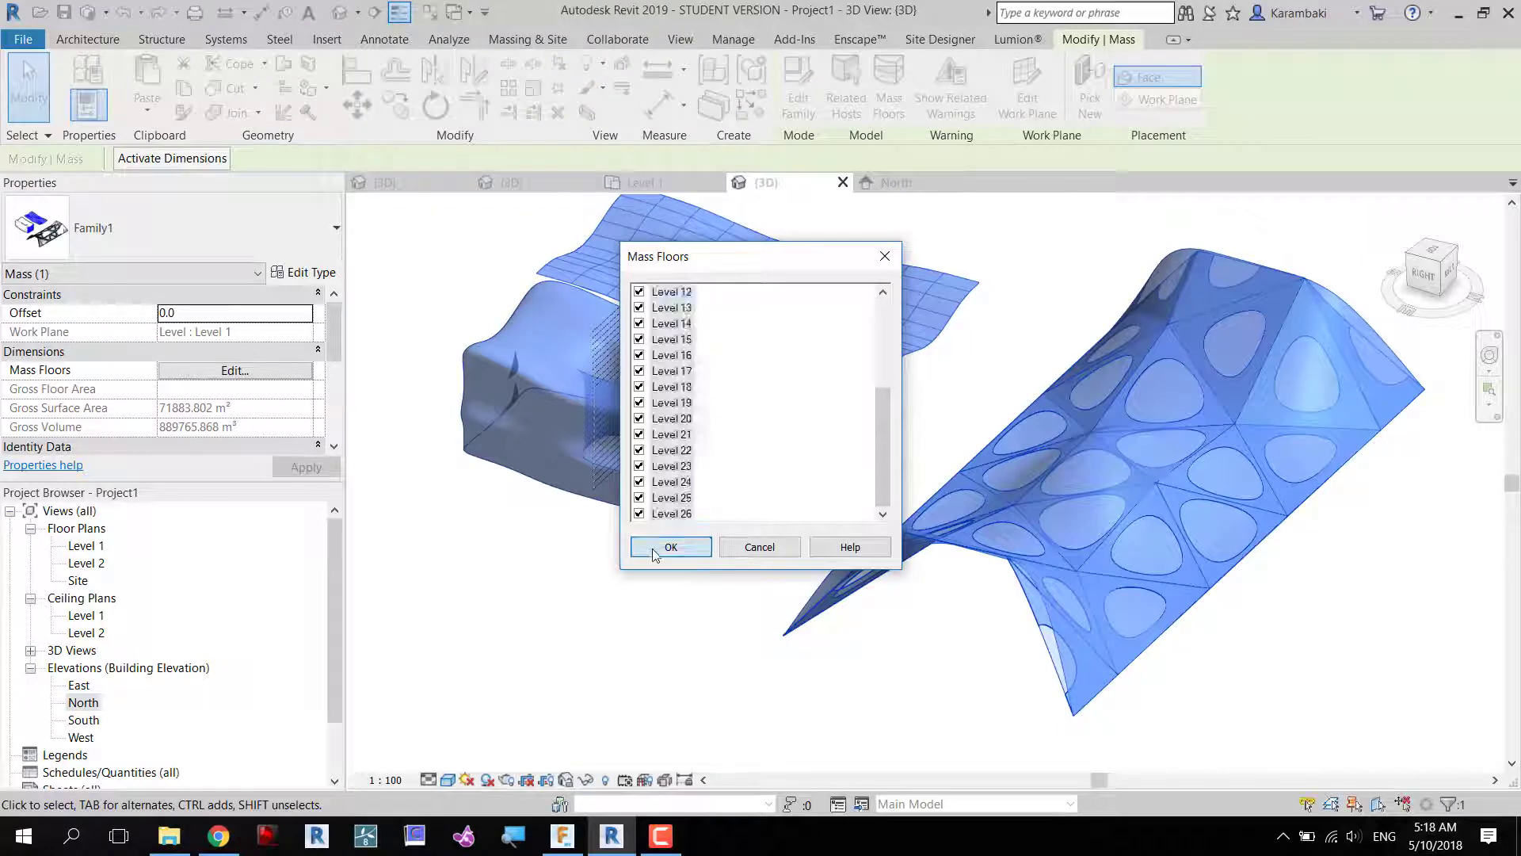
click(671, 547)
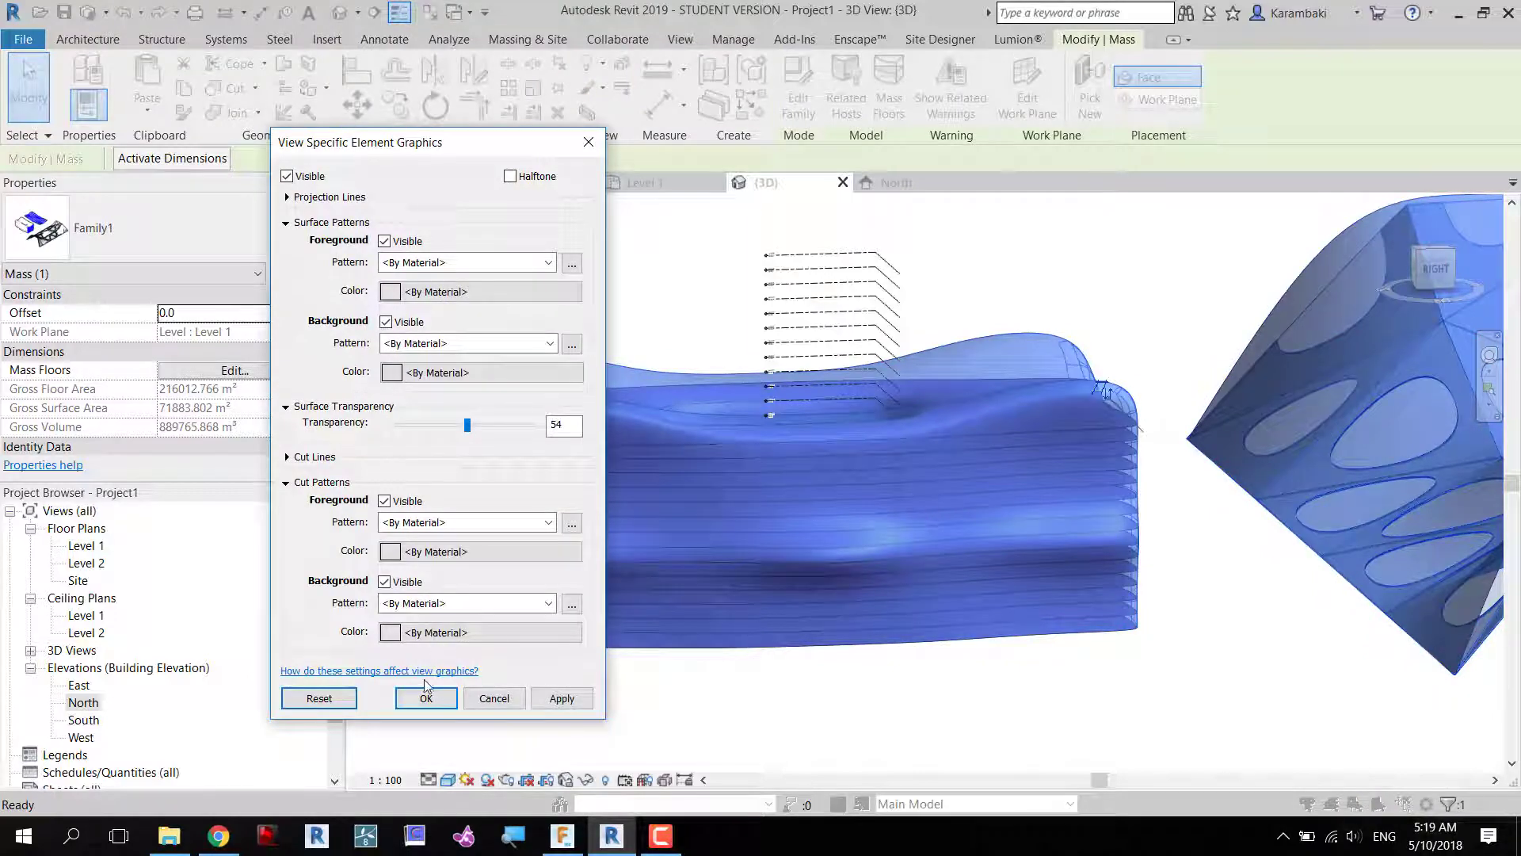
Override the mass graphics by element with 54% surface transparency and orbit to view the floor slabs.
click(424, 697)
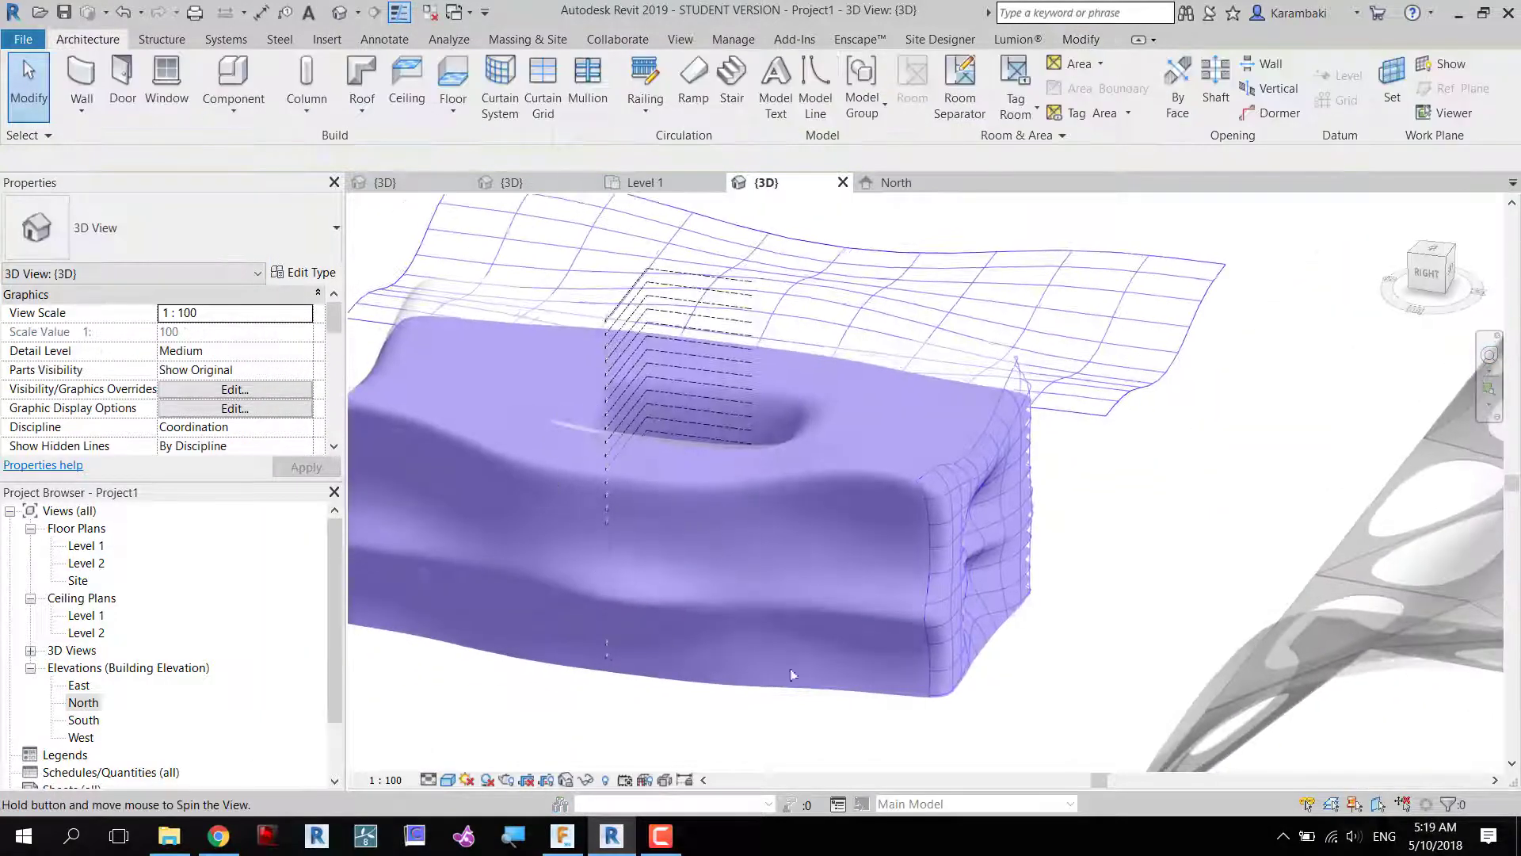
drag(791, 675, 1290, 642)
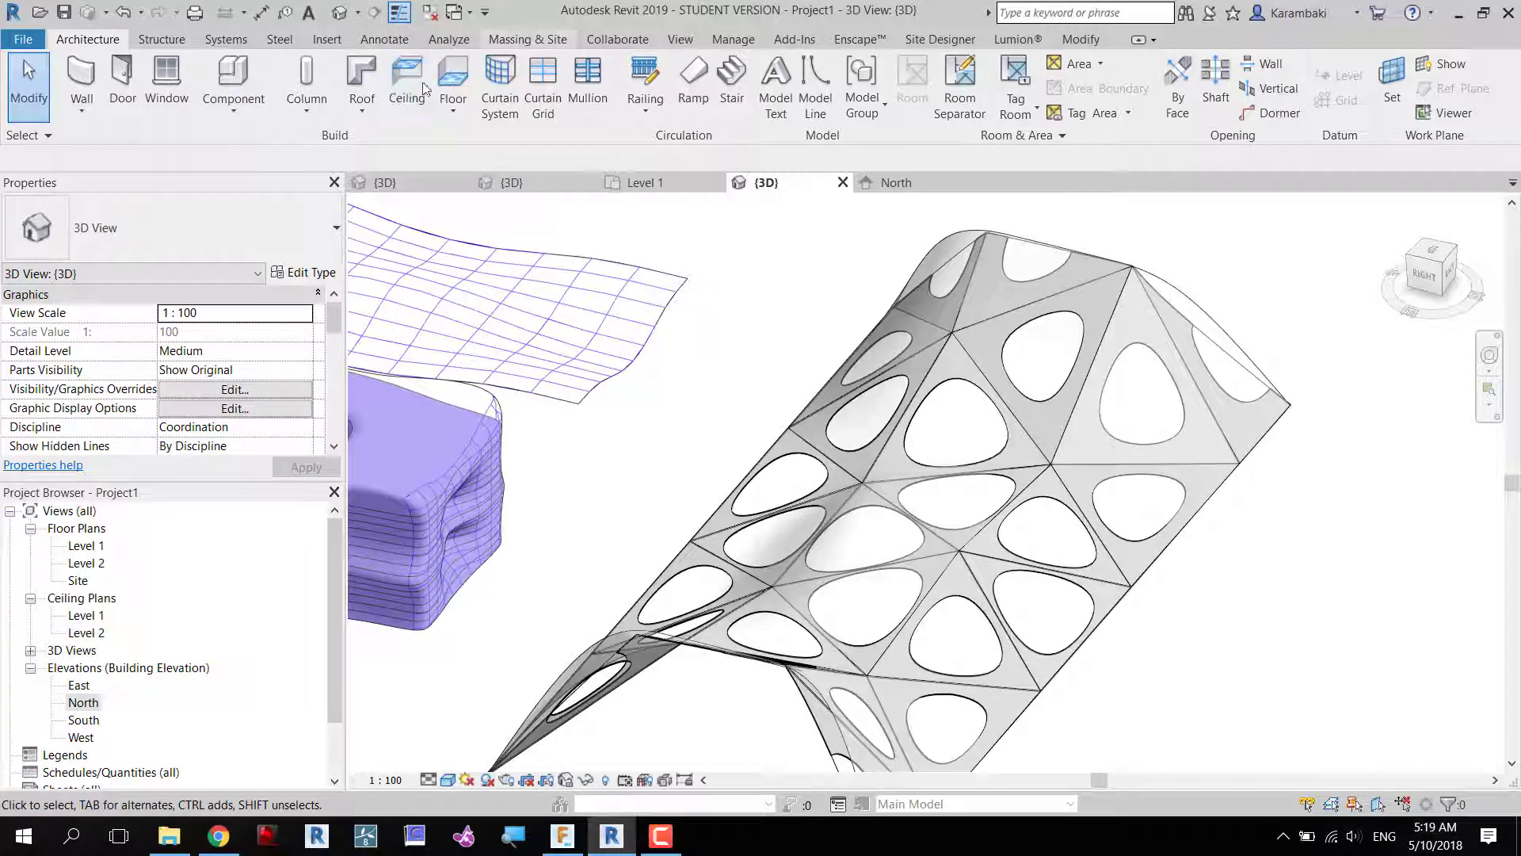
click(527, 38)
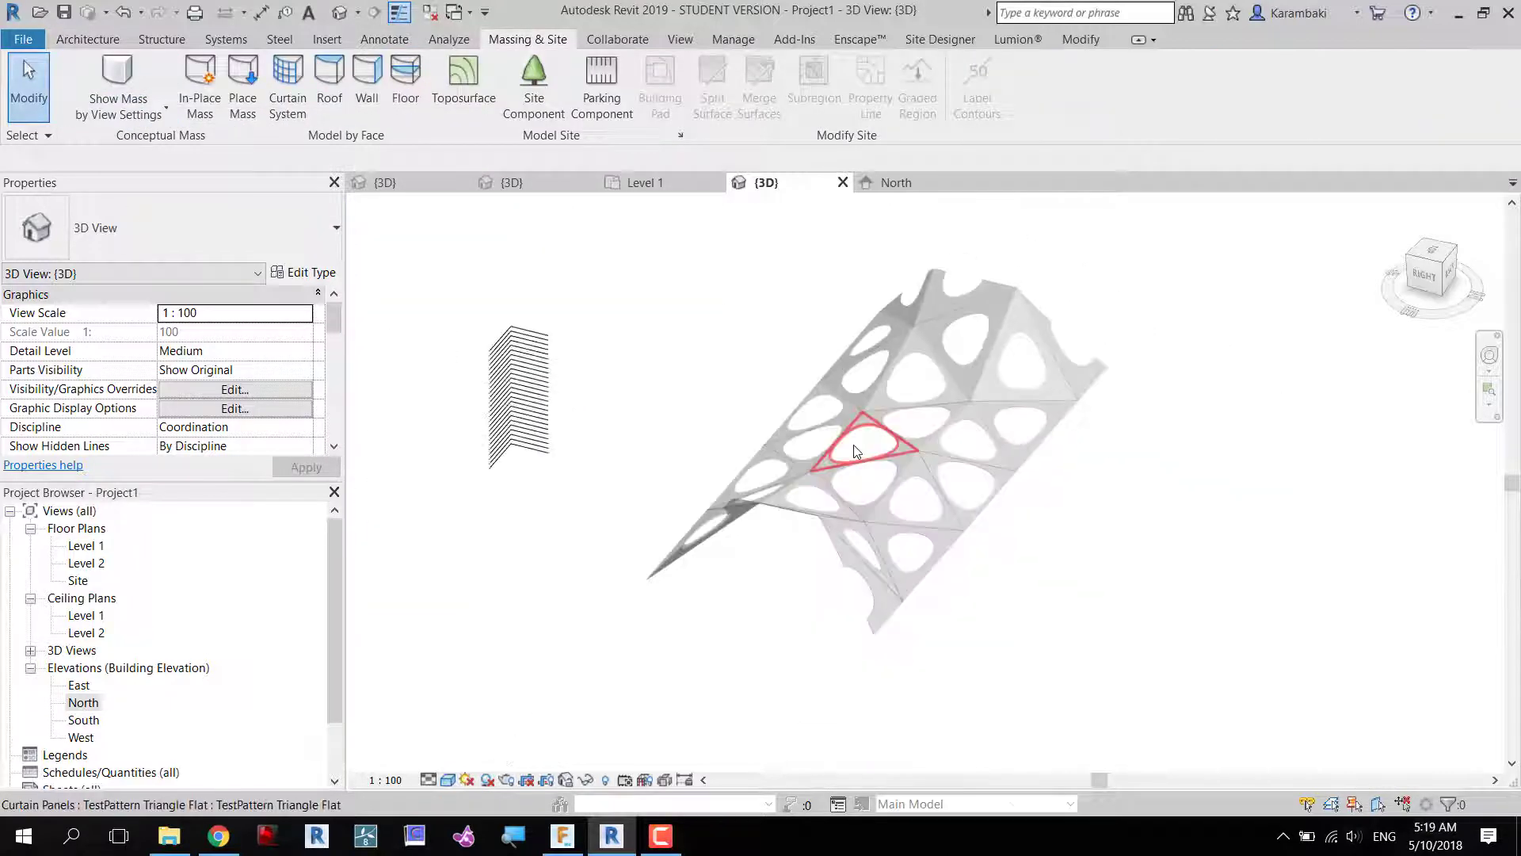